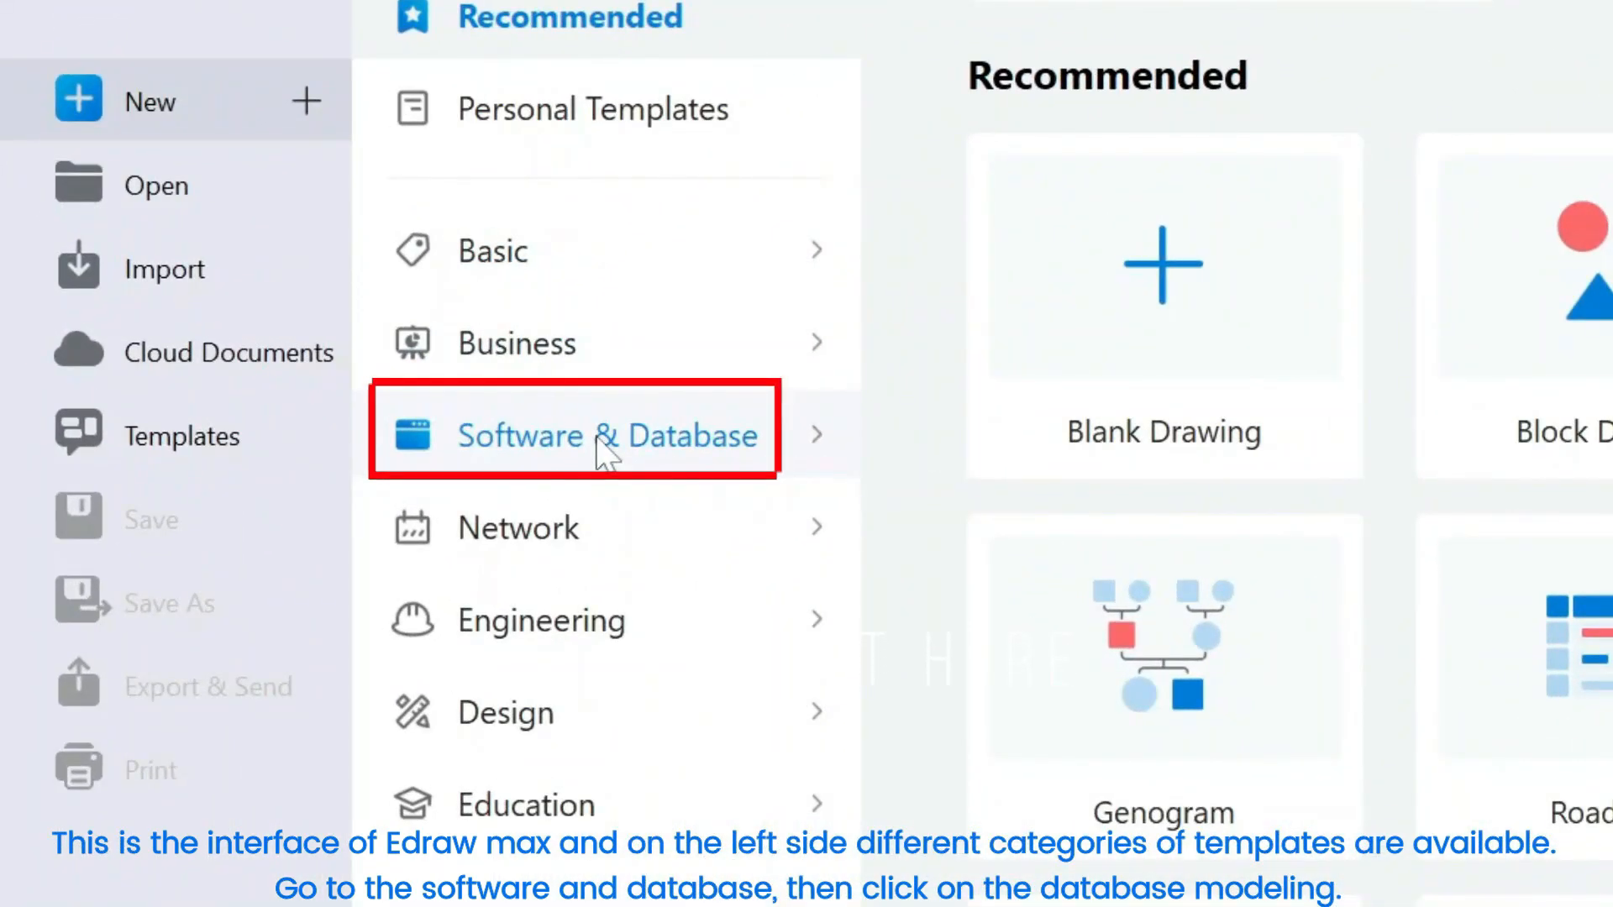
Start a blank Chen ERD drawing from Software & Database > Database Modeling.
{"action": "left_click", "coordinate": [606, 434]}
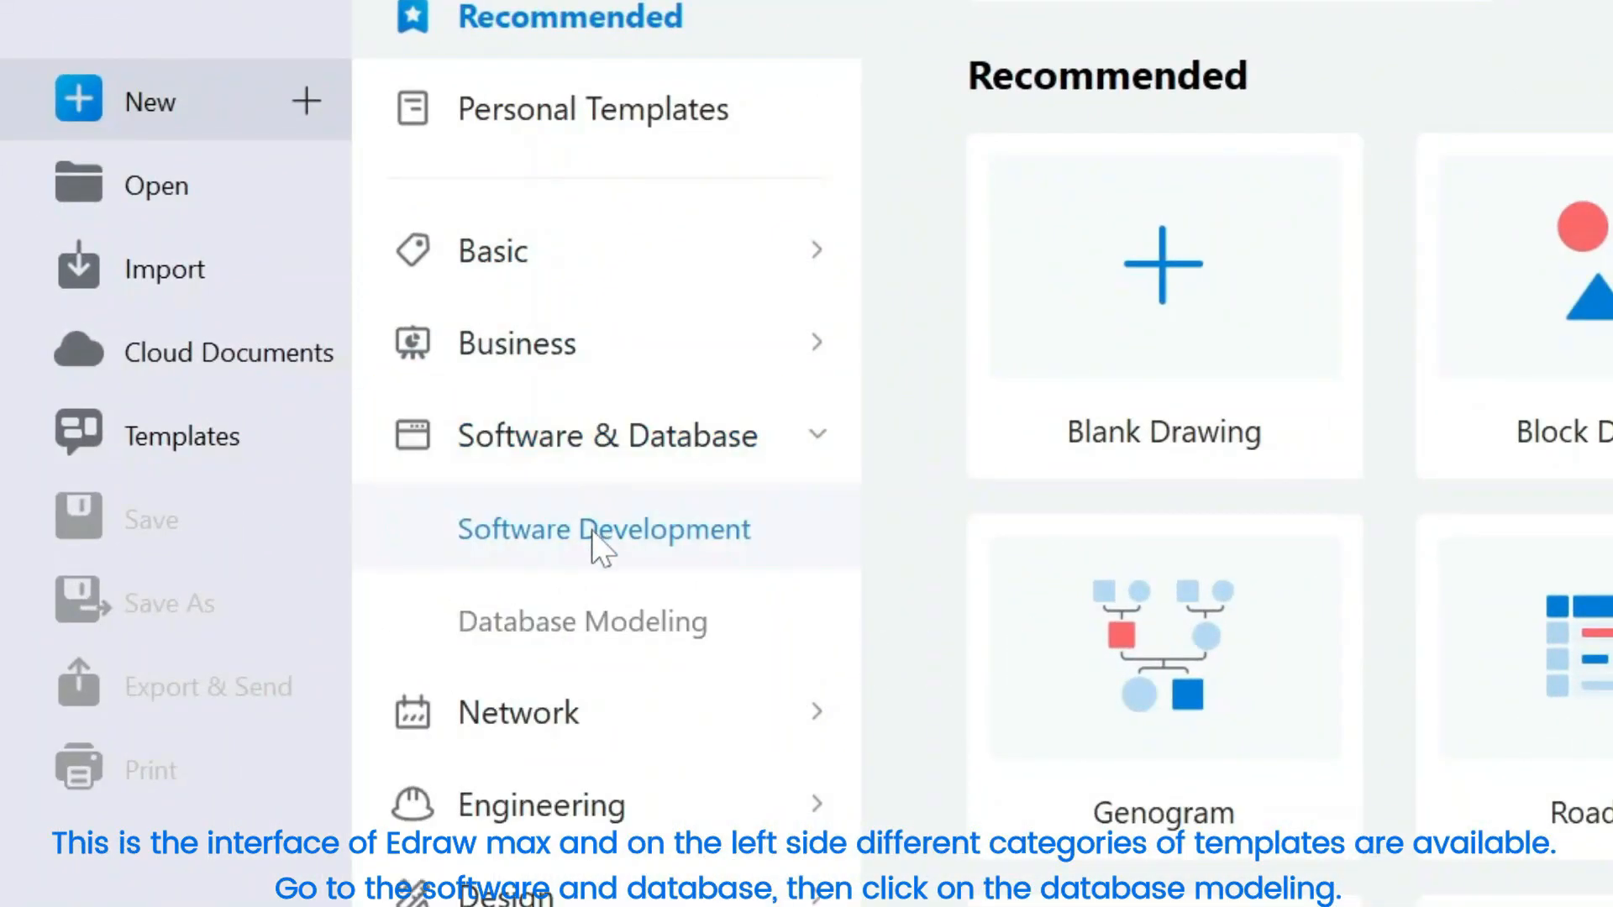
{"action": "left_click", "coordinate": [582, 622]}
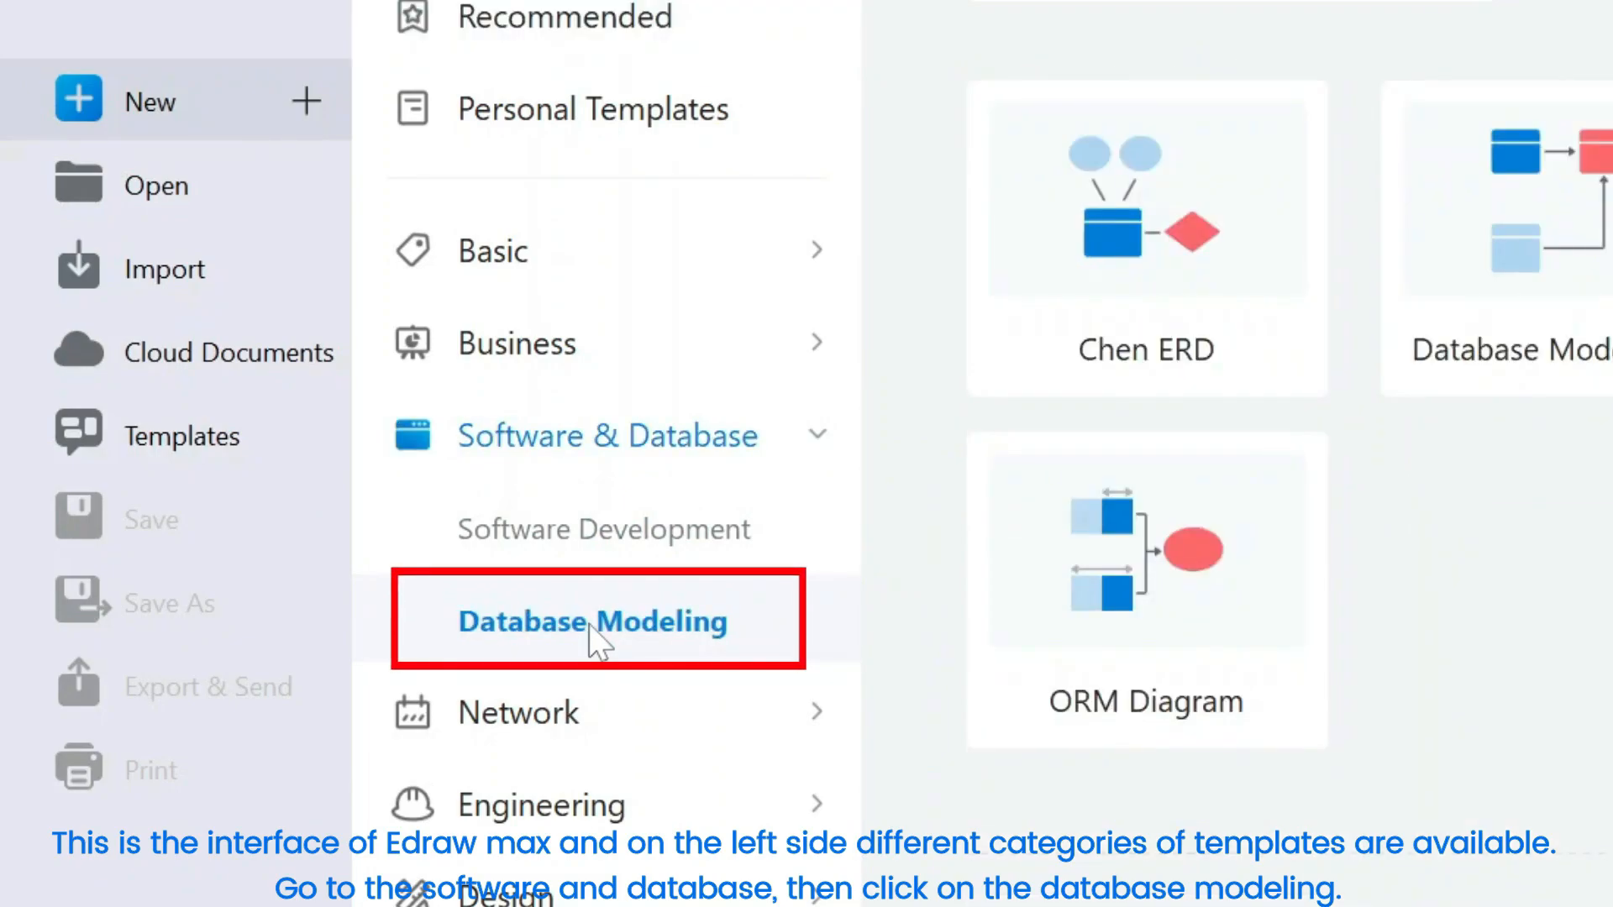
{"action": "left_click", "coordinate": [591, 620]}
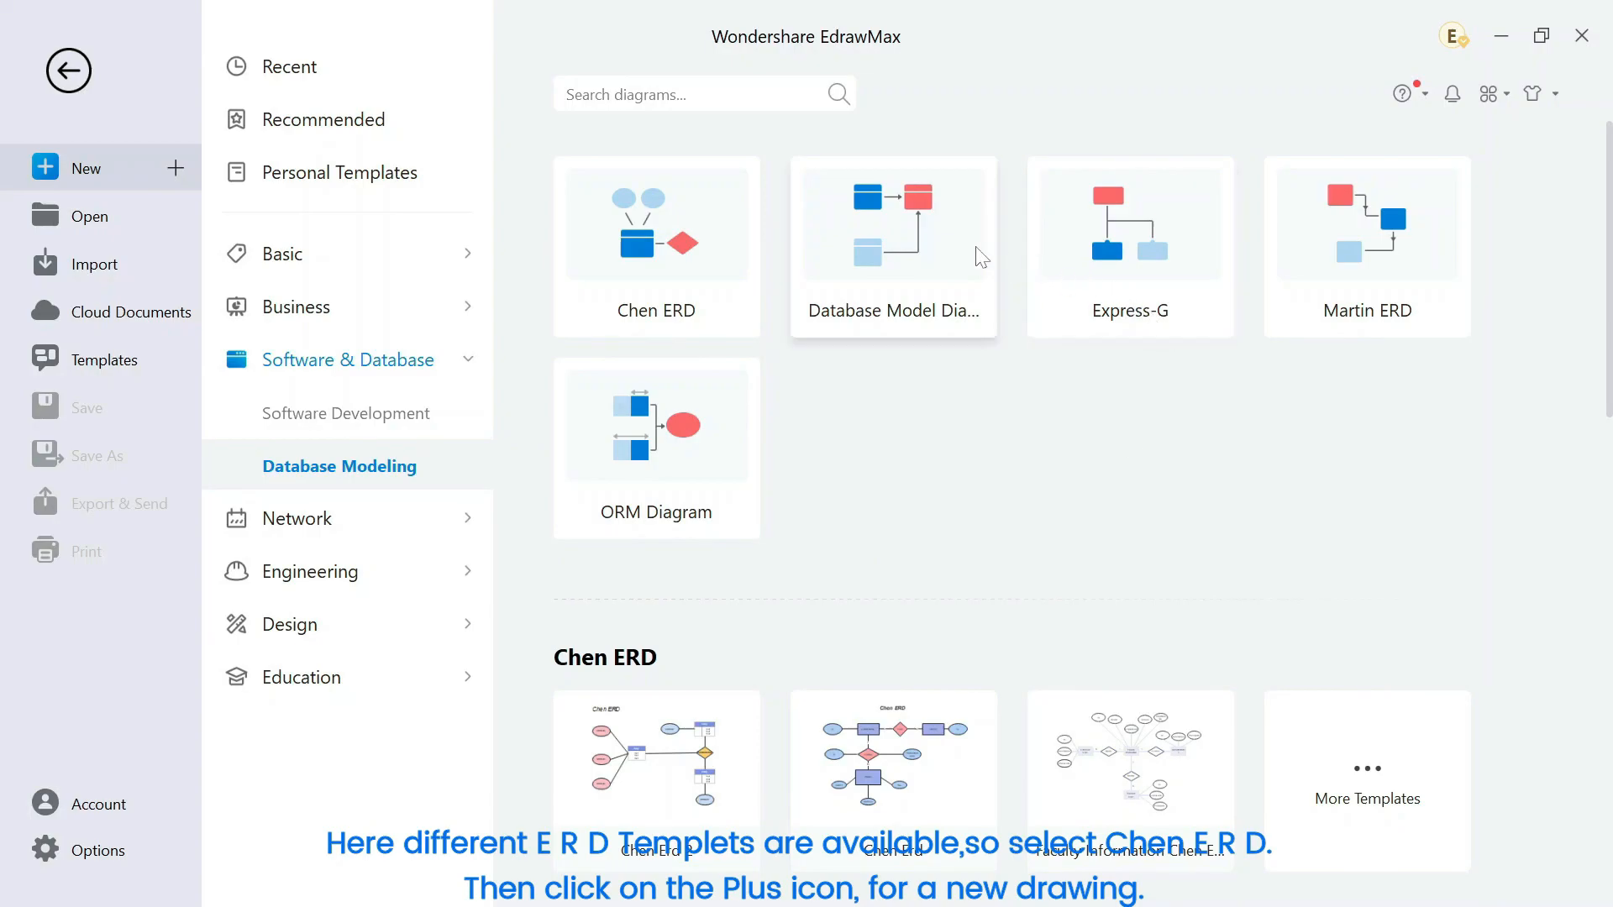
{"action": "mouse_move", "coordinate": [1076, 463]}
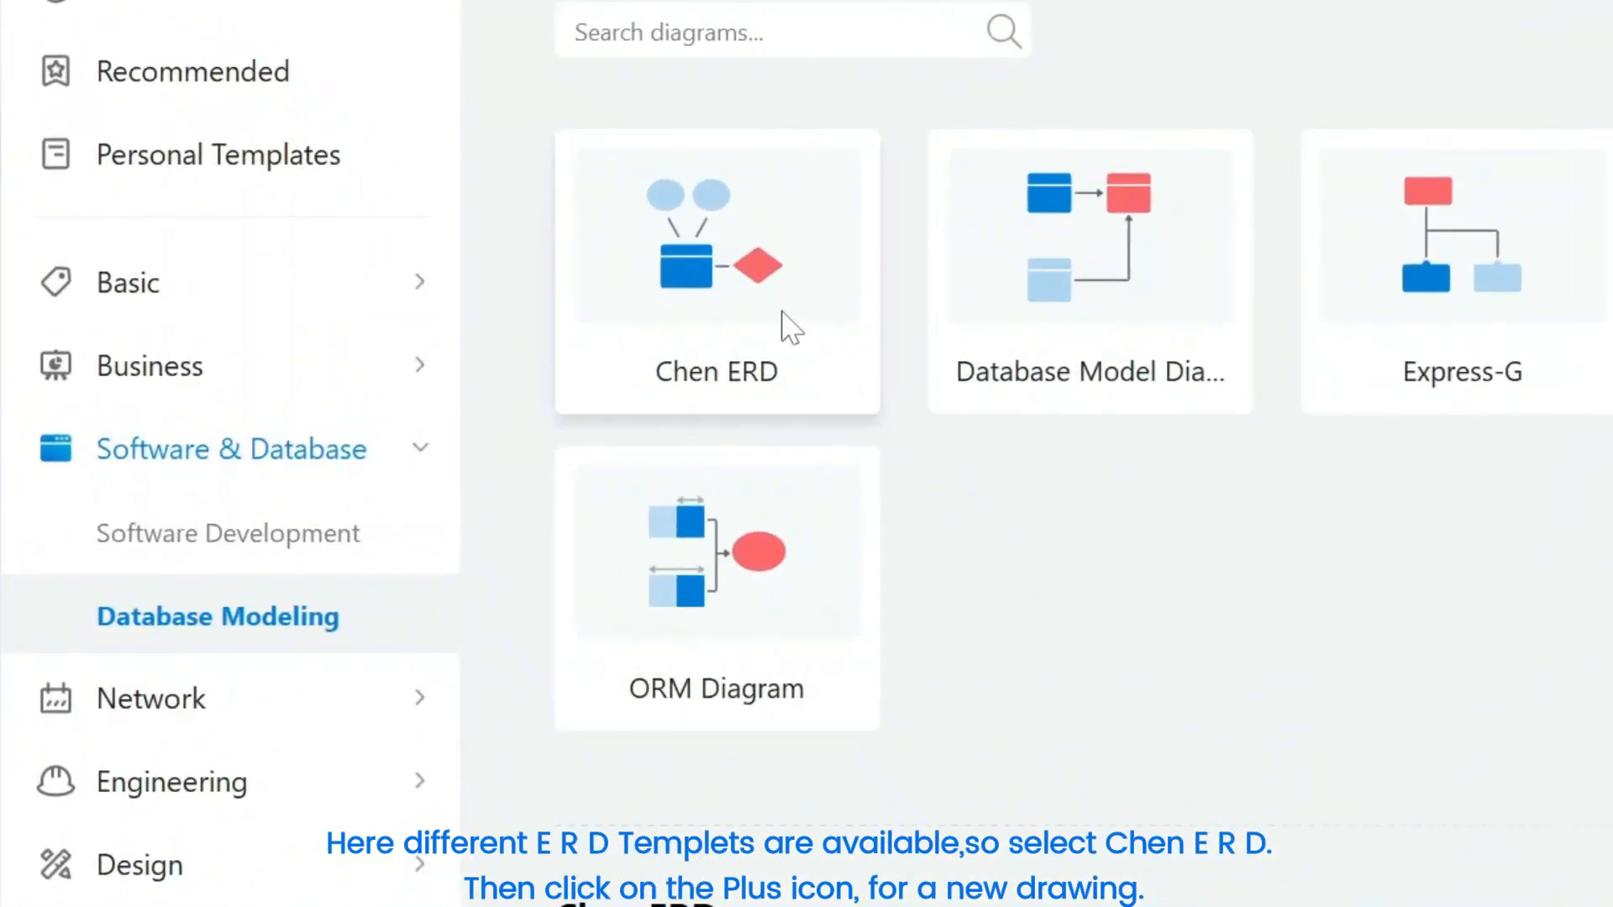
{"action": "left_click", "coordinate": [715, 267]}
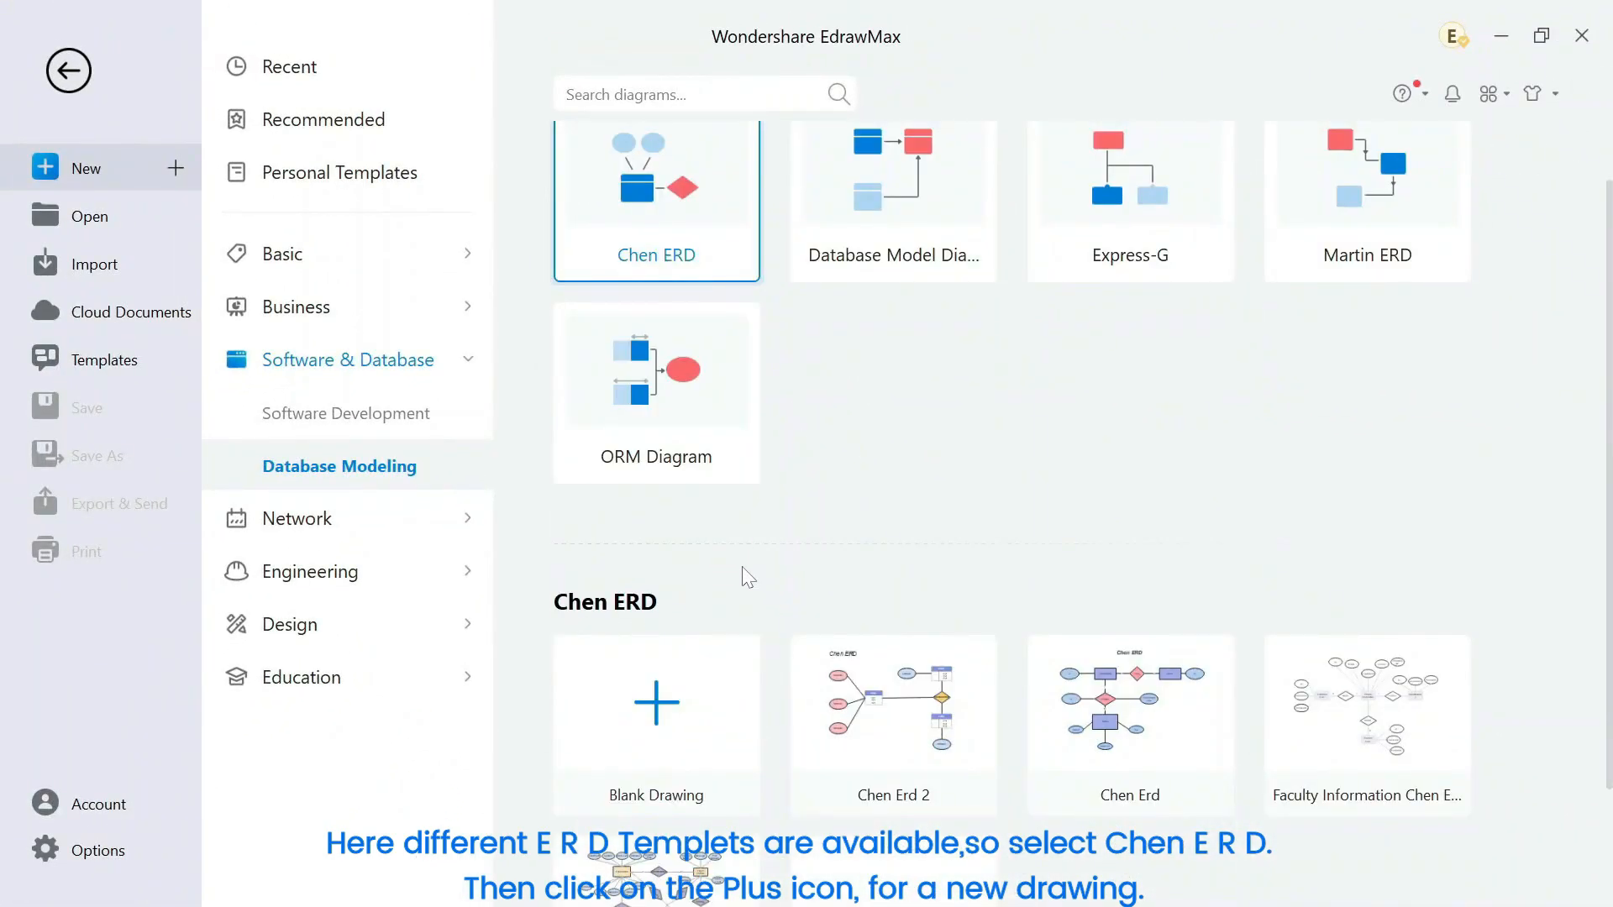
{"action": "left_click", "coordinate": [655, 704]}
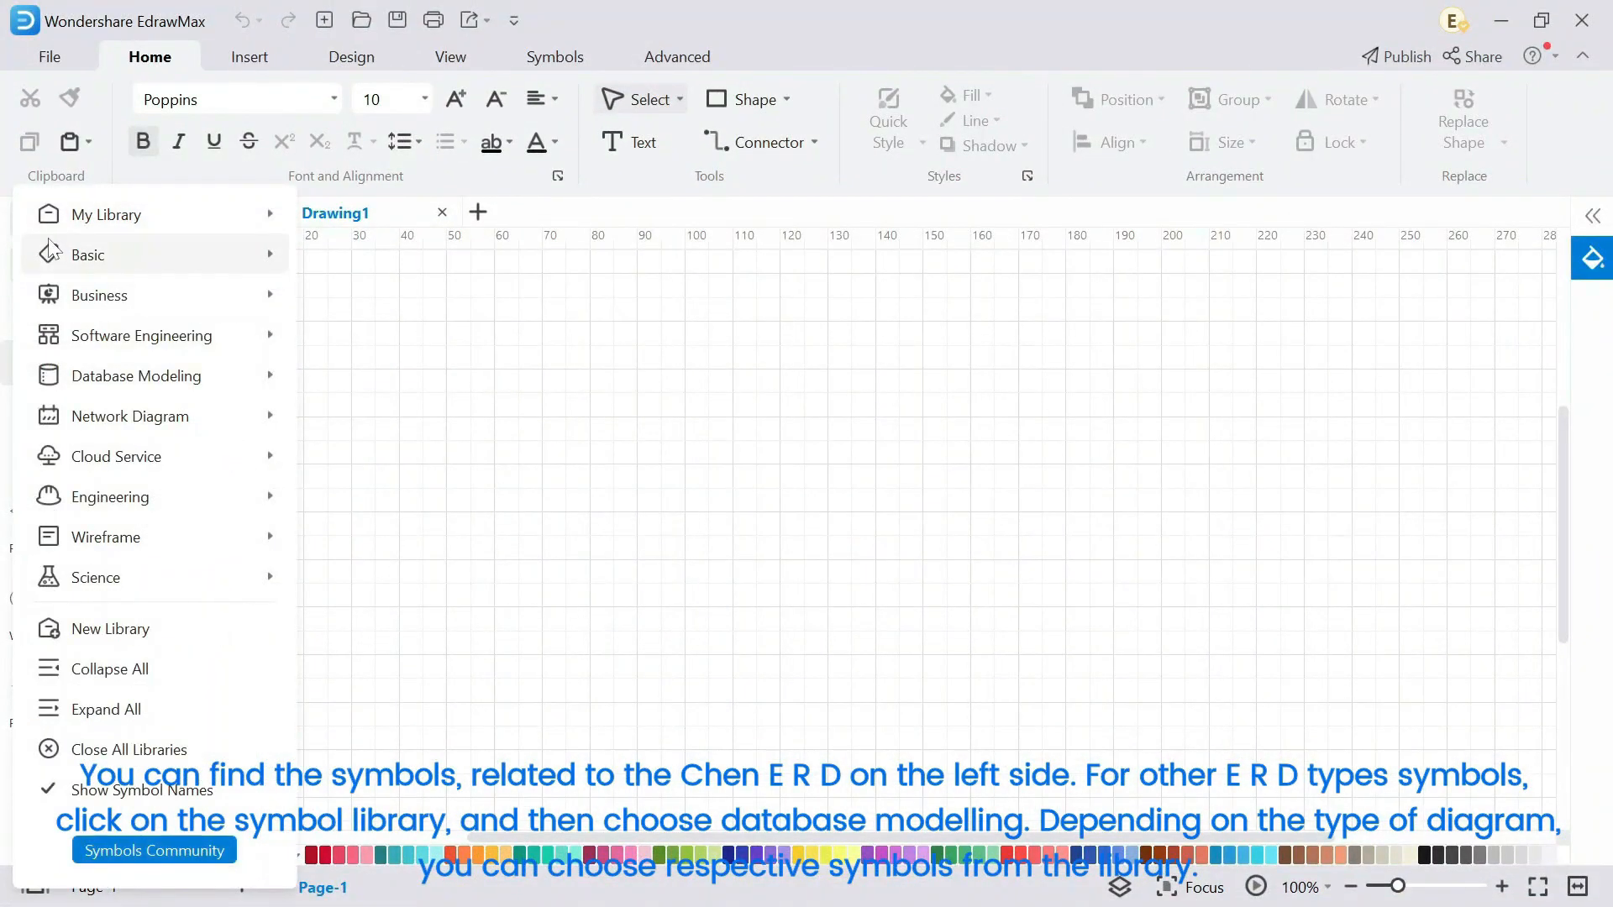
{"action": "left_click", "coordinate": [139, 376]}
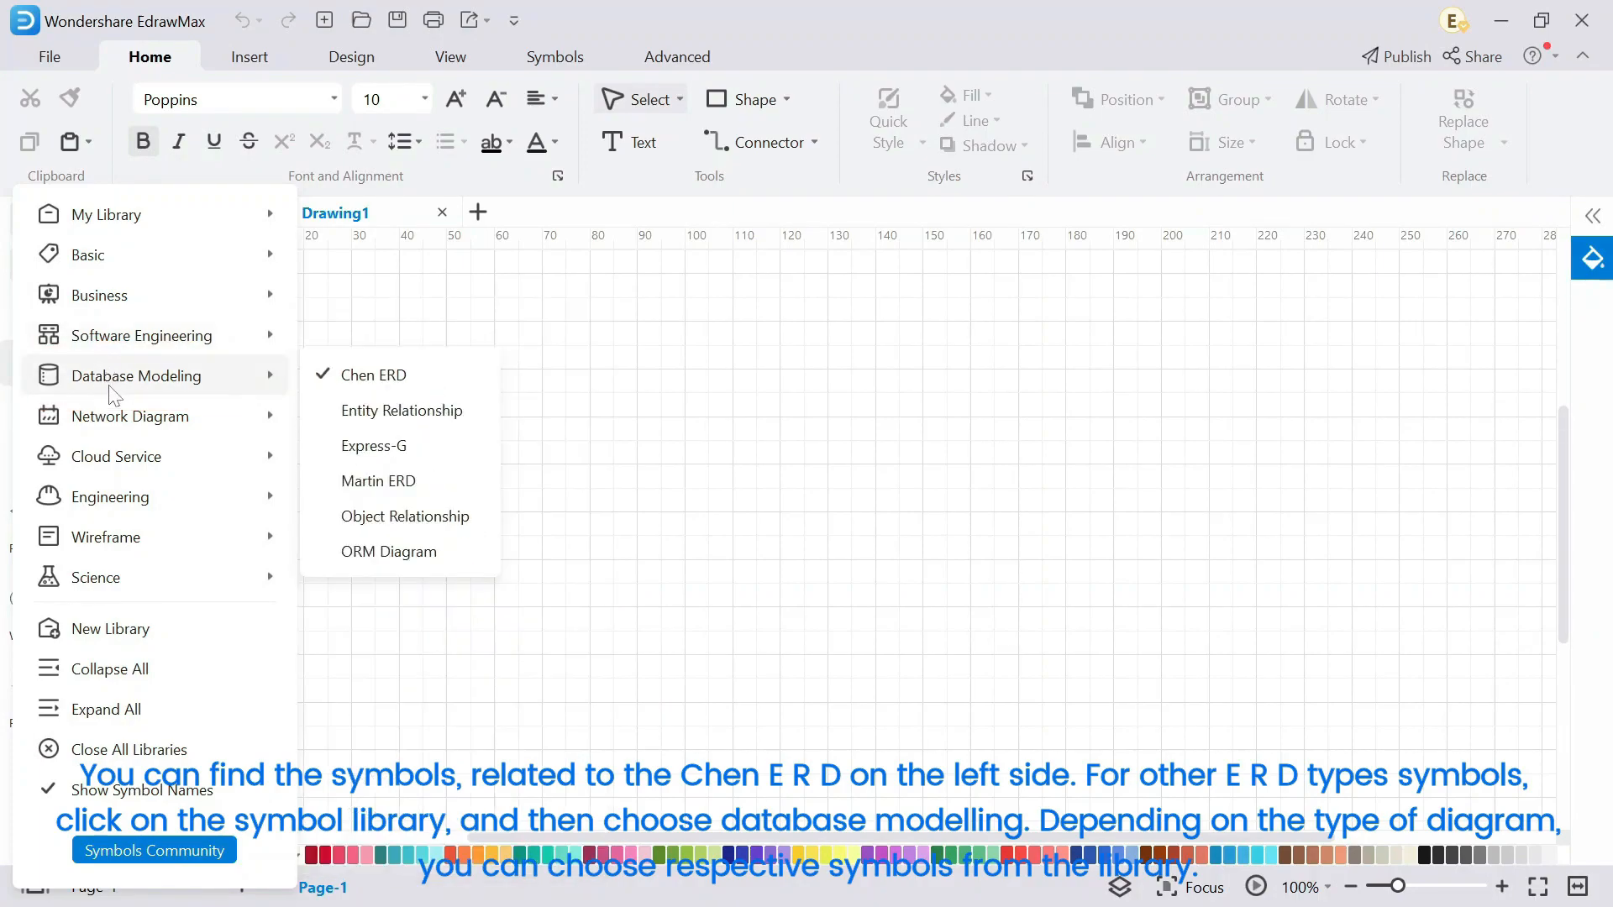
{"action": "mouse_move", "coordinate": [293, 387]}
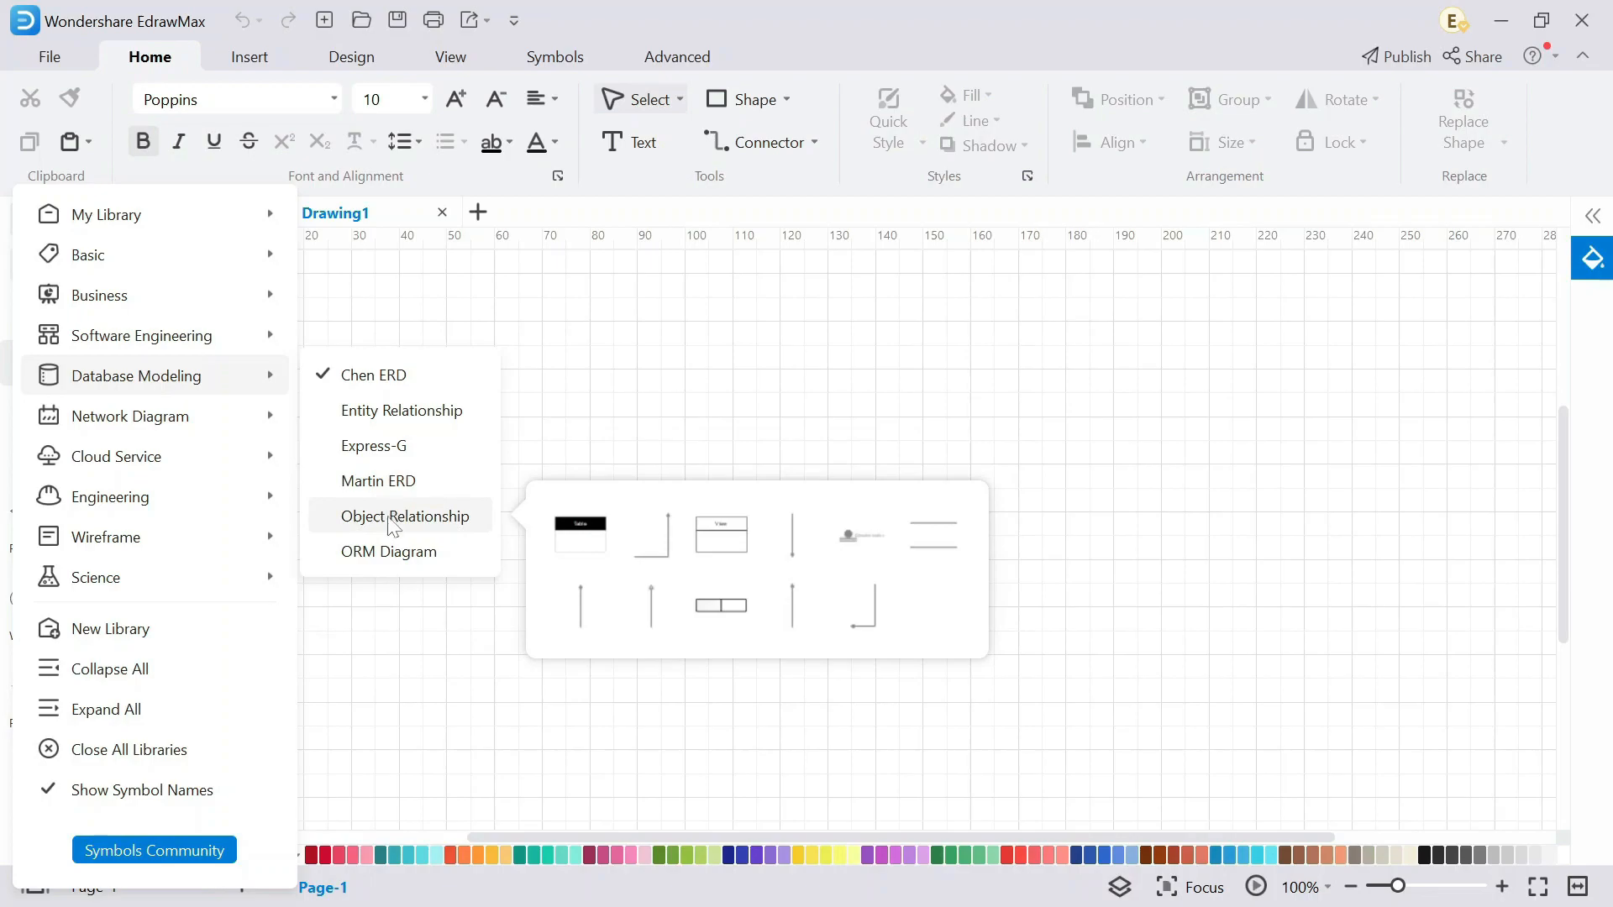
{"action": "left_click", "coordinate": [376, 375]}
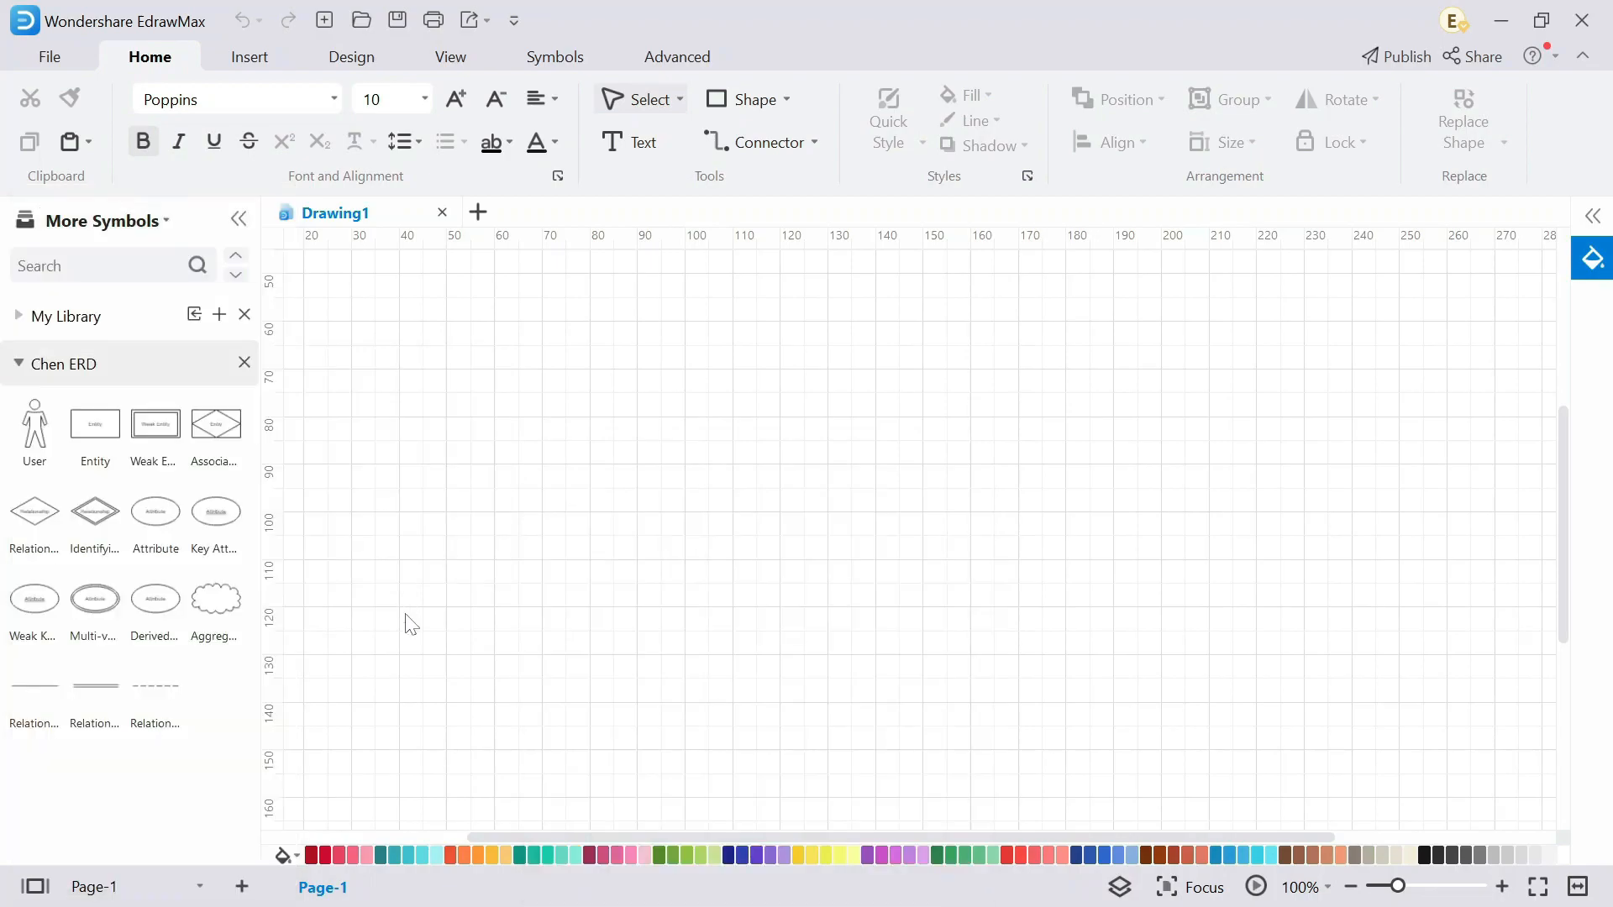
{"action": "mouse_move", "coordinate": [415, 610]}
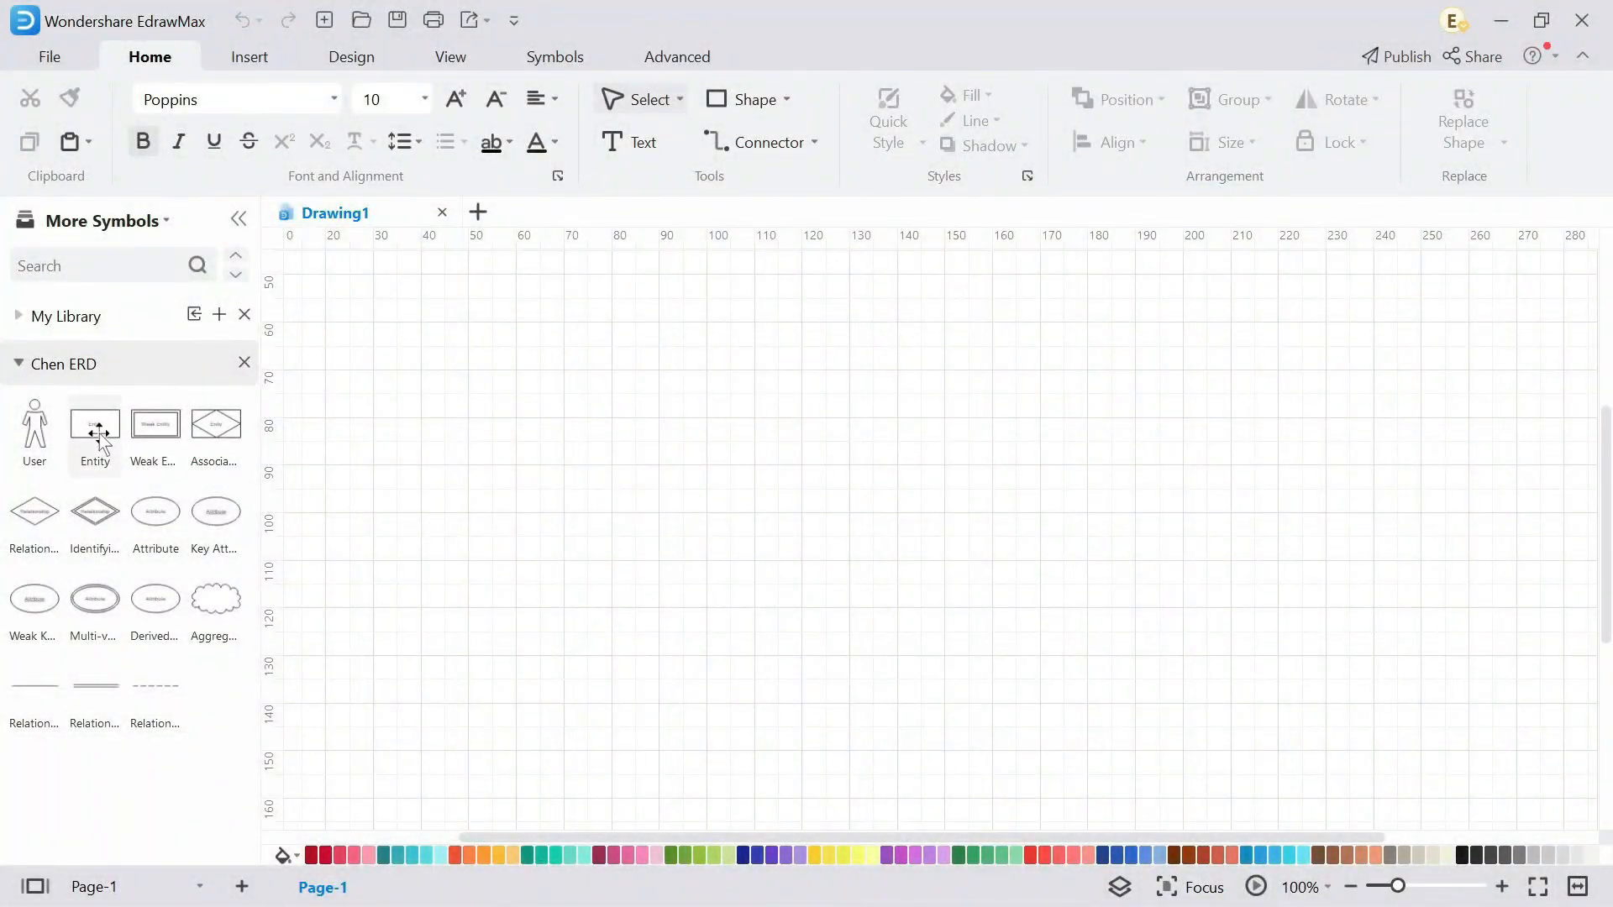
Drag Entity shapes from the Chen ERD library onto the canvas.
{"action": "left_click_drag", "start_coordinate": [94, 423], "coordinate": [440, 395]}
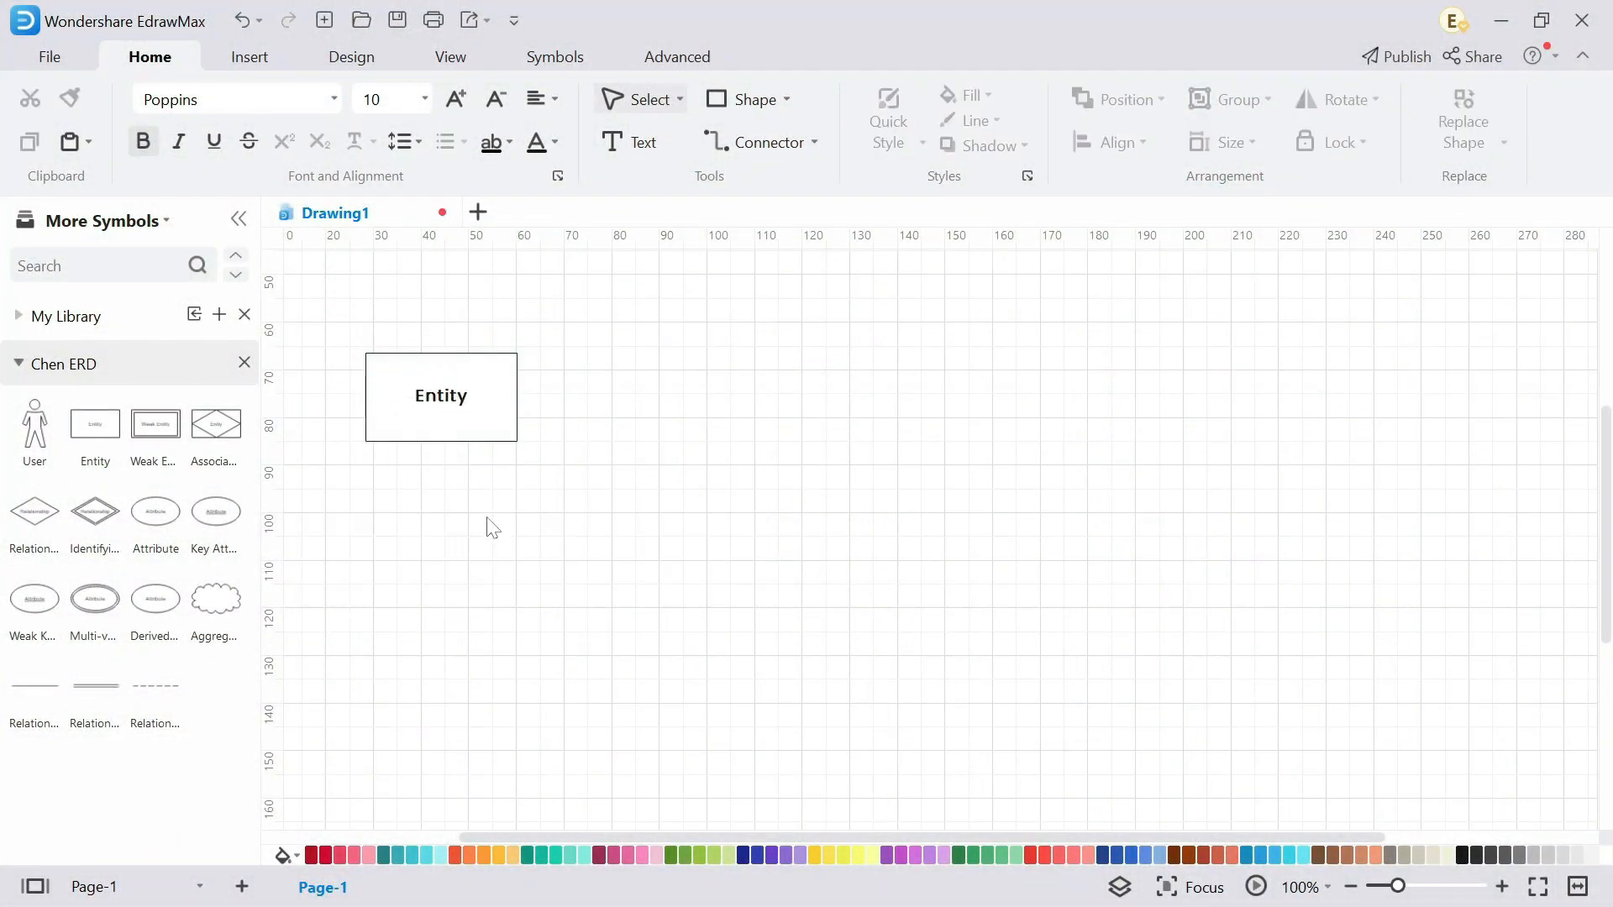
{"action": "left_click_drag", "start_coordinate": [34, 511], "coordinate": [440, 534]}
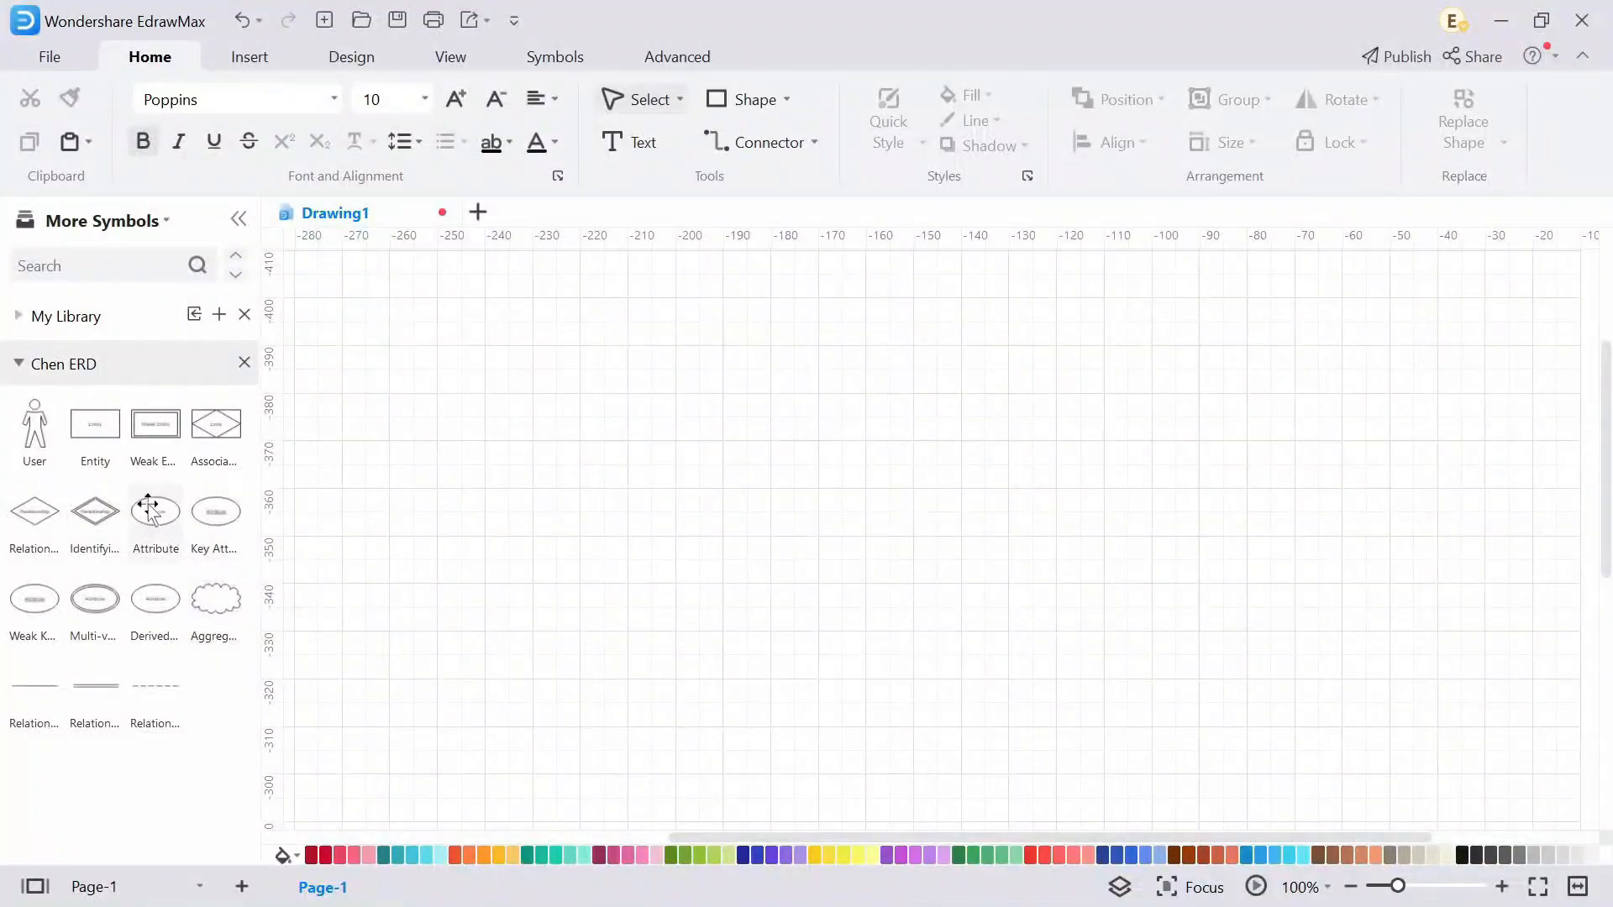
Place an Entity box near the top left and begin typing its 'Society Mst' label.
{"action": "left_click_drag", "start_coordinate": [93, 424], "coordinate": [432, 384]}
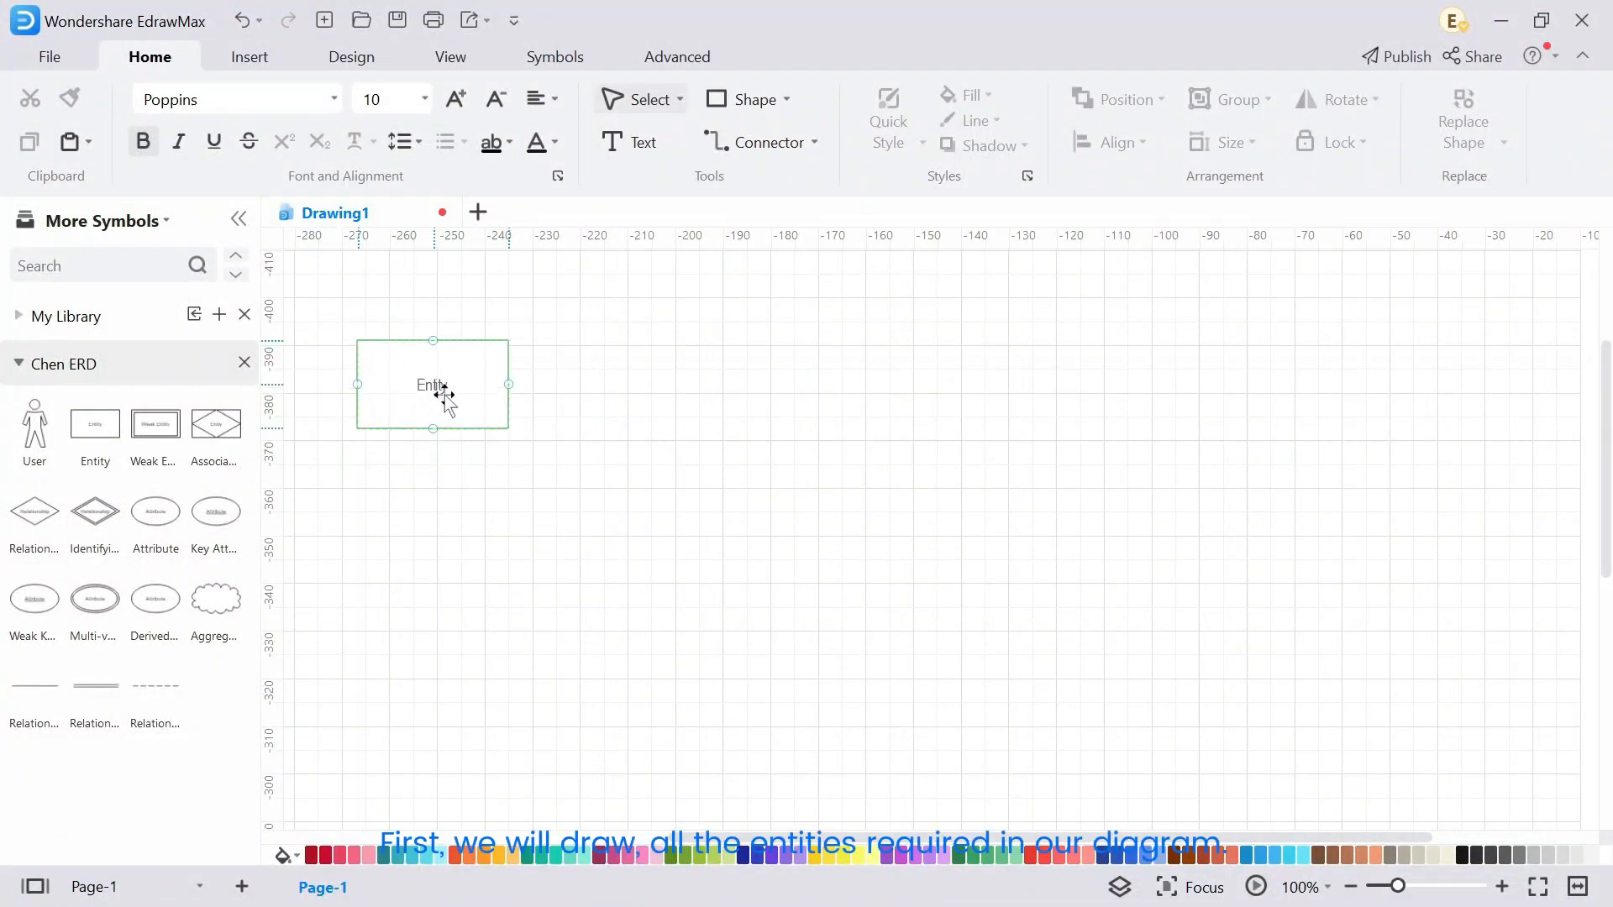
{"action": "left_click_drag", "start_coordinate": [432, 386], "coordinate": [432, 349]}
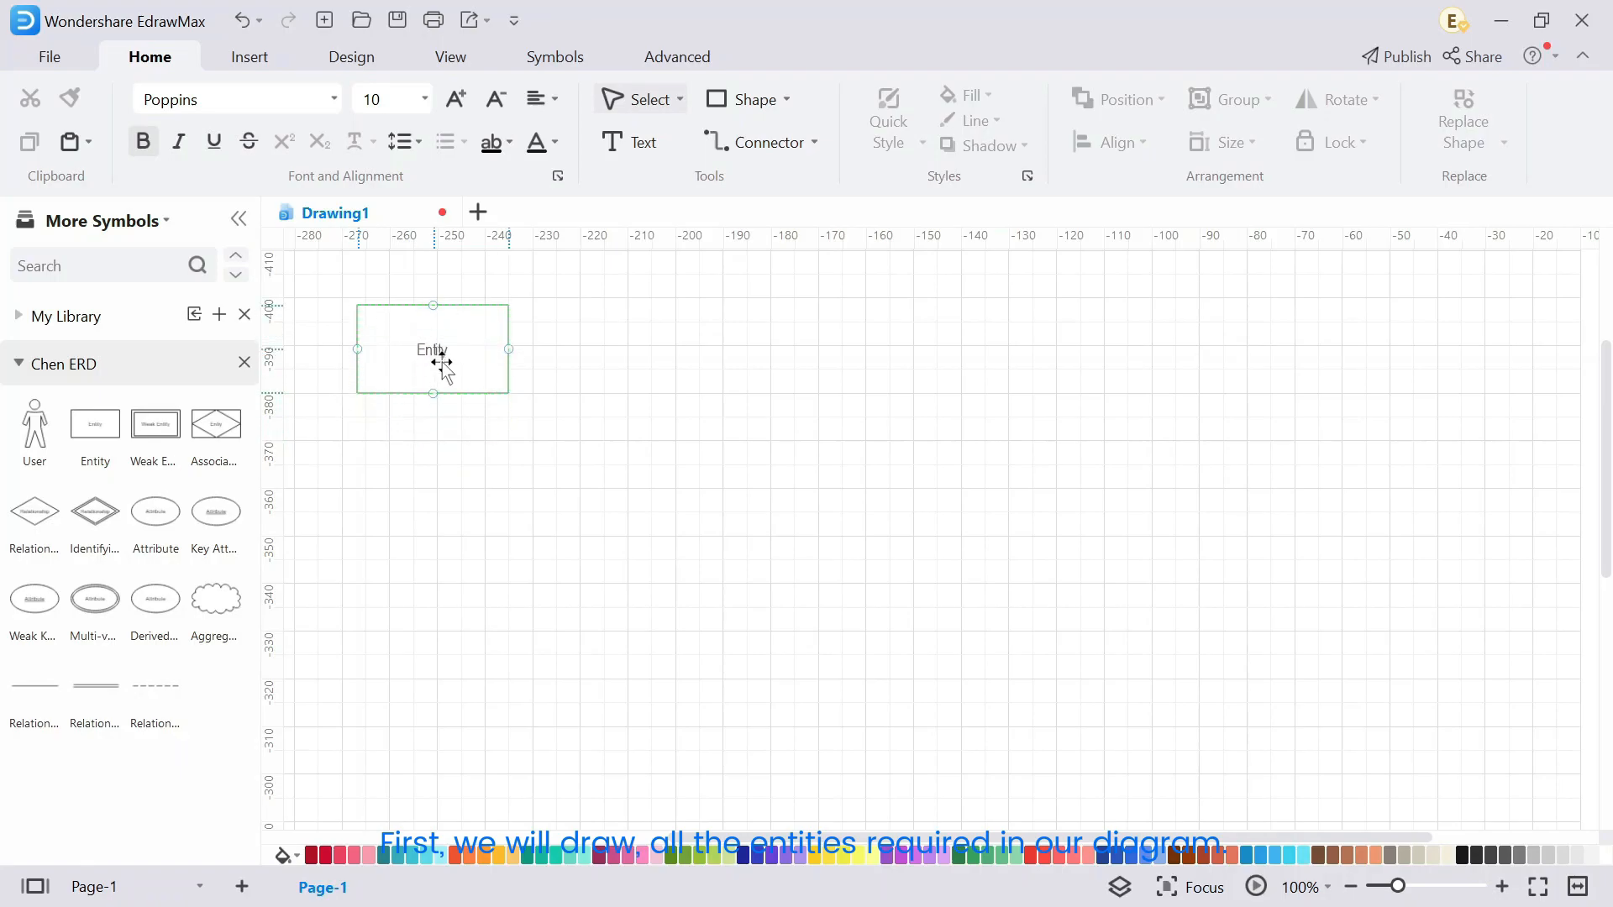
{"action": "left_click_drag", "start_coordinate": [432, 349], "coordinate": [432, 358]}
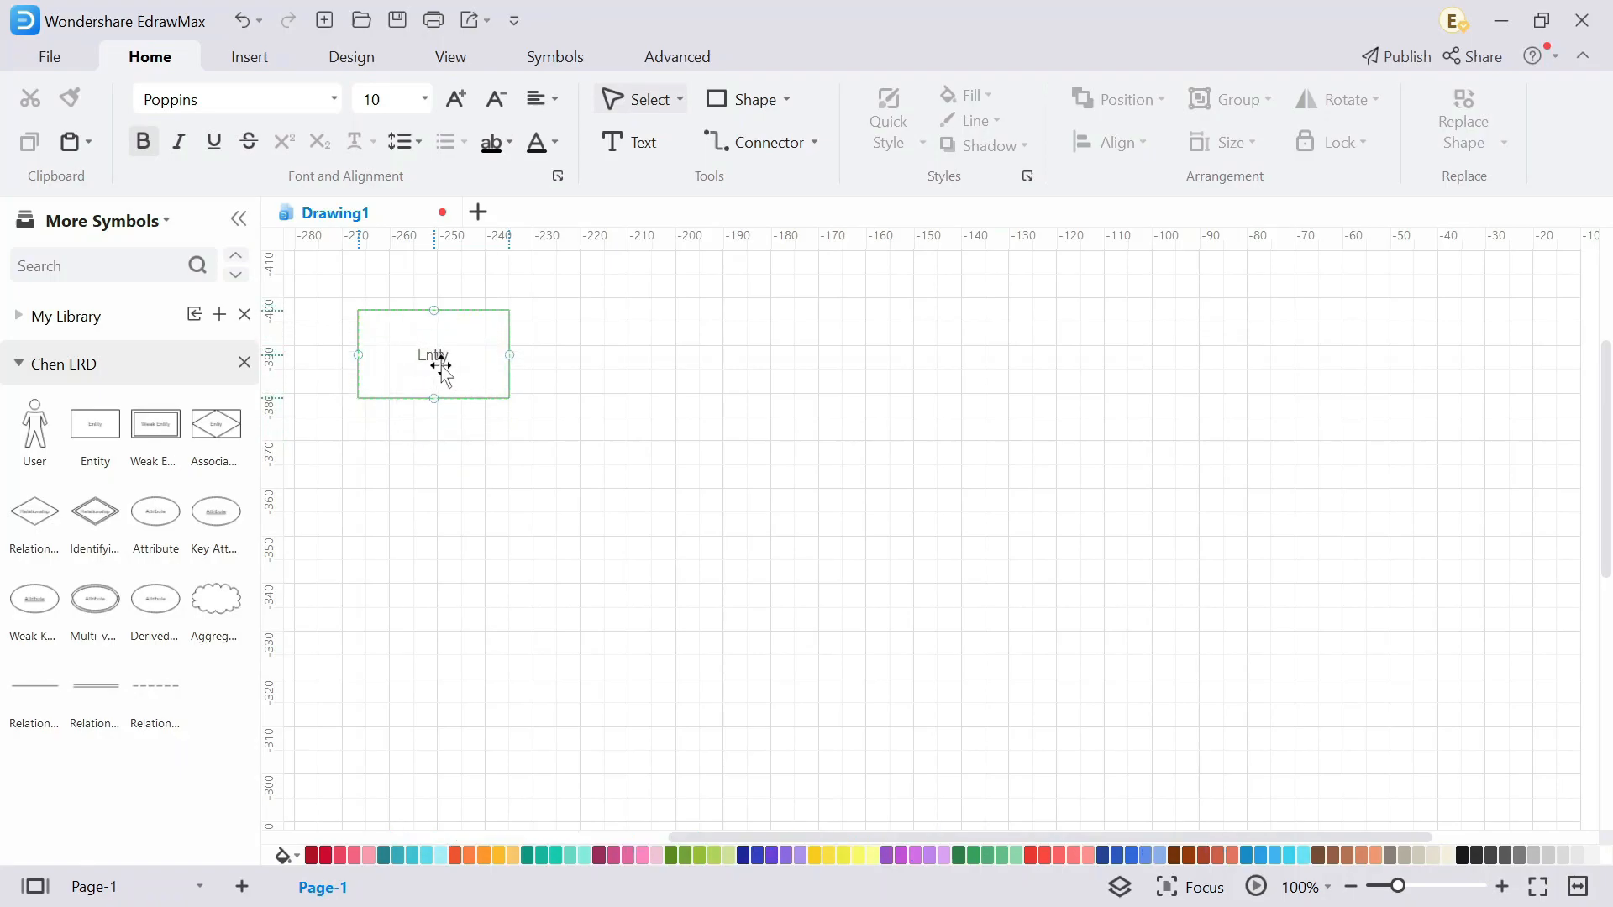
{"action": "type", "text": "Society Mst"}
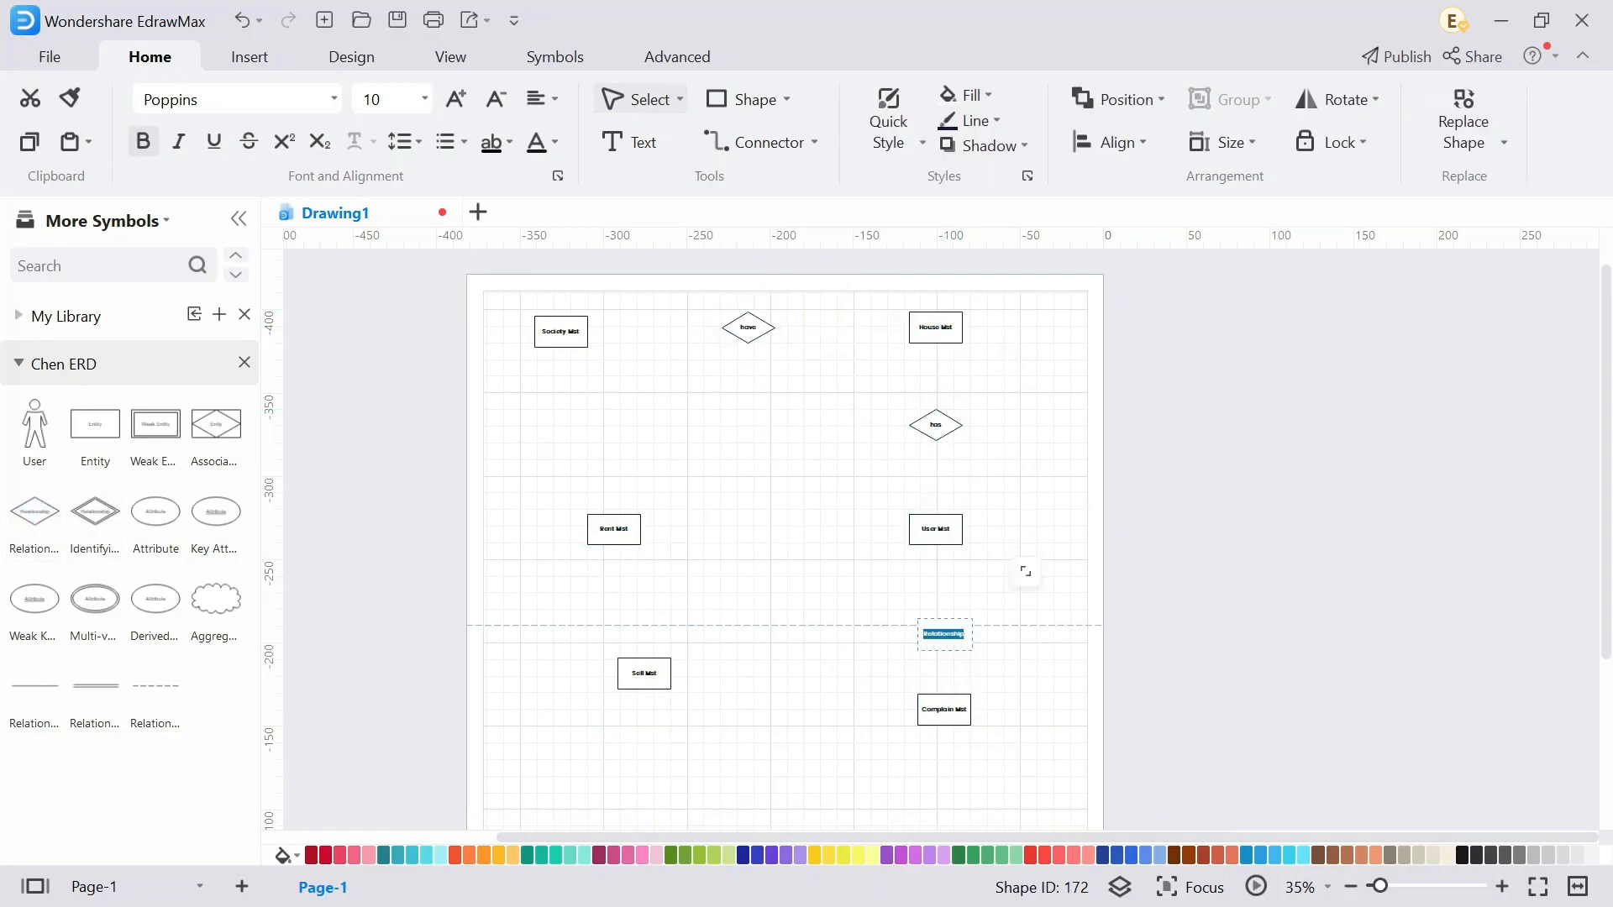
Add attribute ellipses beside the entities and scroll down the page.
{"action": "left_click_drag", "start_coordinate": [944, 636], "coordinate": [748, 618]}
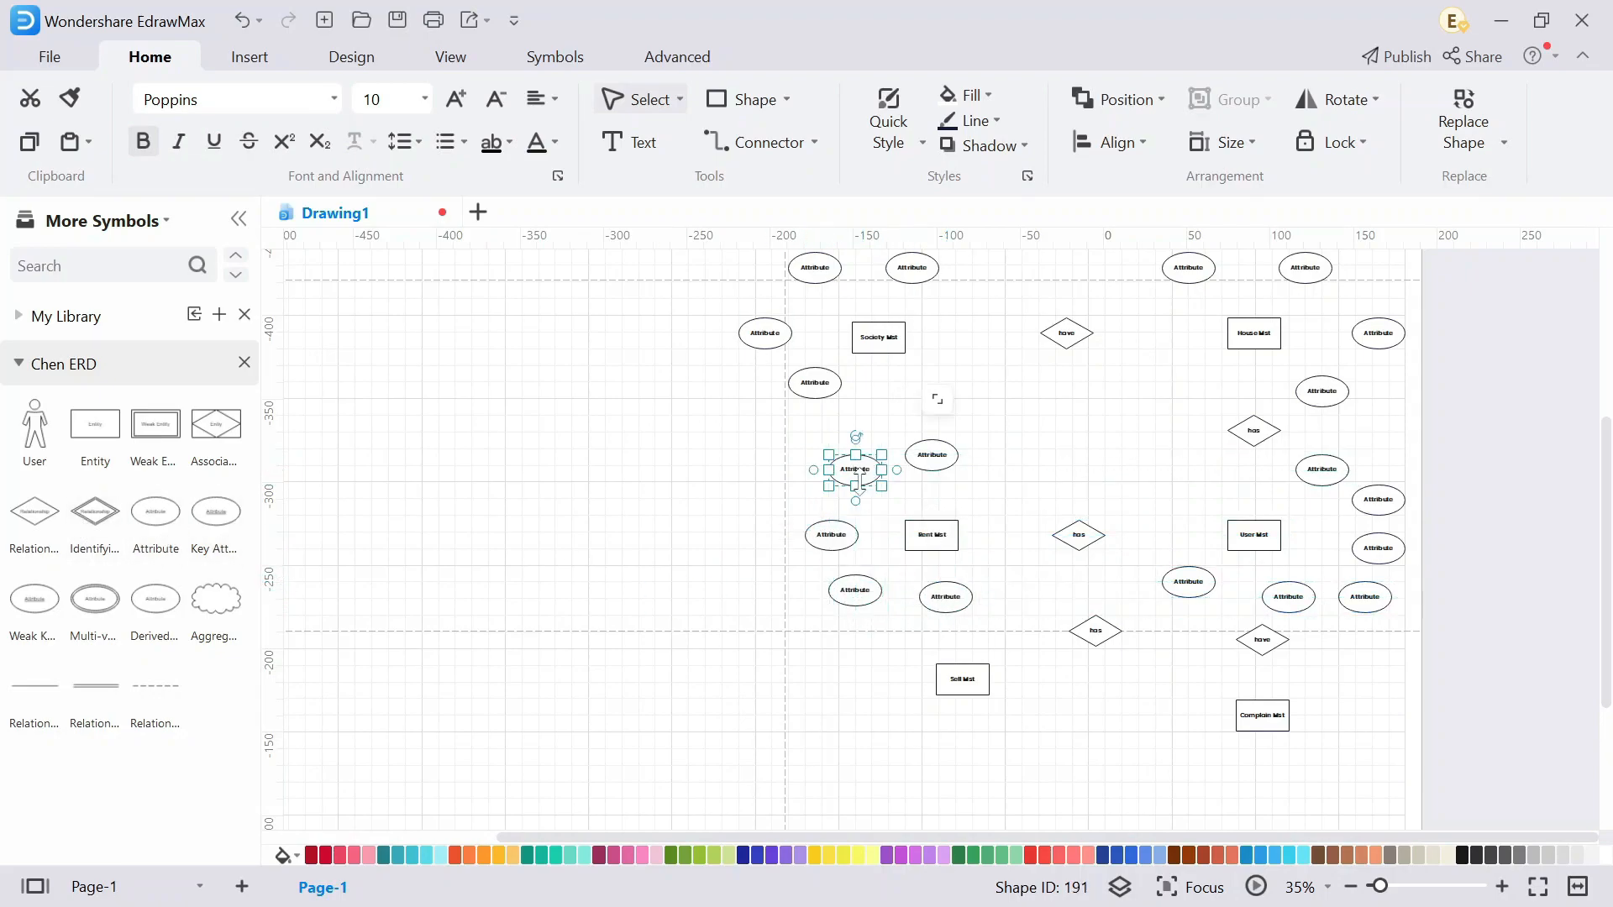
{"action": "scroll", "scroll_direction": "down", "scroll_amount": 3}
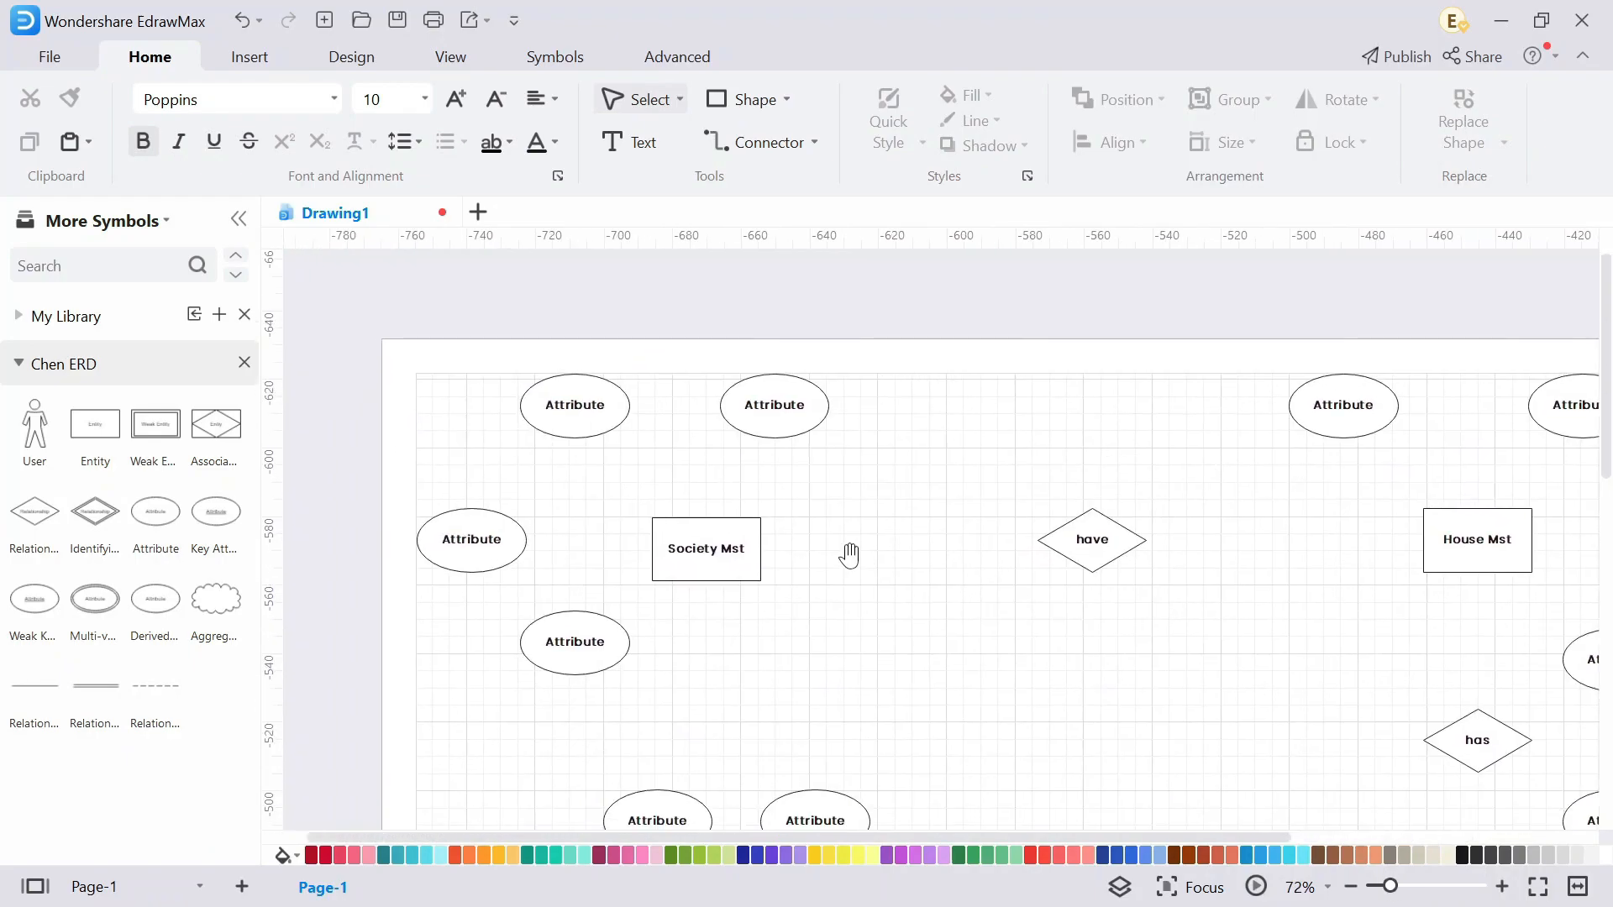
Select an attribute ellipse to type its field name.
{"action": "left_click", "coordinate": [774, 404]}
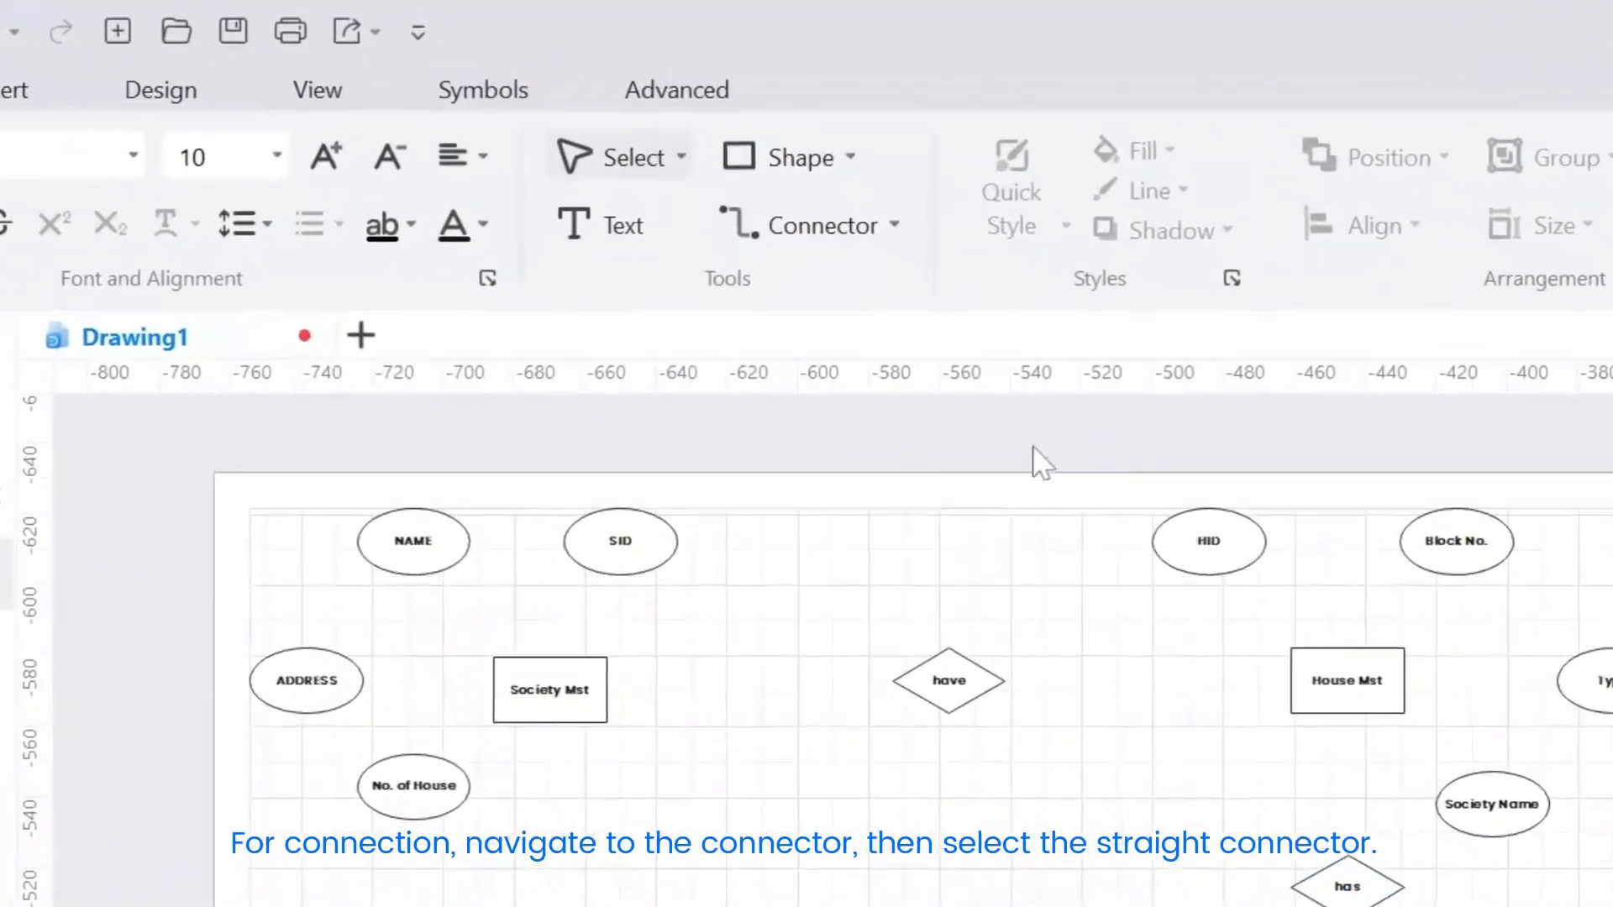
Draw straight connectors, linking the Sell Mst entity to the has diamond.
{"action": "left_click", "coordinate": [894, 224]}
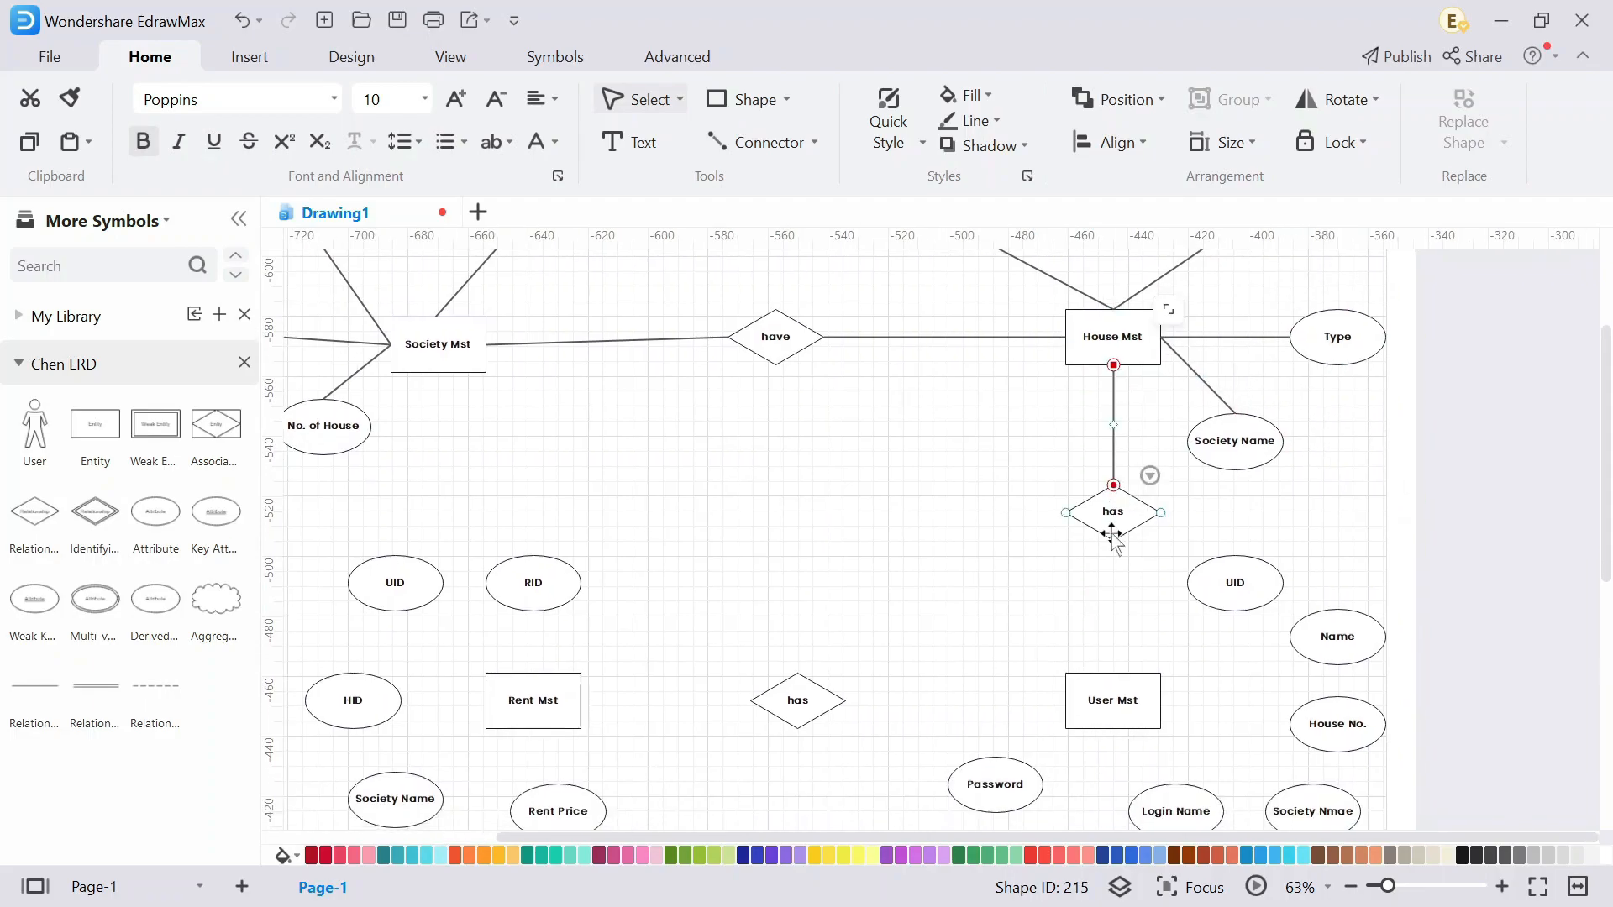
{"action": "scroll", "scroll_direction": "down", "scroll_amount": 3}
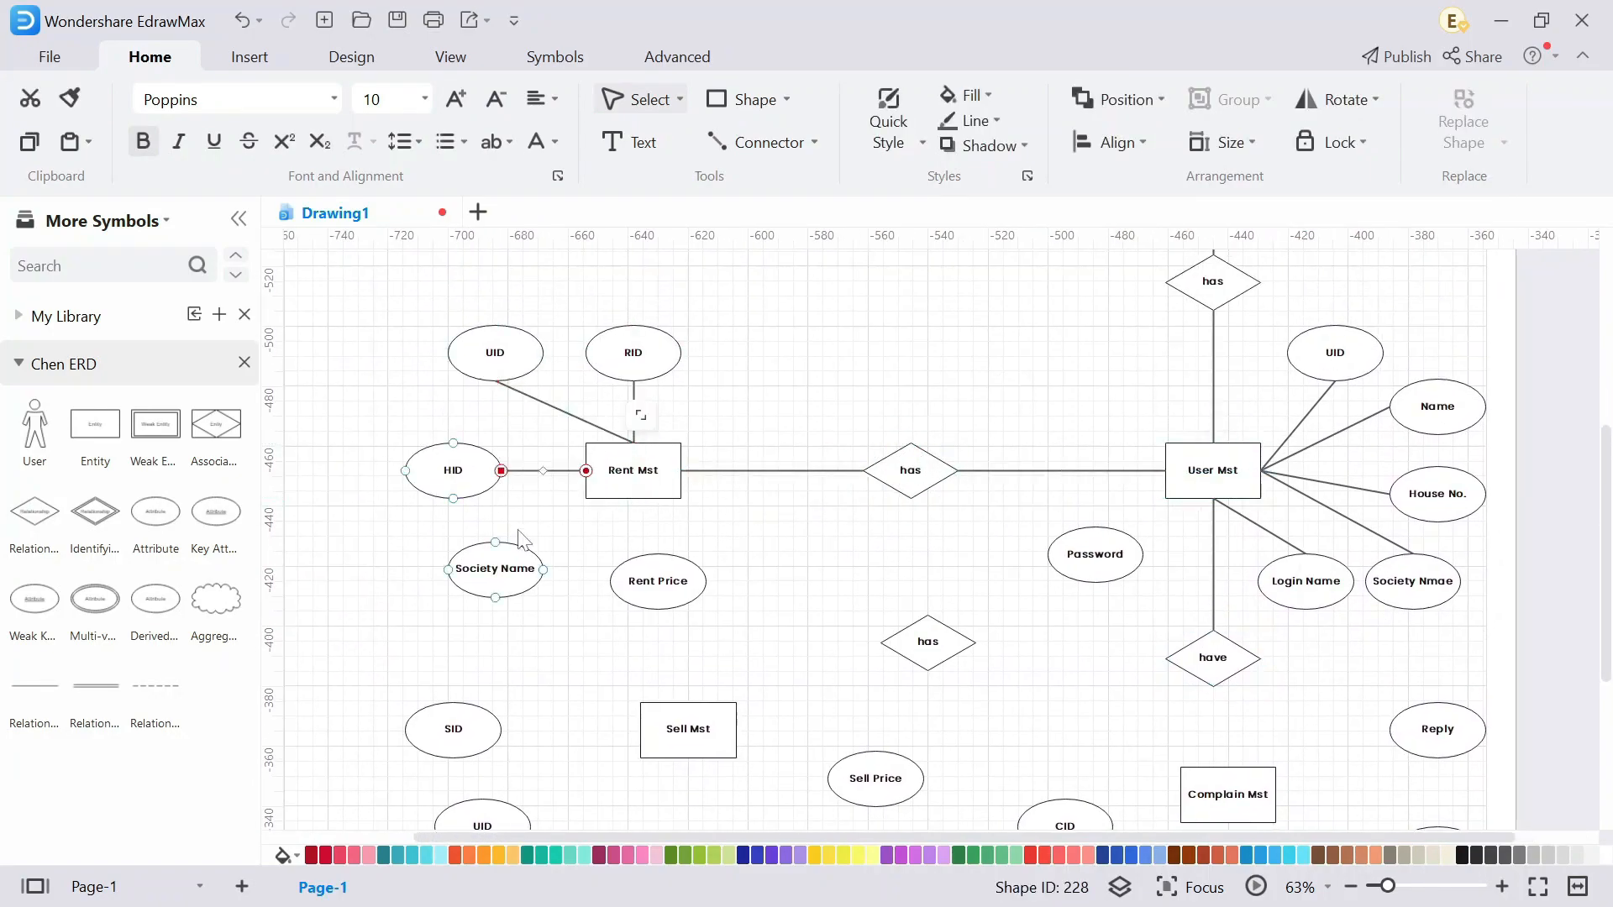
{"action": "scroll", "scroll_direction": "down", "scroll_amount": 3}
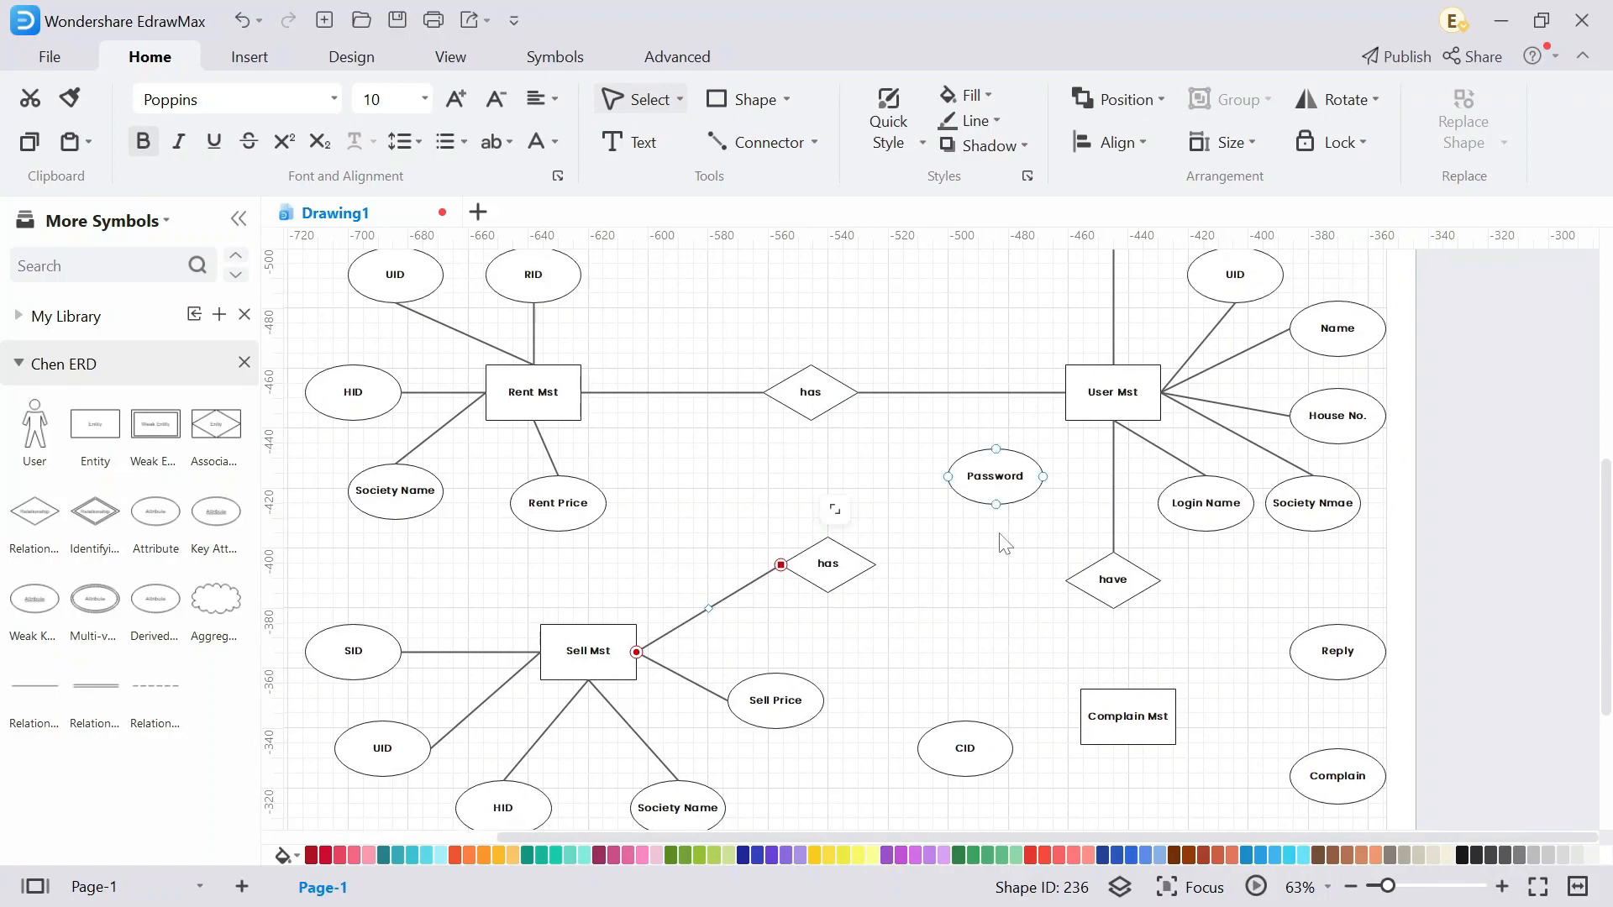
{"action": "left_click_drag", "start_coordinate": [995, 475], "coordinate": [1025, 491]}
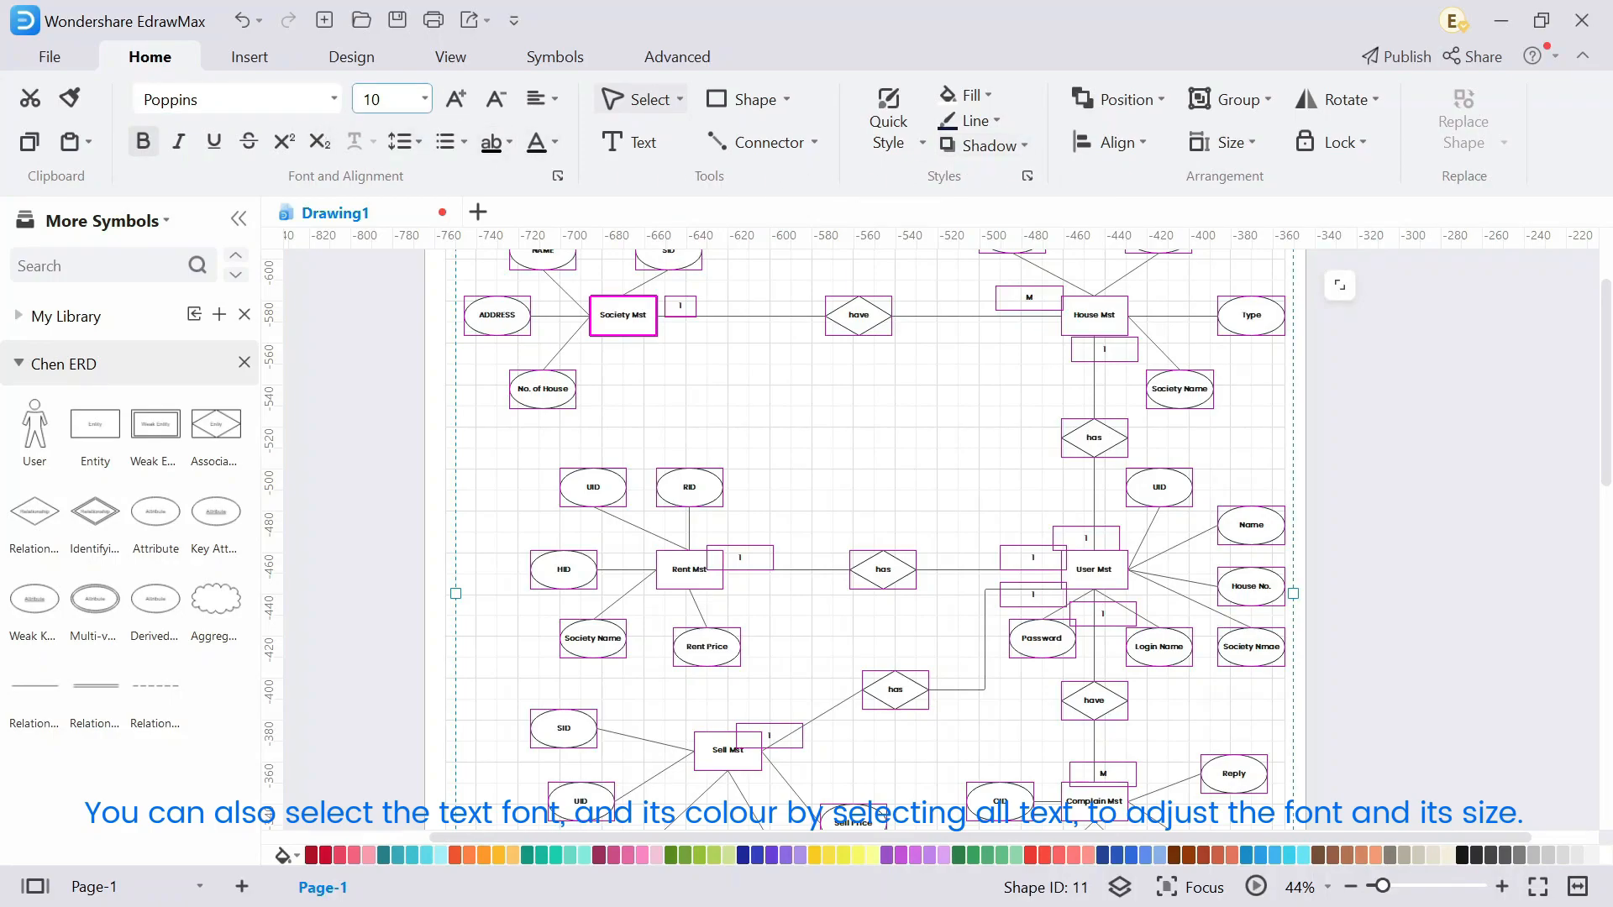
Open the font size dropdown to enlarge the label text.
{"action": "left_click", "coordinate": [422, 99]}
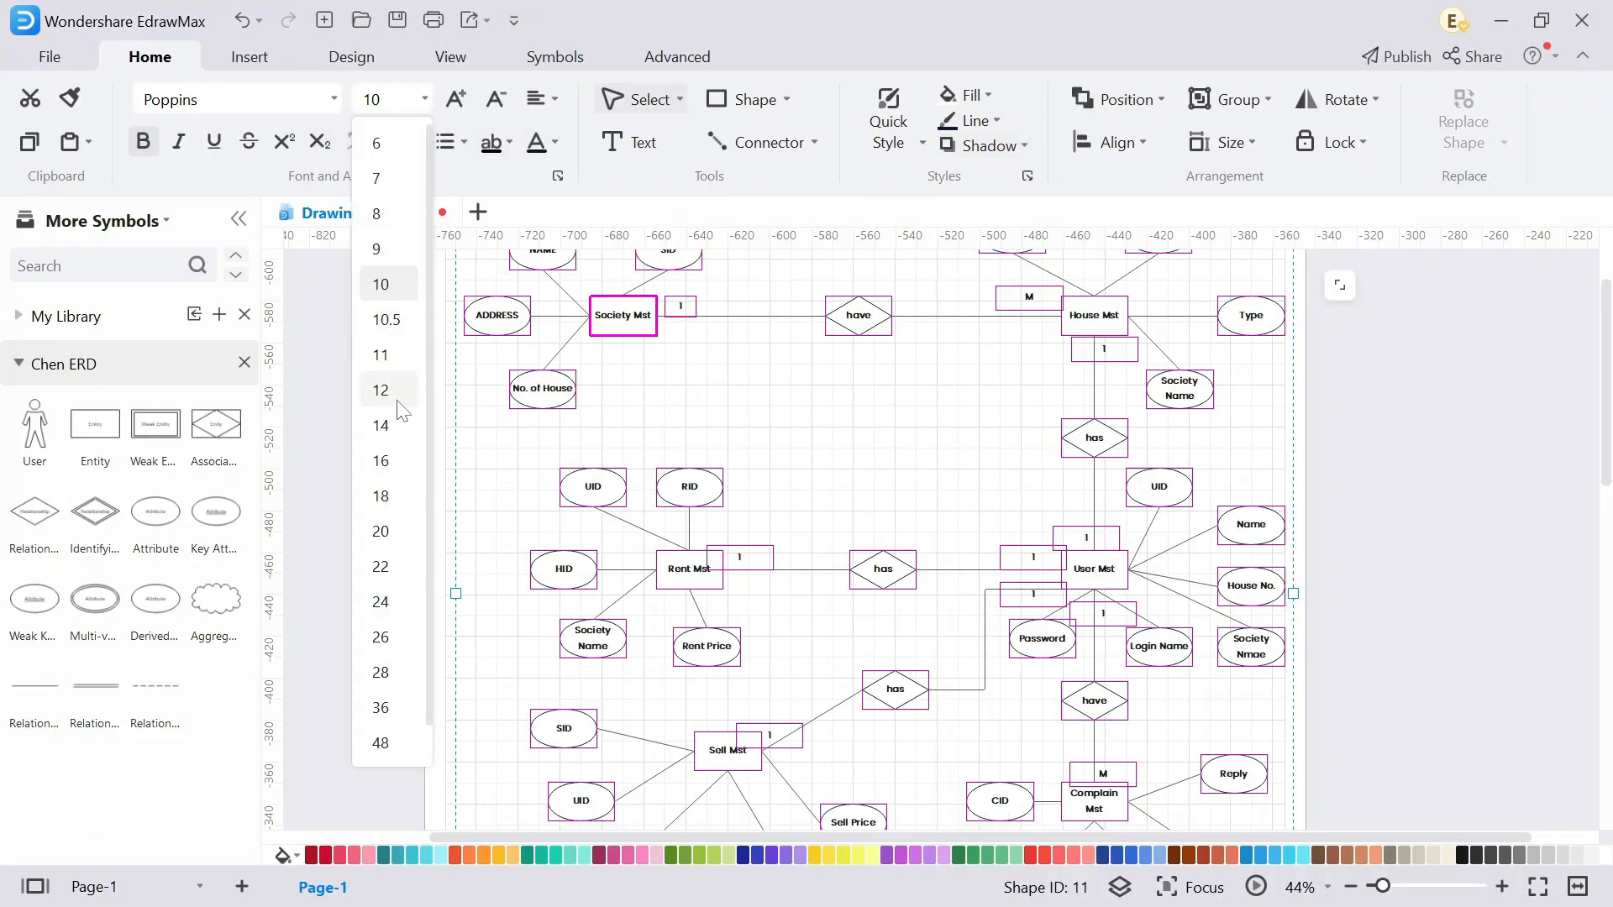
Adjust a shape, then set the page background colour to white.
{"action": "left_click", "coordinate": [753, 436]}
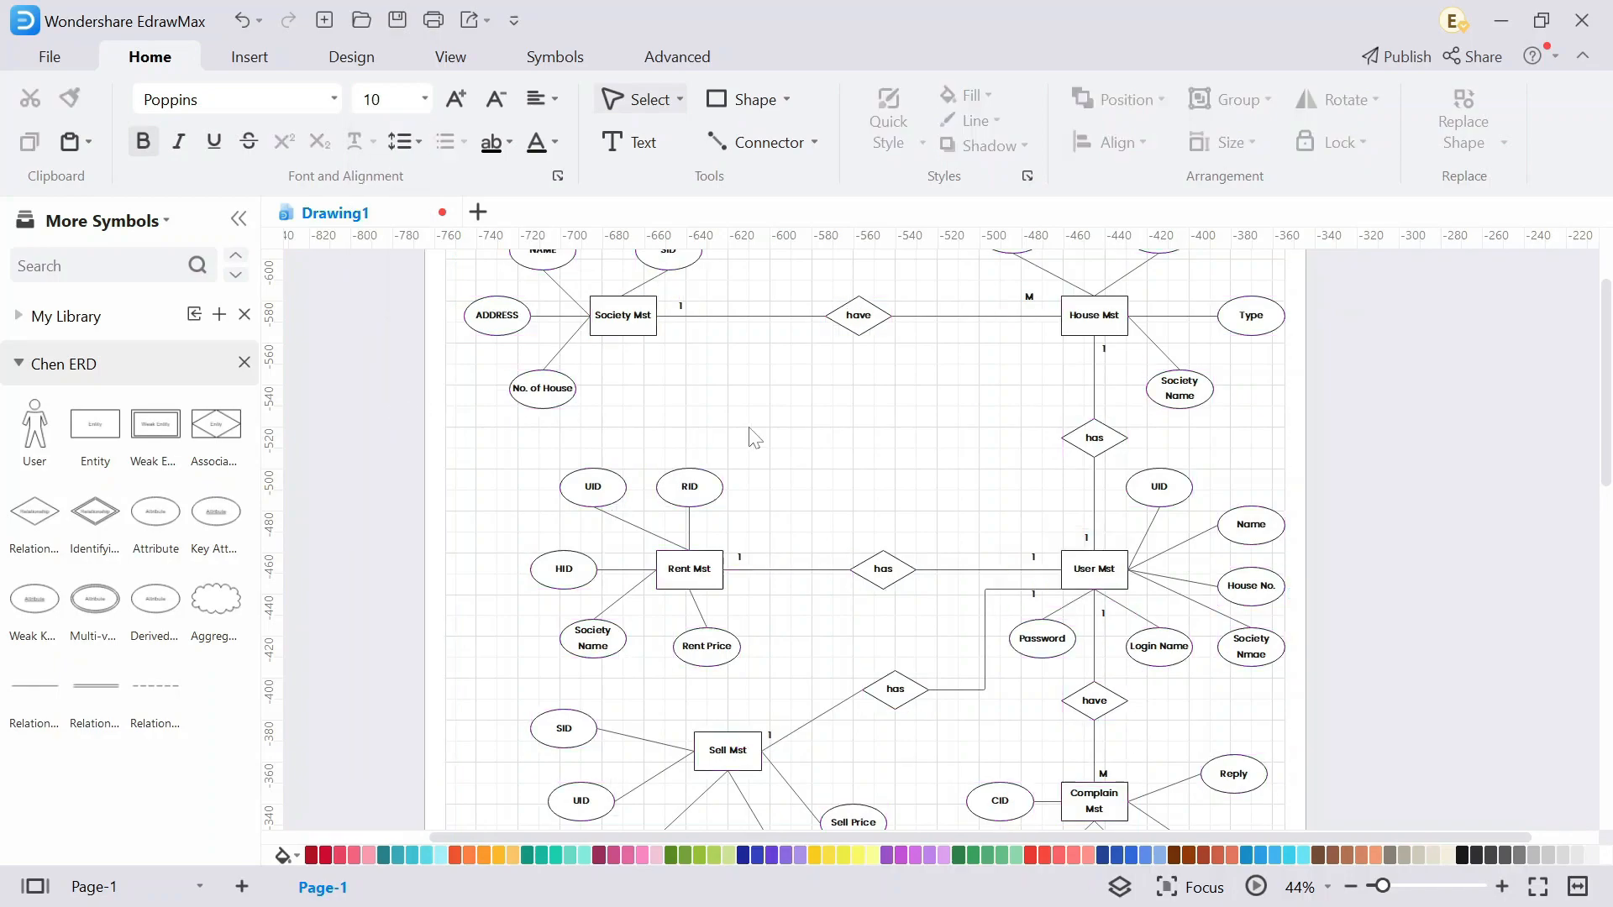
{"action": "left_click_drag", "start_coordinate": [752, 437], "coordinate": [844, 458]}
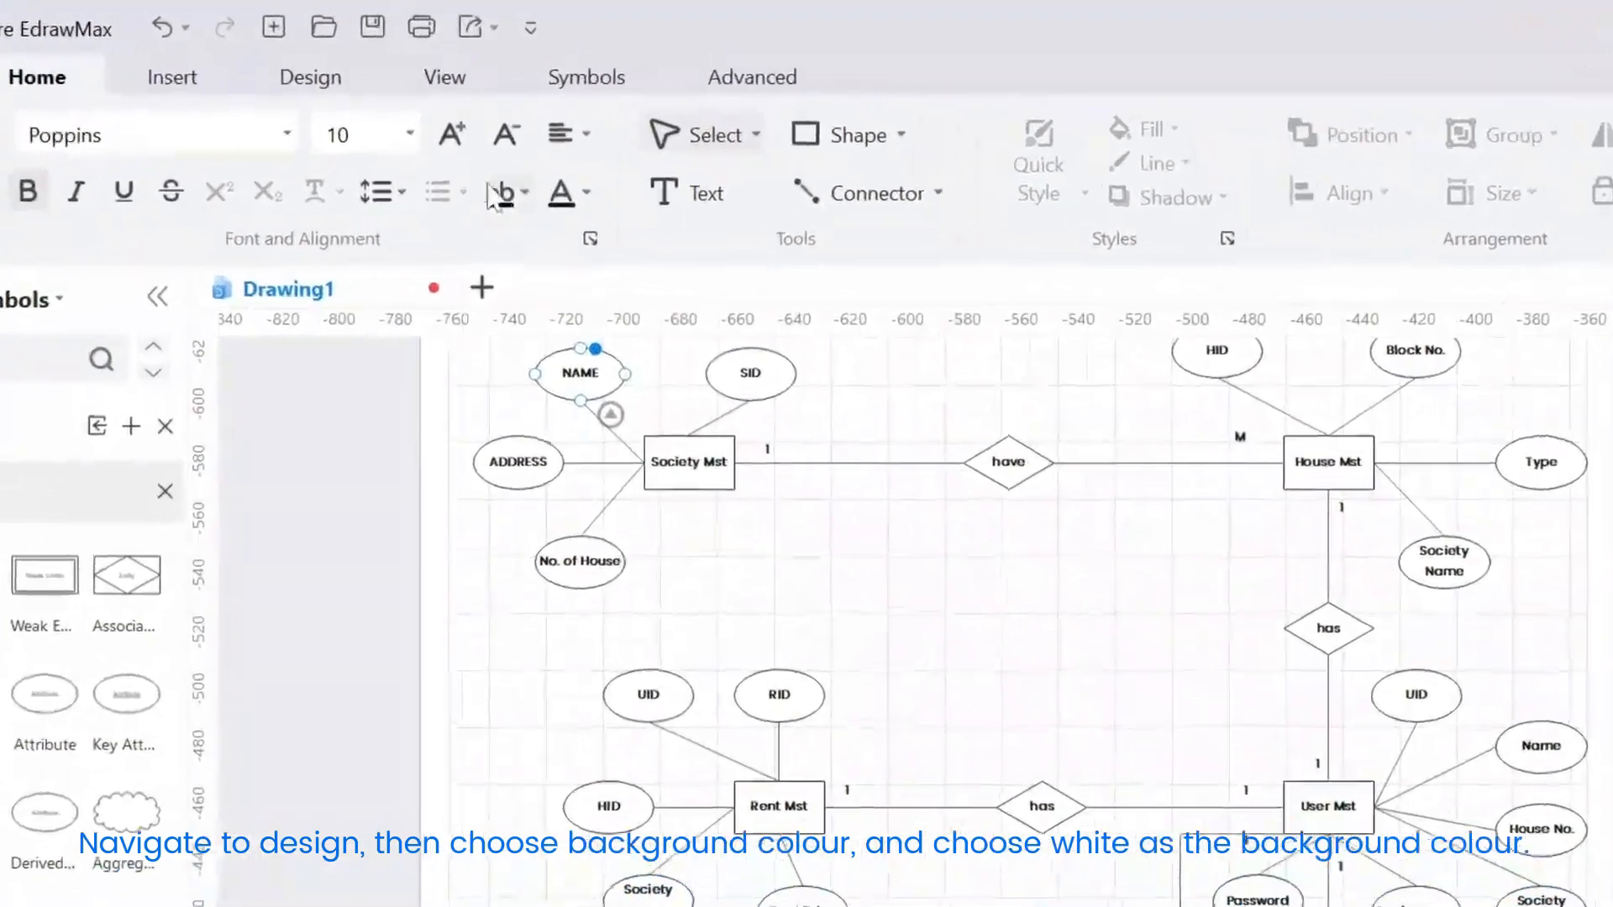
{"action": "left_click", "coordinate": [310, 75]}
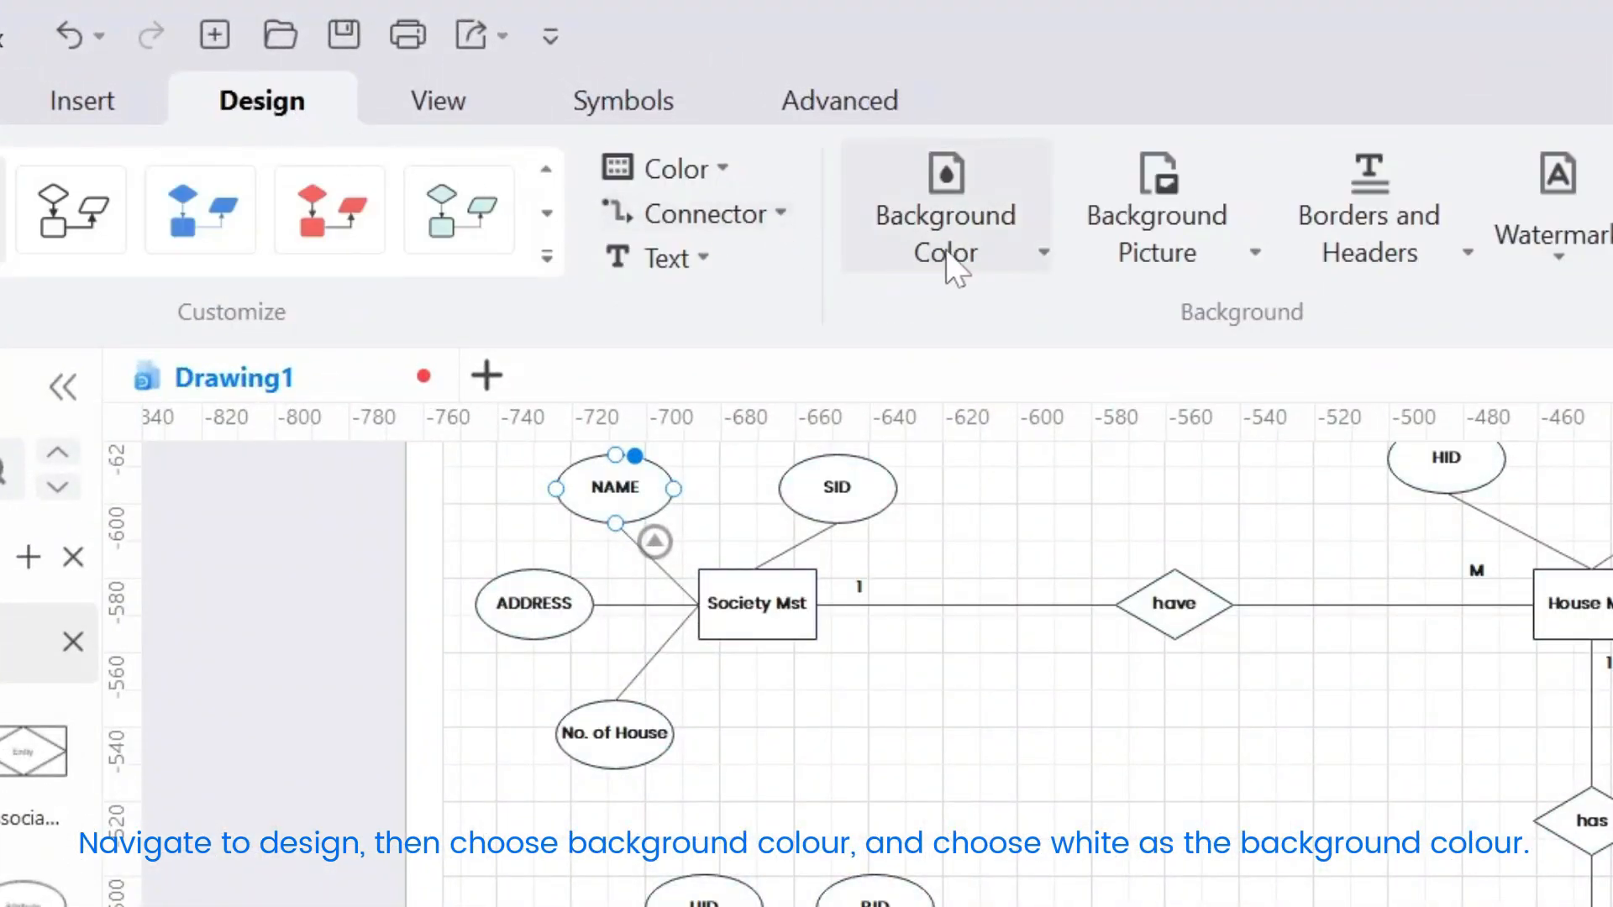
{"action": "left_click", "coordinate": [943, 230]}
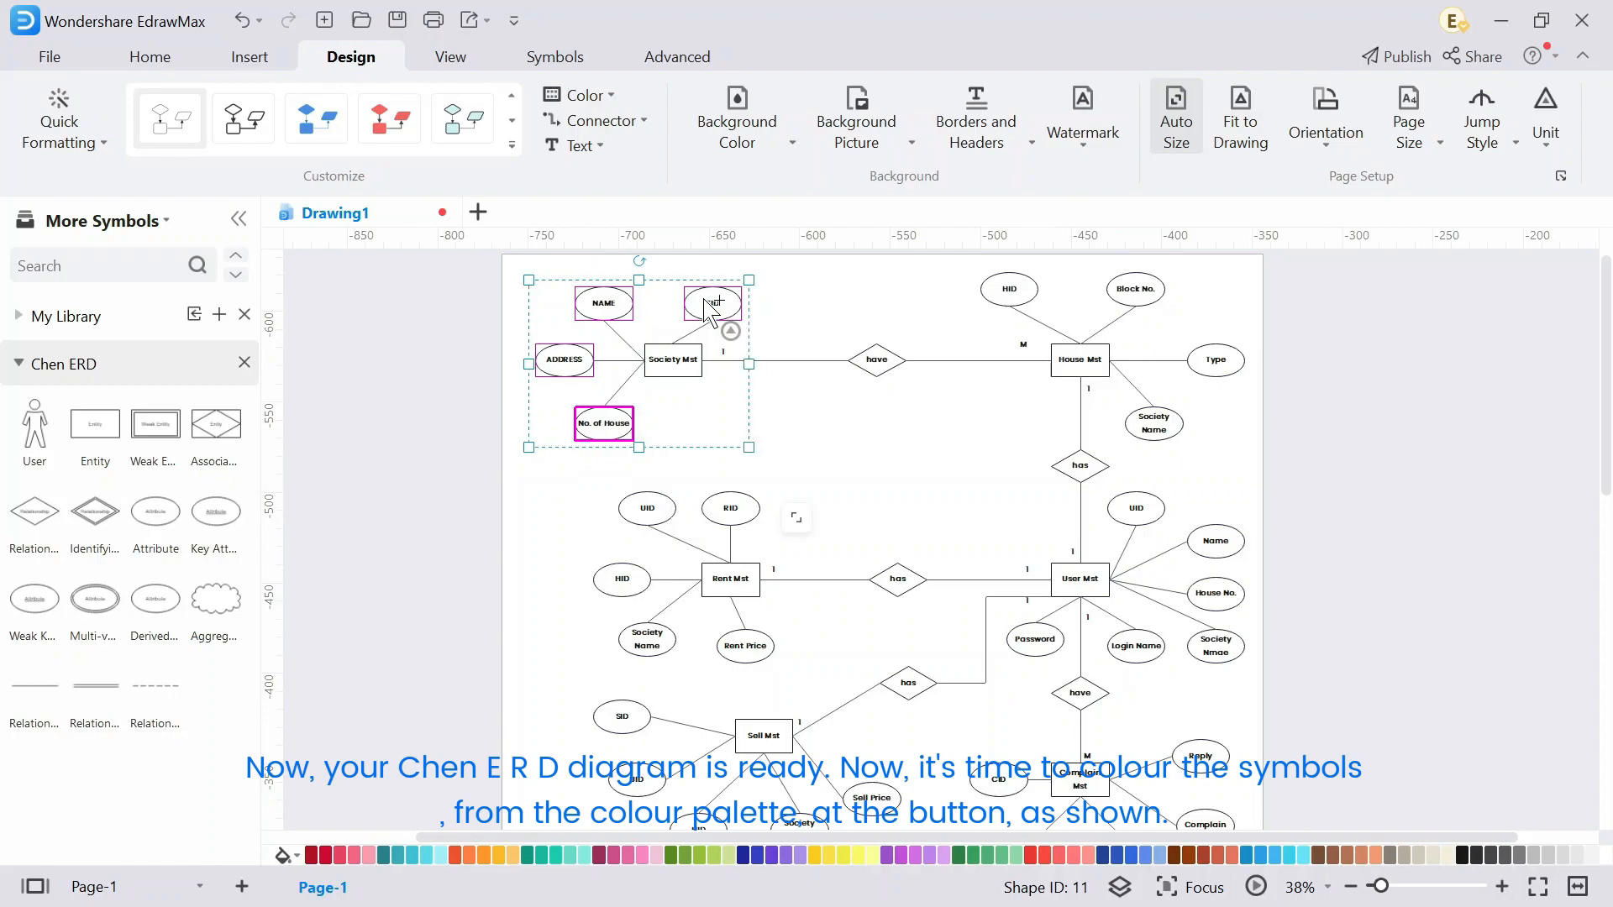
Fill the Society Mst attribute ellipses orange from the bottom colour palette.
{"action": "left_click", "coordinate": [513, 856]}
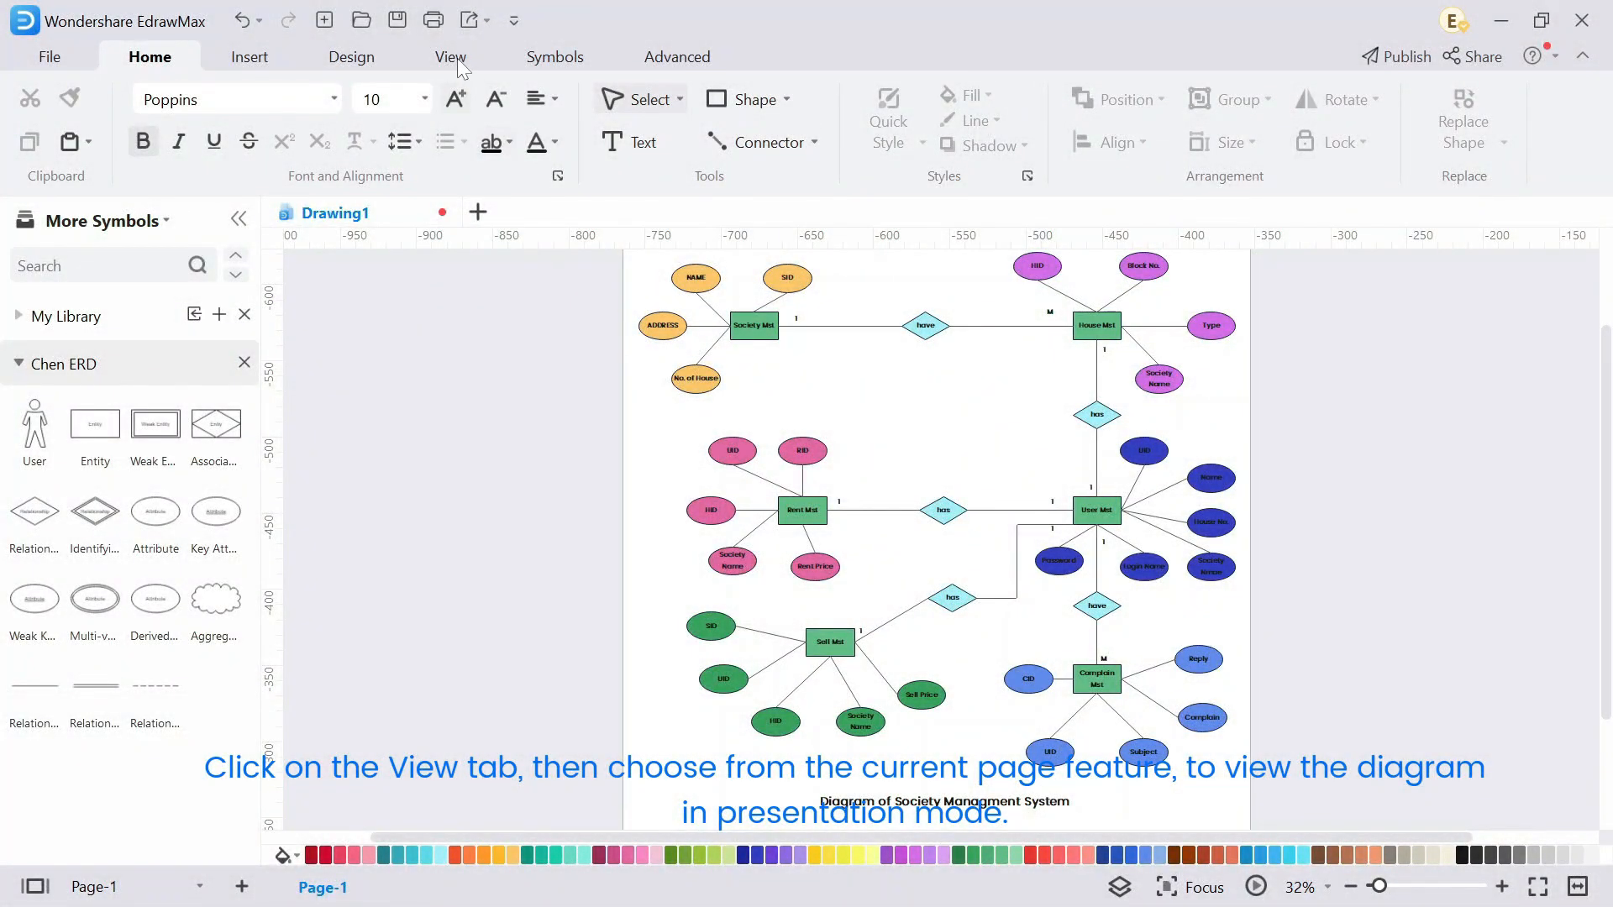
Present the diagram starting from the current page.
{"action": "left_click", "coordinate": [450, 56]}
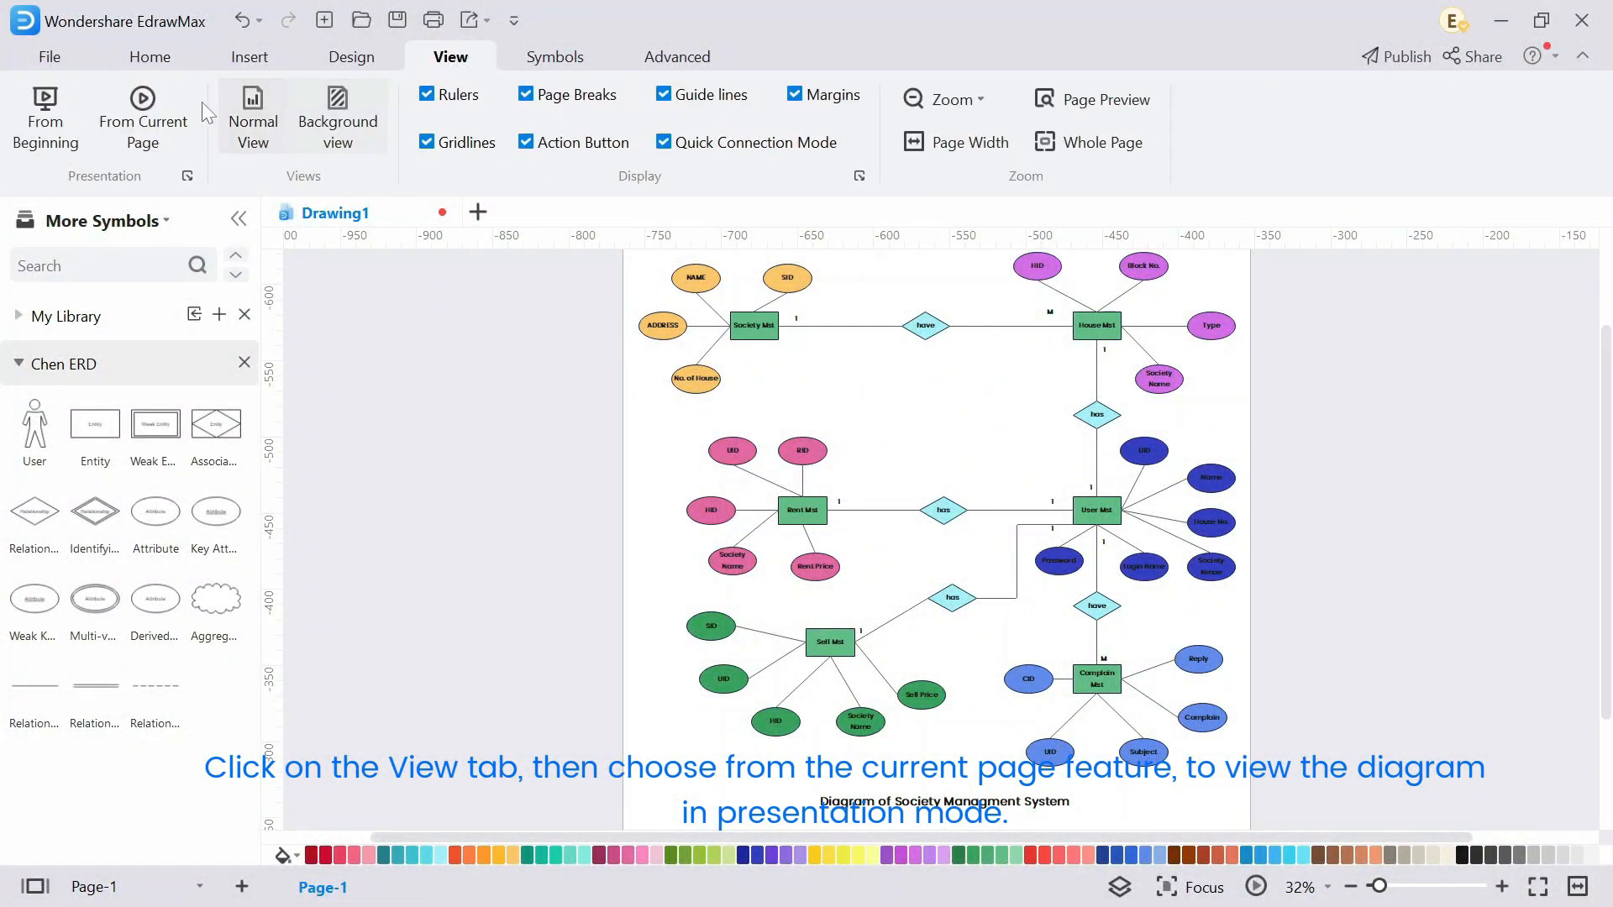
{"action": "left_click", "coordinate": [142, 116]}
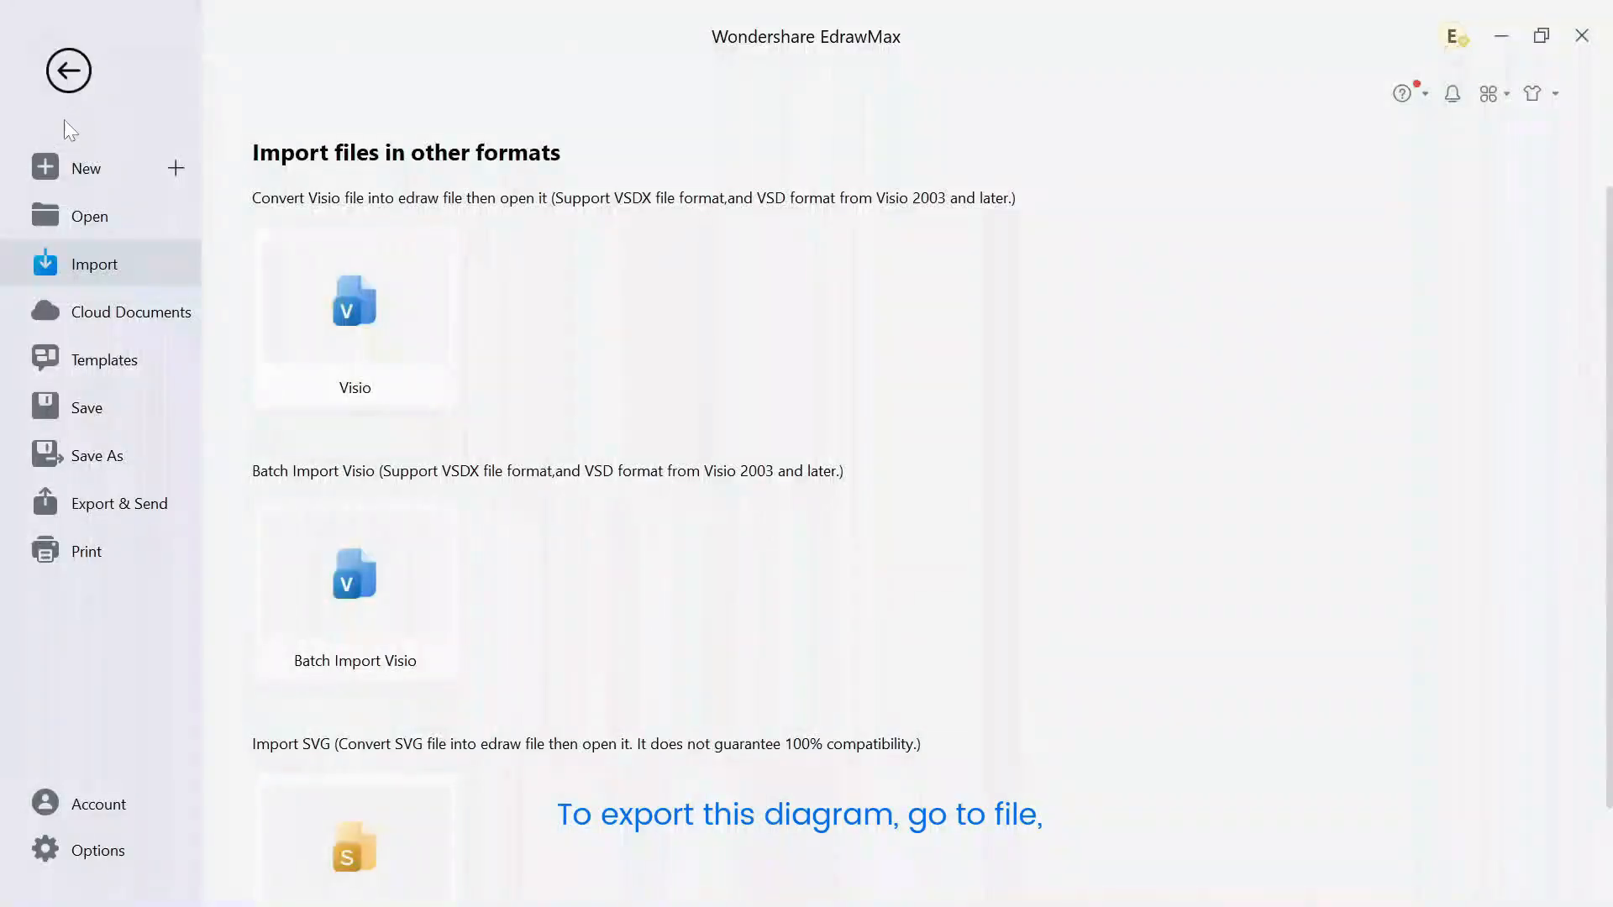
Export the ER diagram as a graphic, confirming the size and resolution settings.
{"action": "left_click", "coordinate": [119, 503]}
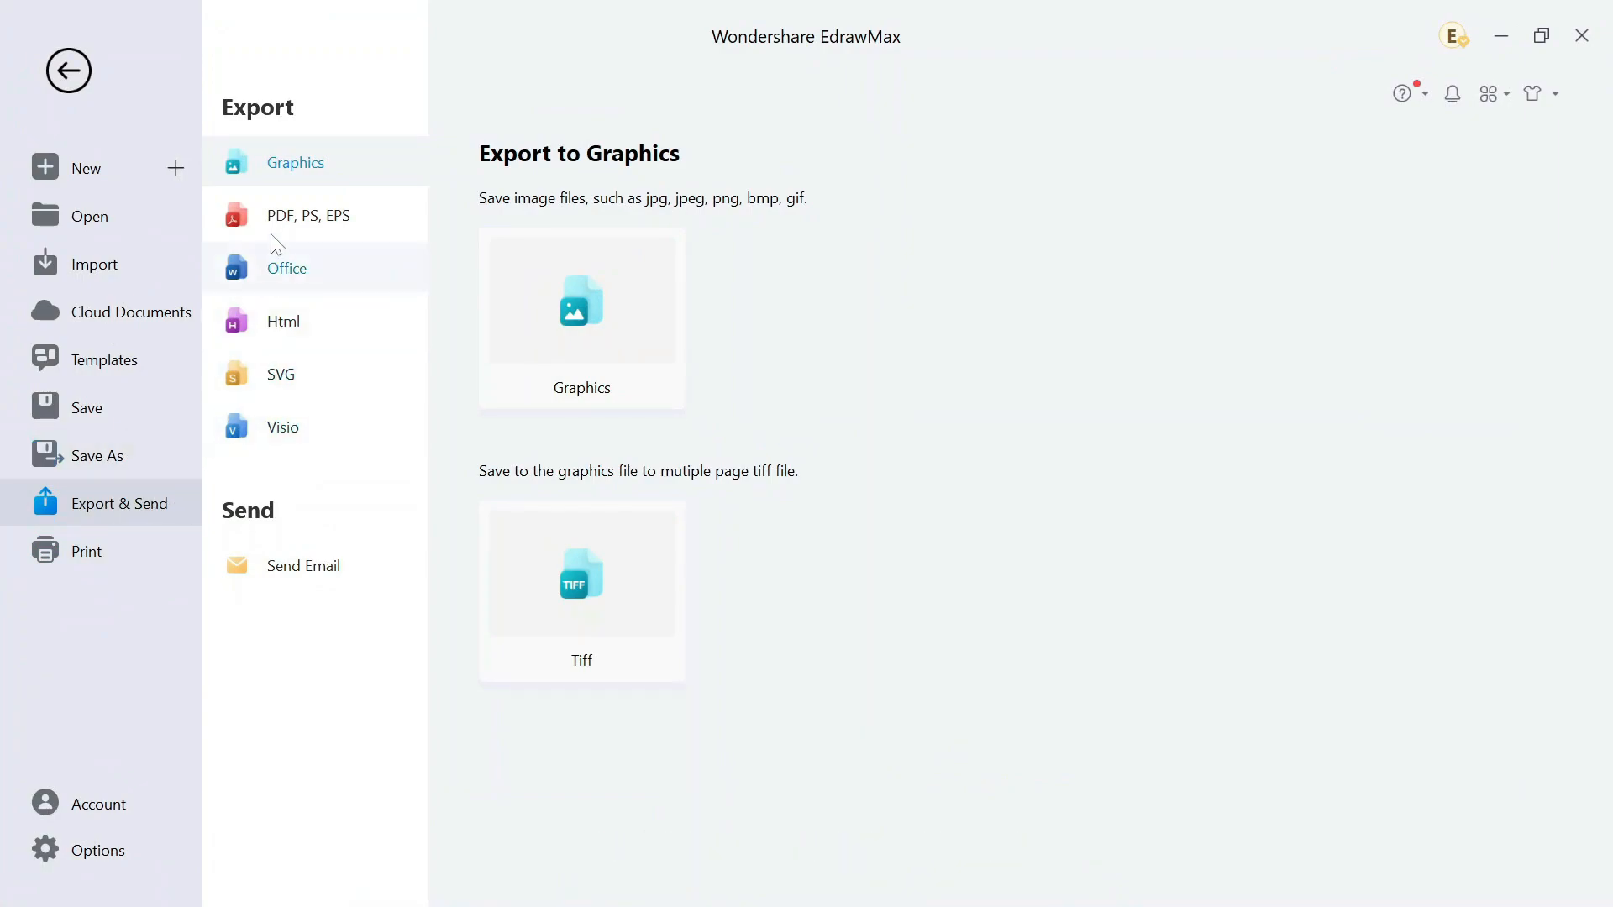
{"action": "left_click", "coordinate": [300, 162]}
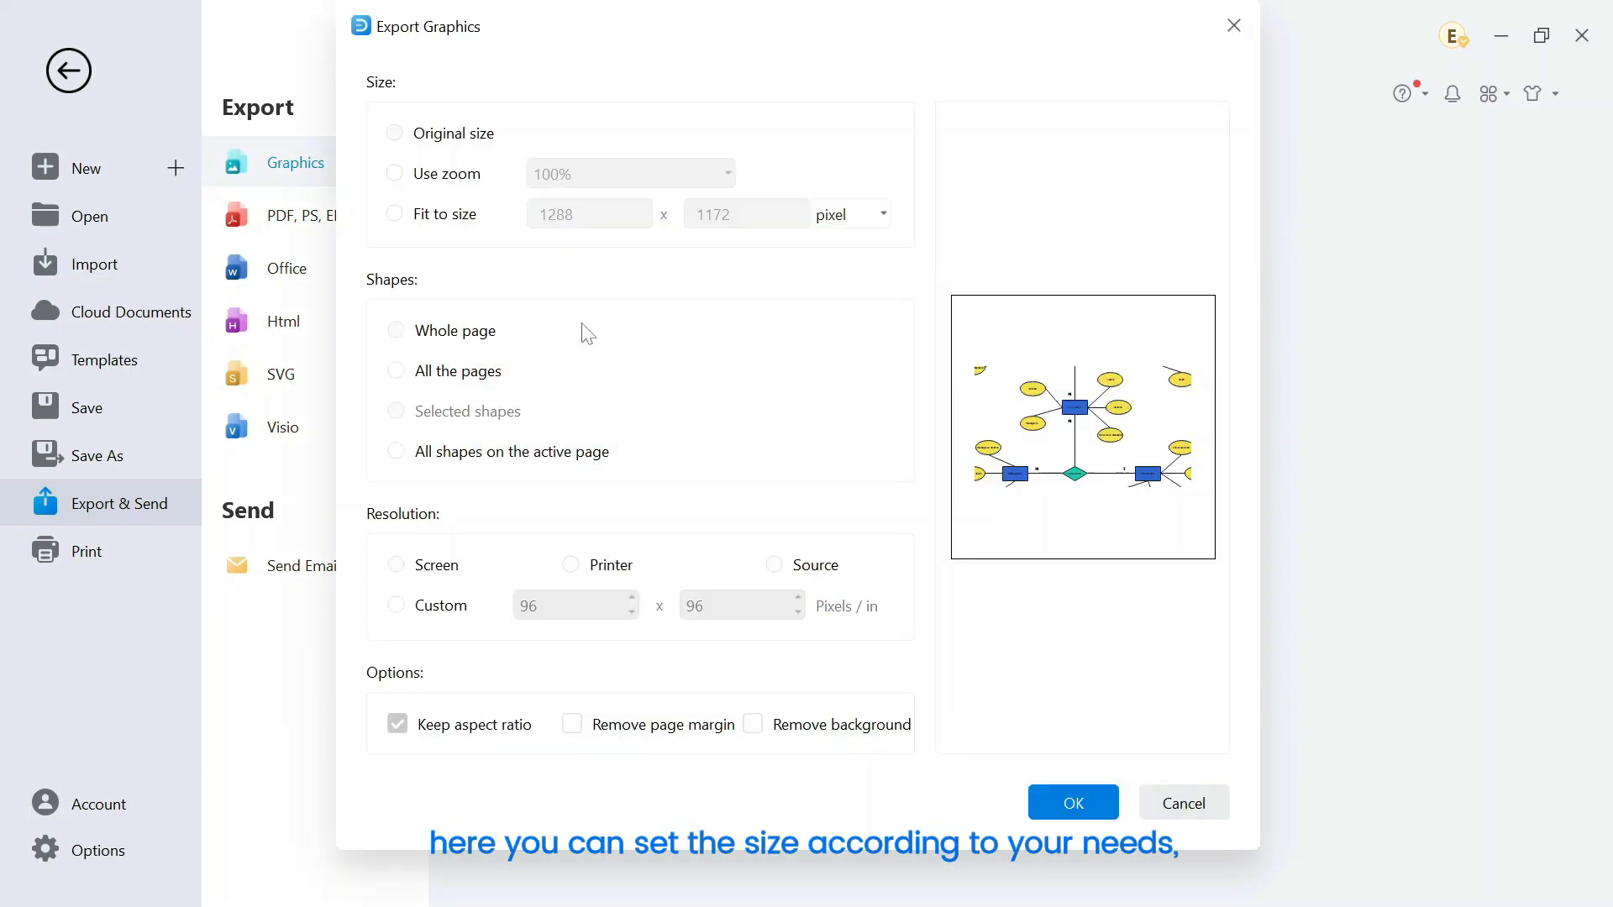
{"action": "left_click", "coordinate": [1072, 803]}
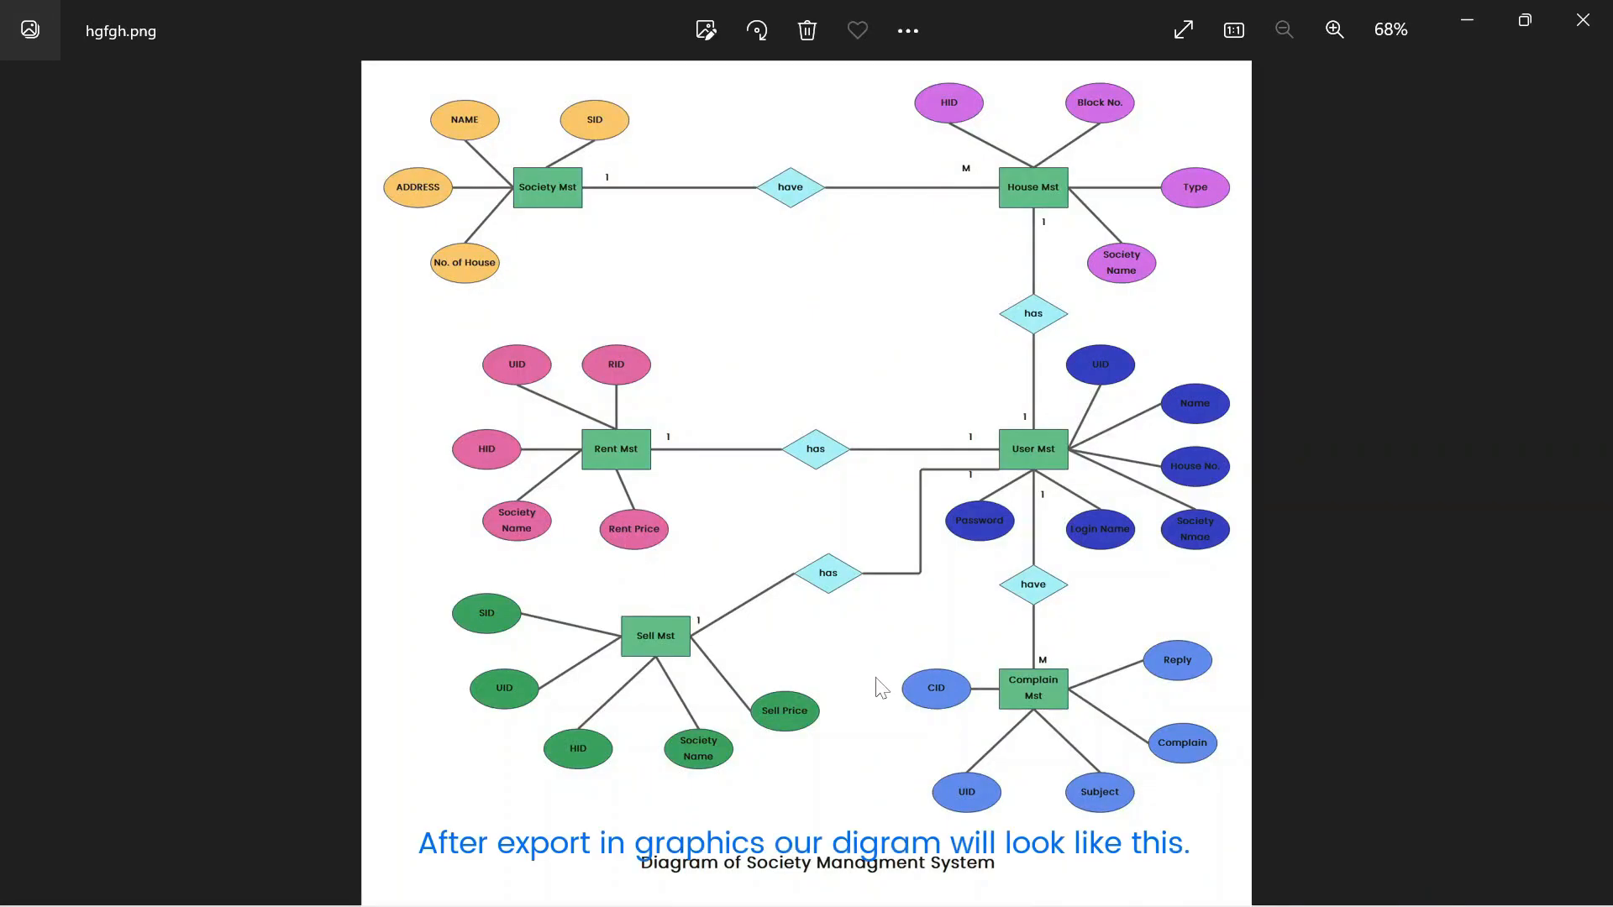
{"action": "mouse_move", "coordinate": [888, 670]}
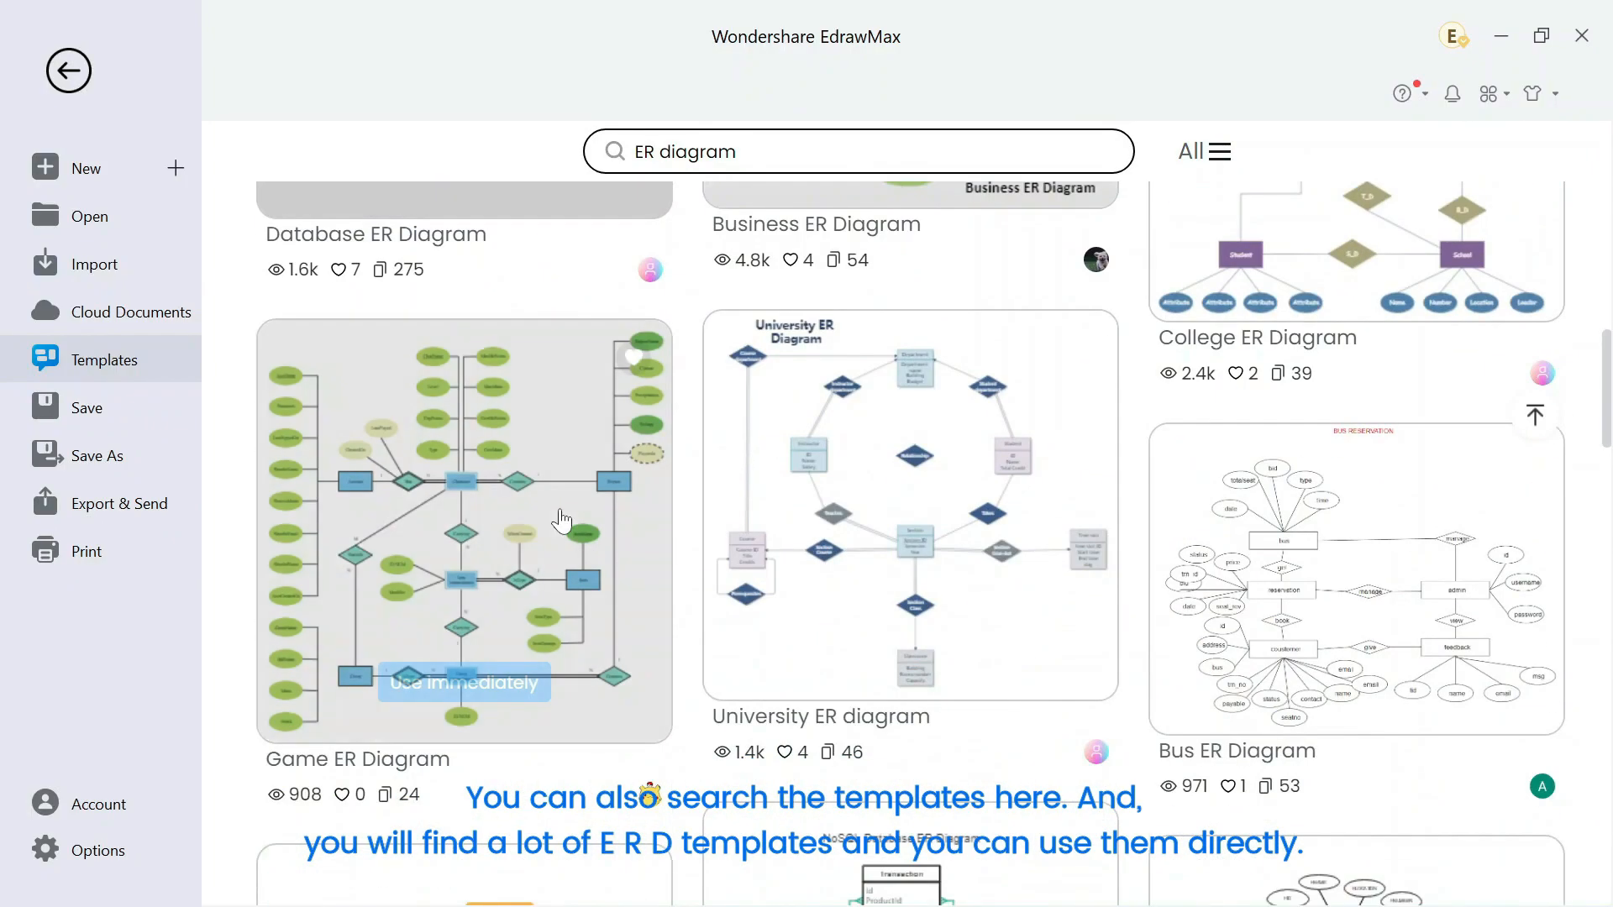
Scroll through the ER diagram template search results.
{"action": "scroll", "scroll_direction": "down", "scroll_amount": 3}
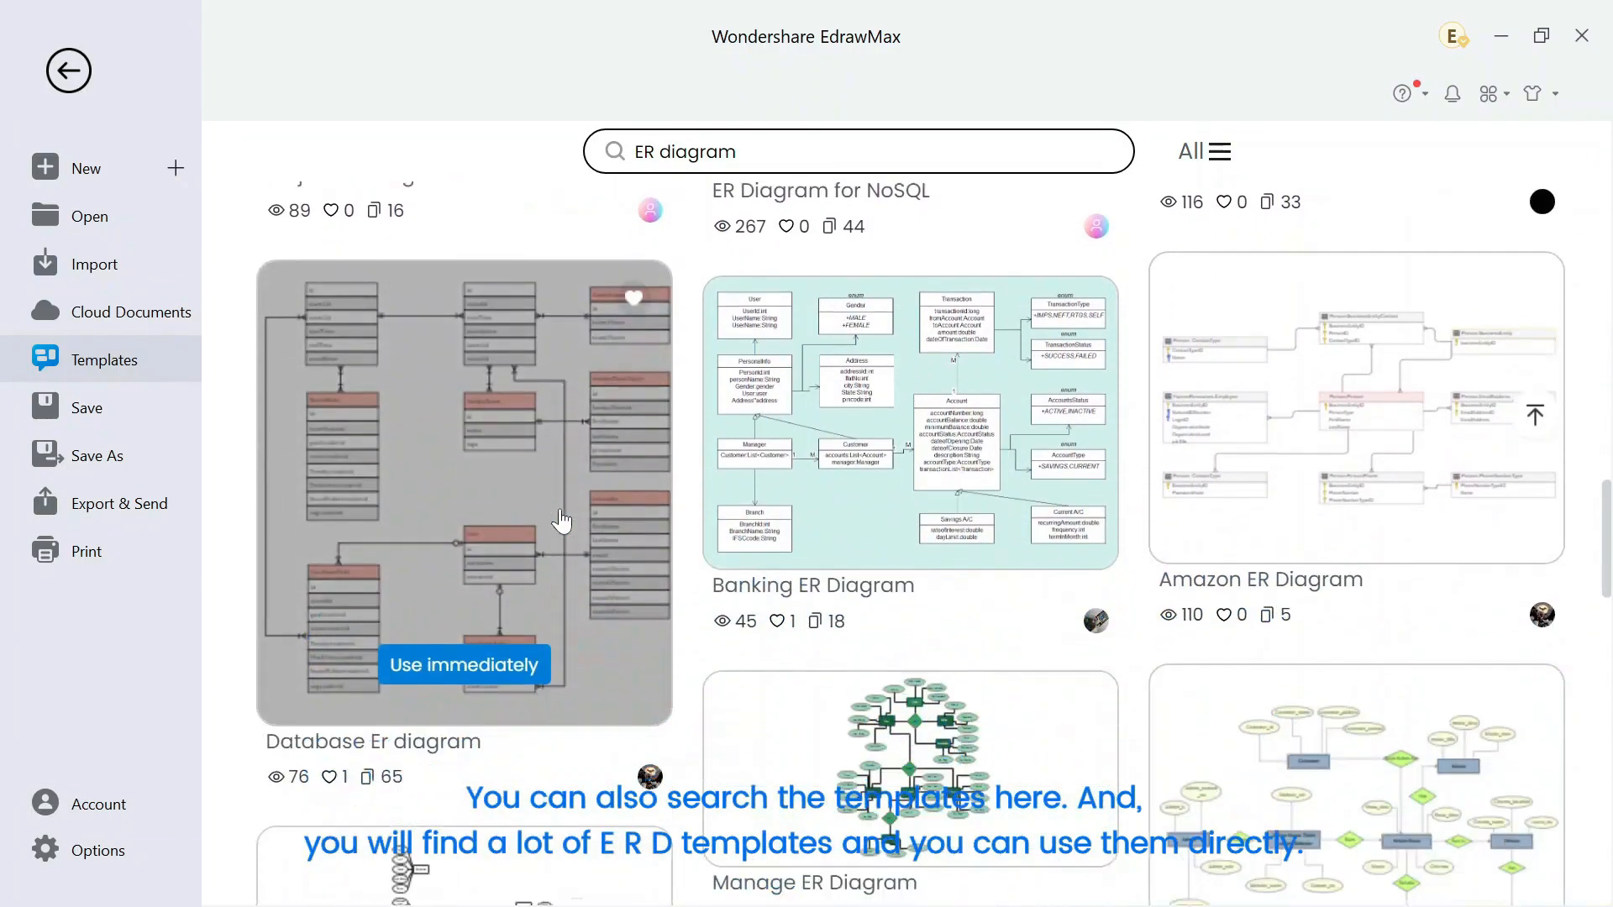
{"action": "scroll", "scroll_direction": "down", "scroll_amount": 3}
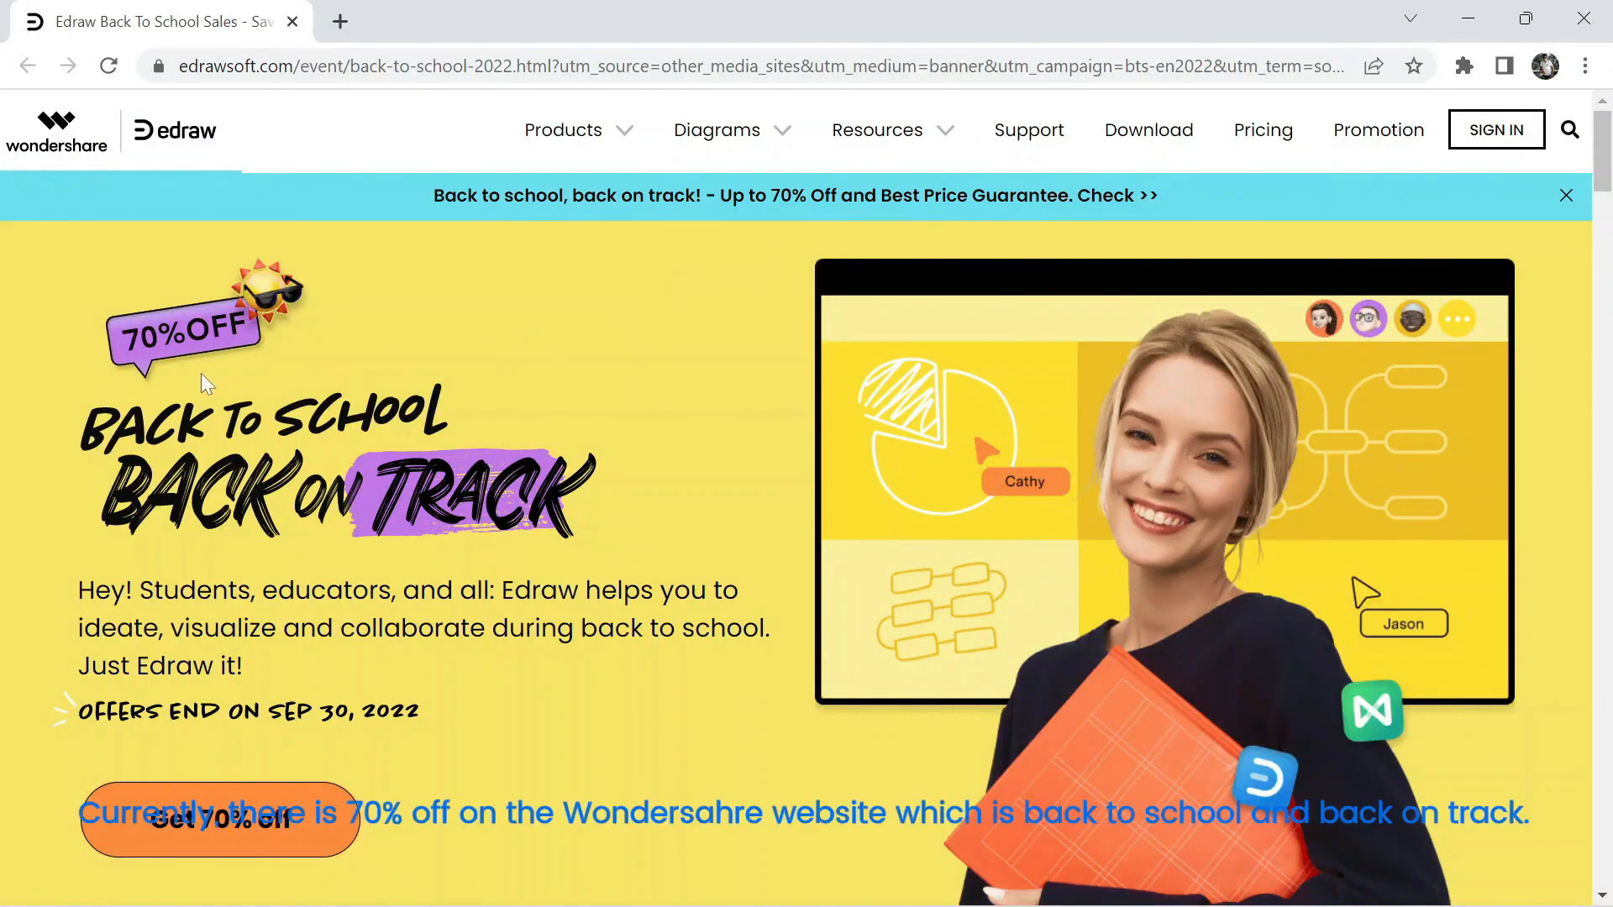
{"action": "scroll", "scroll_direction": "down", "scroll_amount": 3}
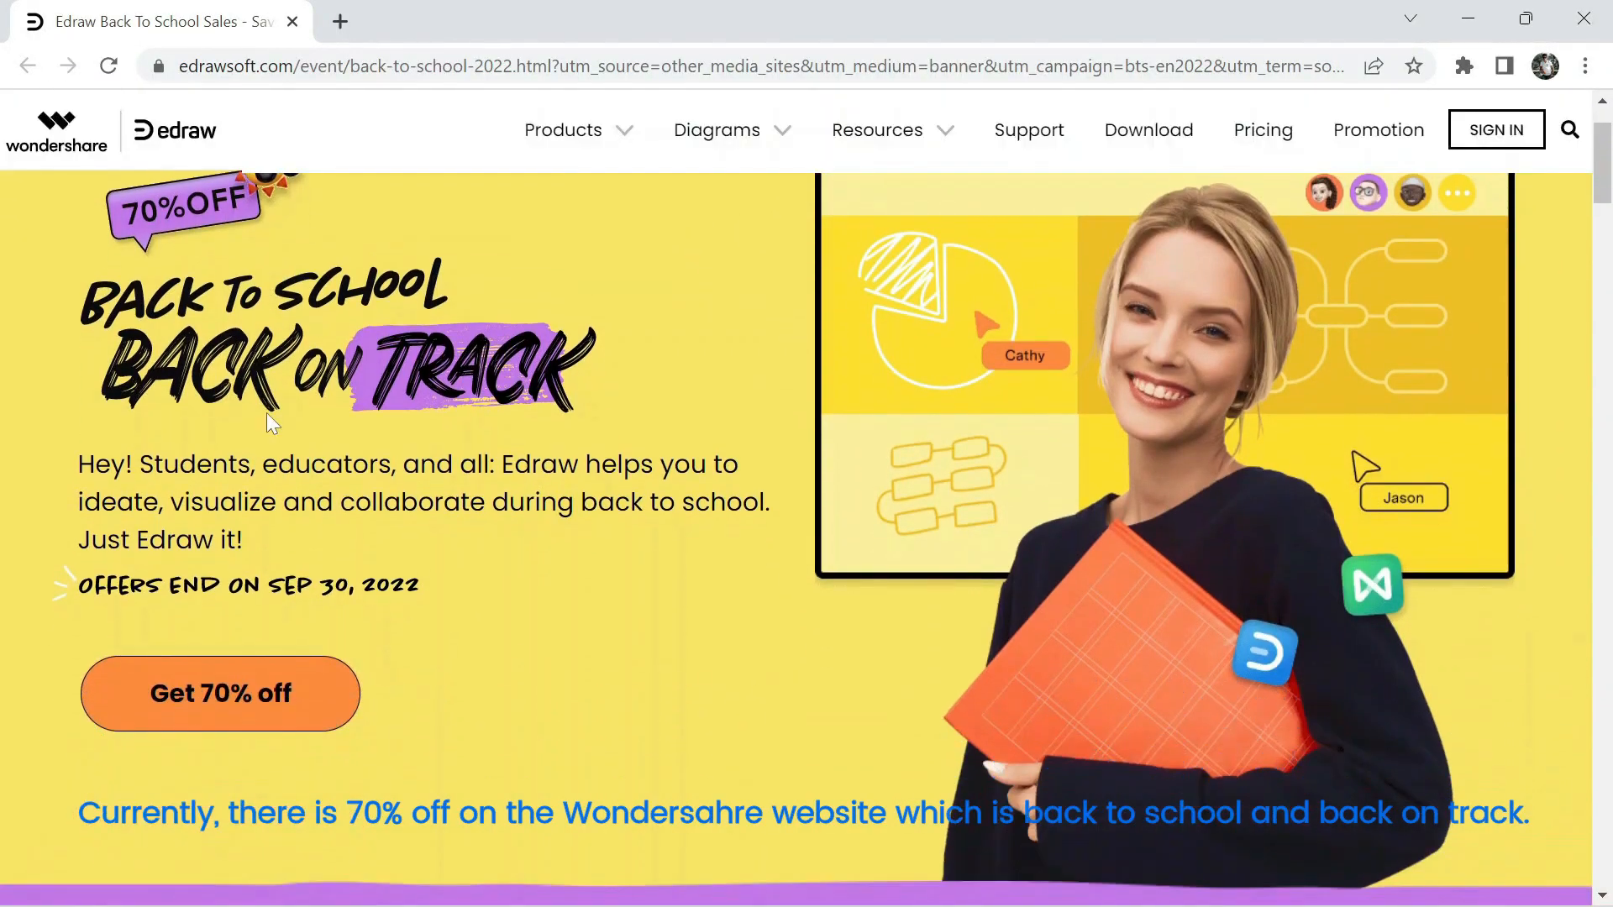
{"action": "scroll", "scroll_direction": "down", "scroll_amount": 3}
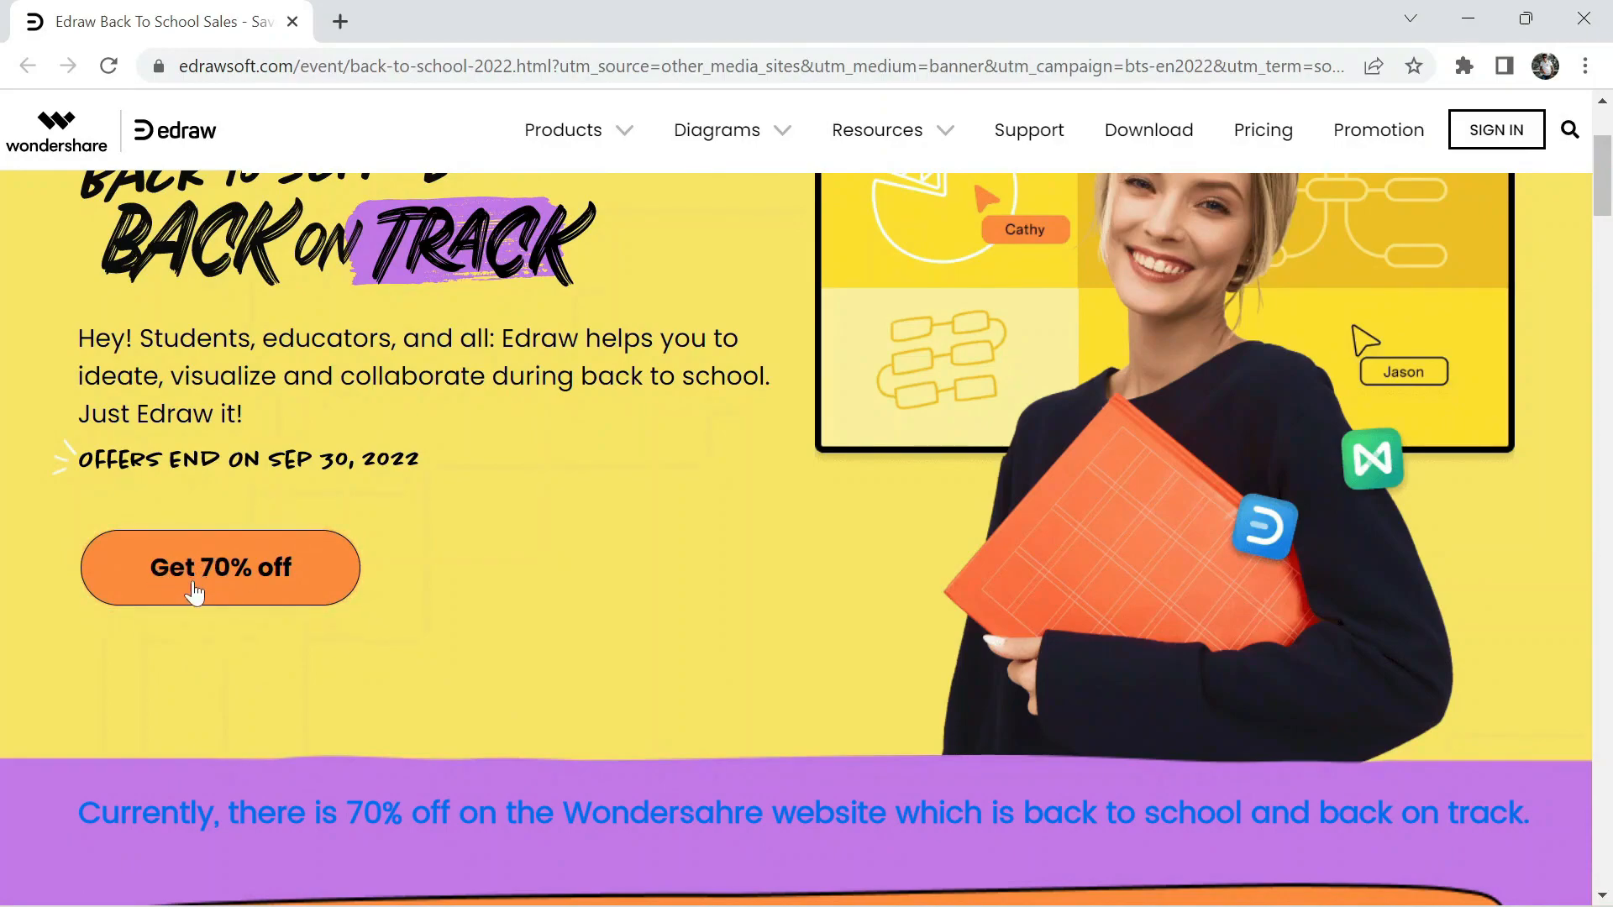
{"action": "scroll", "scroll_direction": "down", "scroll_amount": 3}
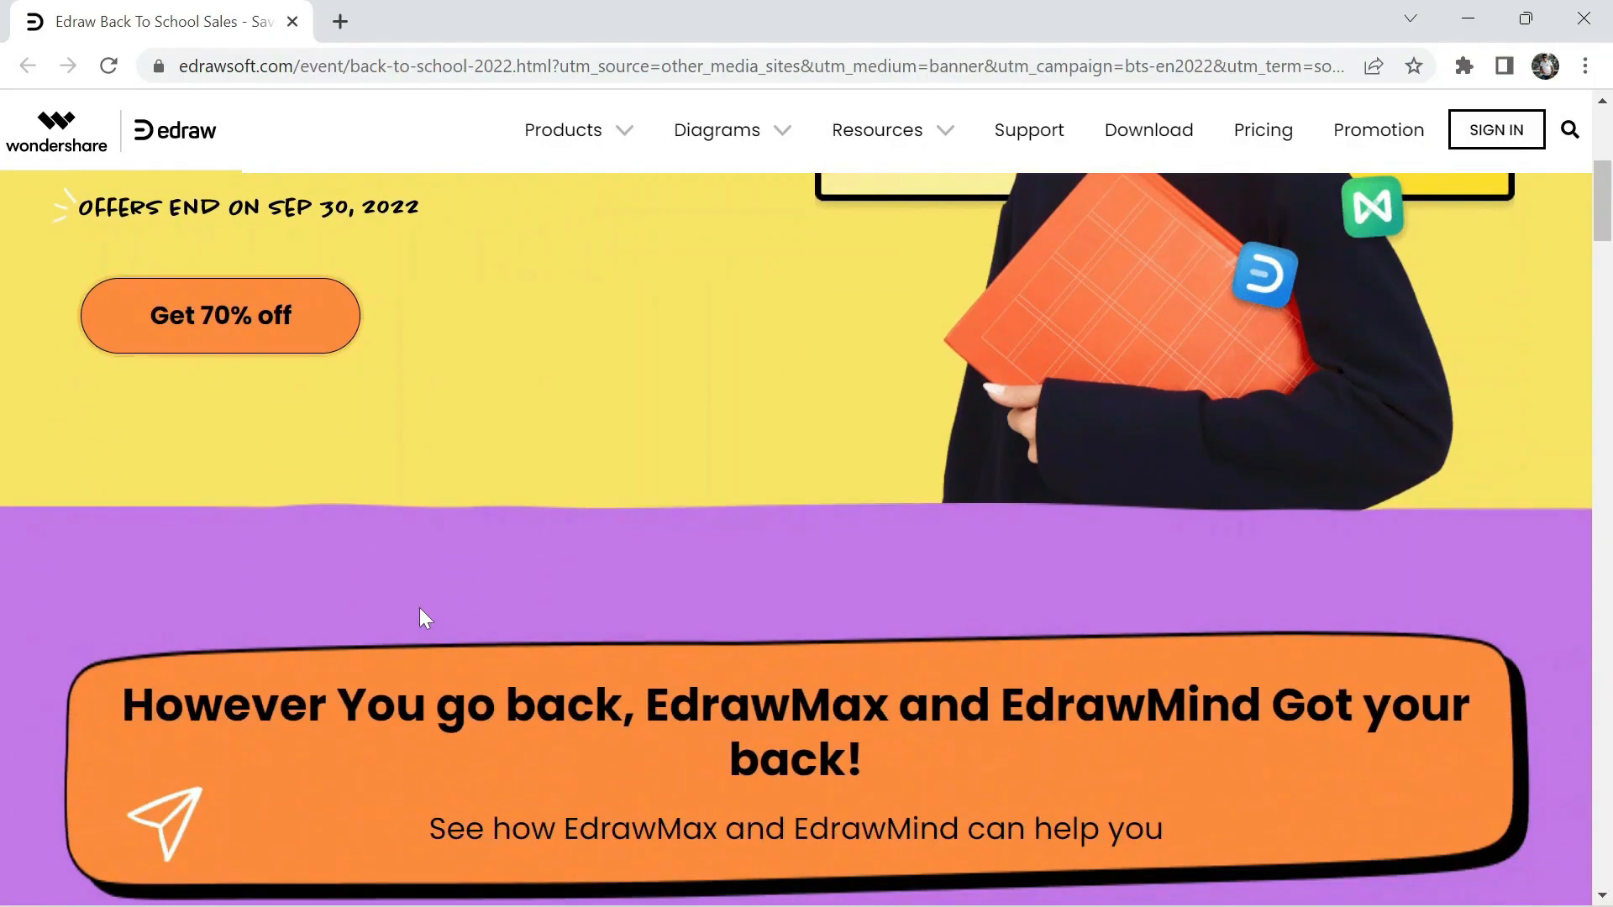
{"action": "scroll", "scroll_direction": "down", "scroll_amount": 3}
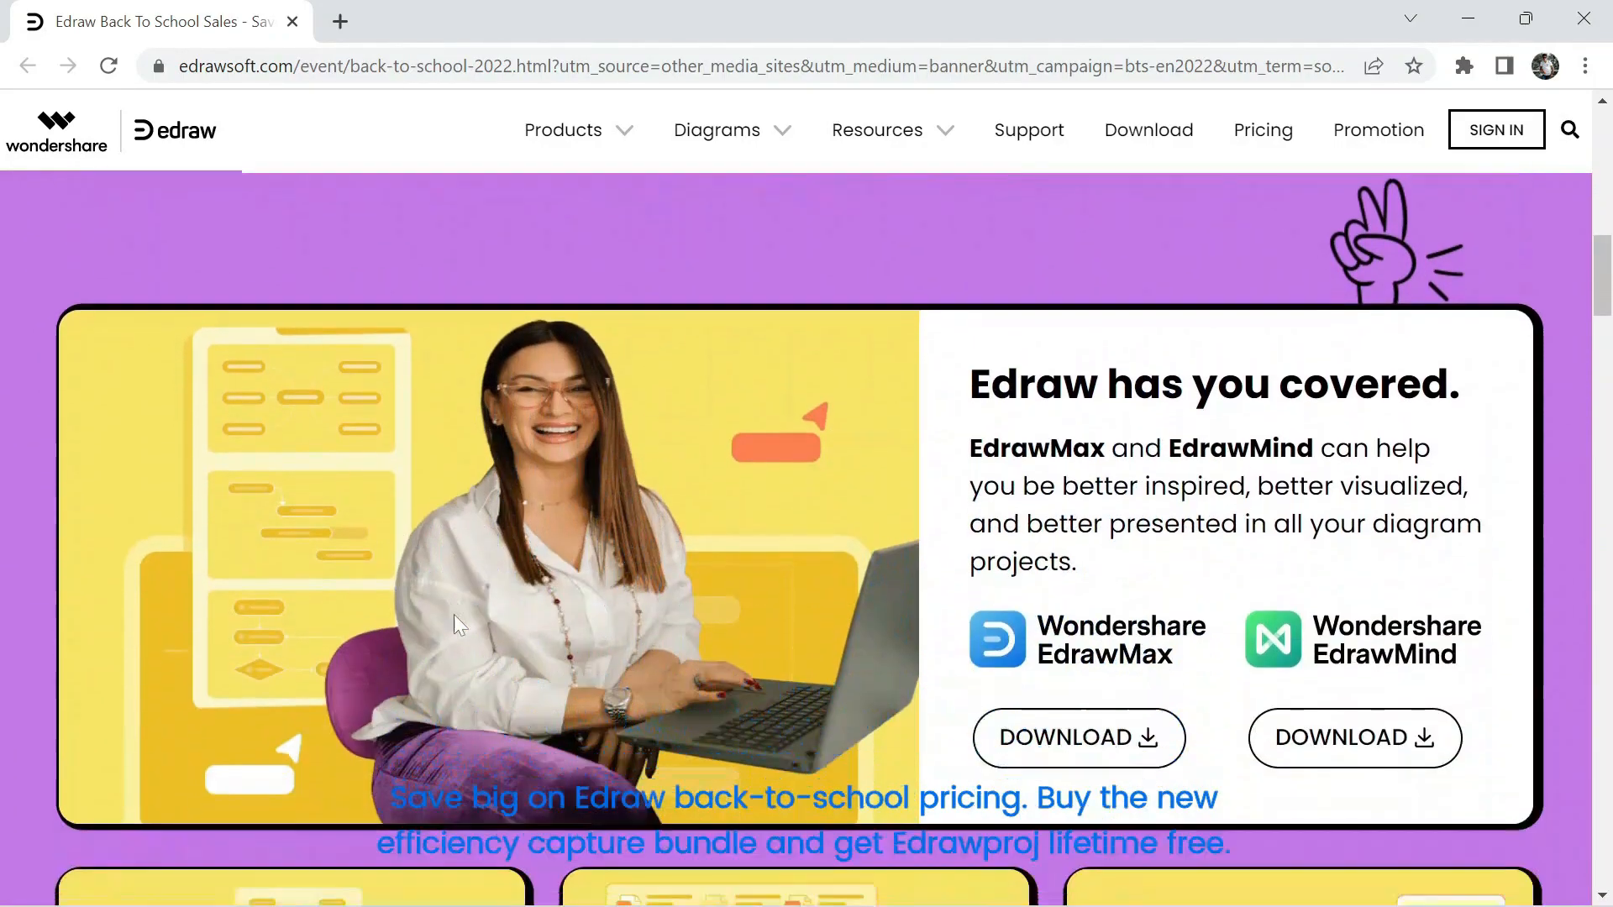
{"action": "scroll", "scroll_direction": "down", "scroll_amount": 3}
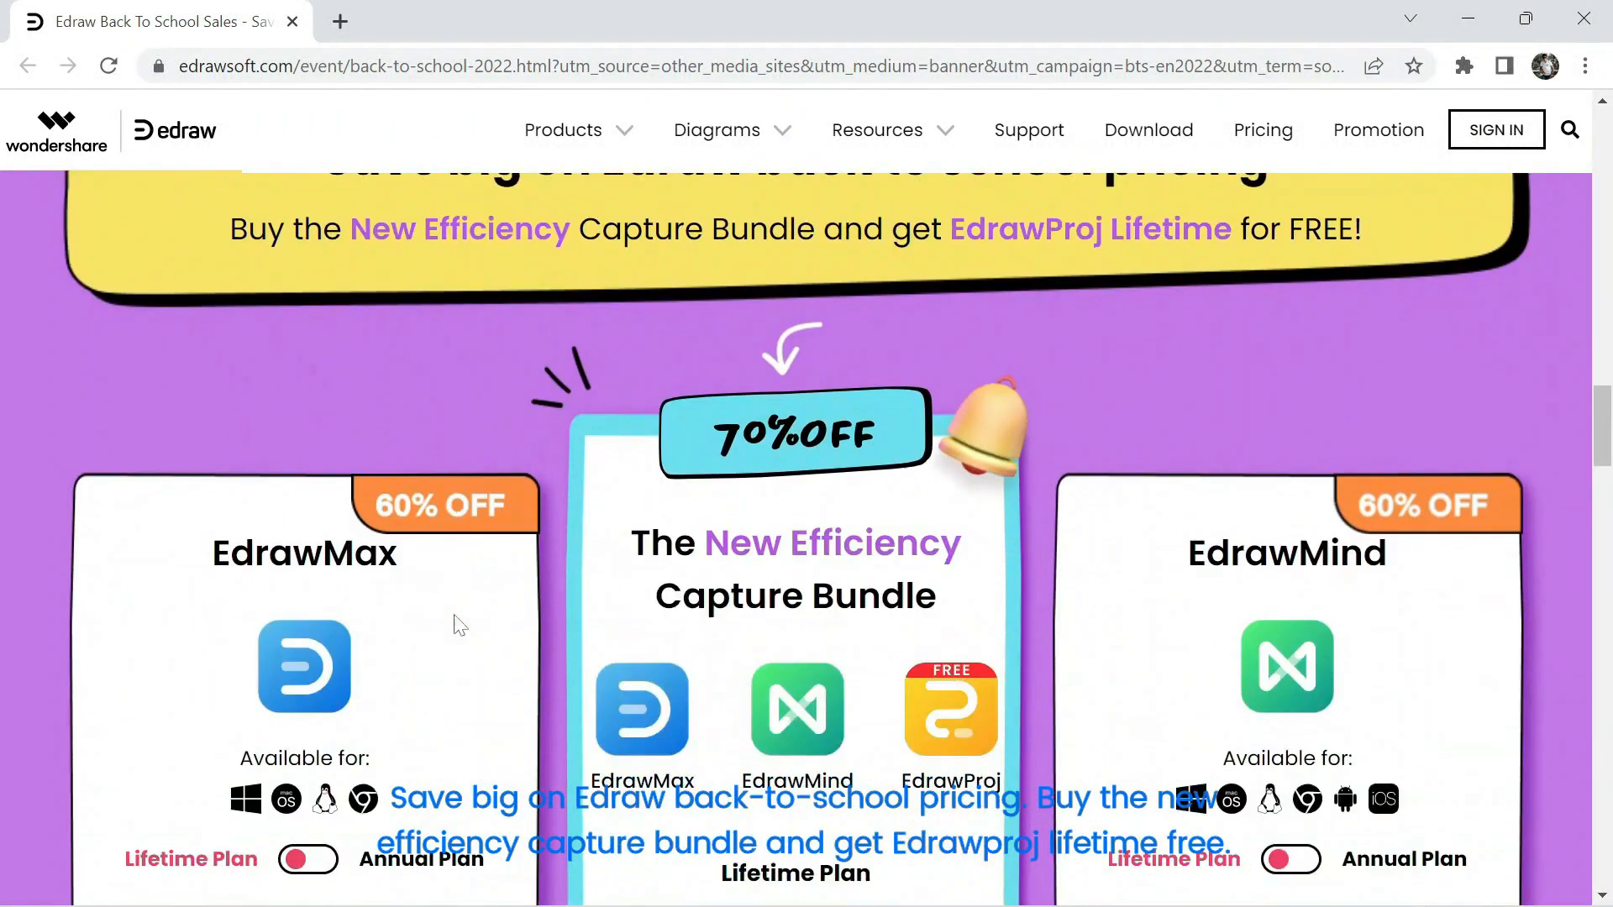
{"action": "scroll", "scroll_direction": "down", "scroll_amount": 3}
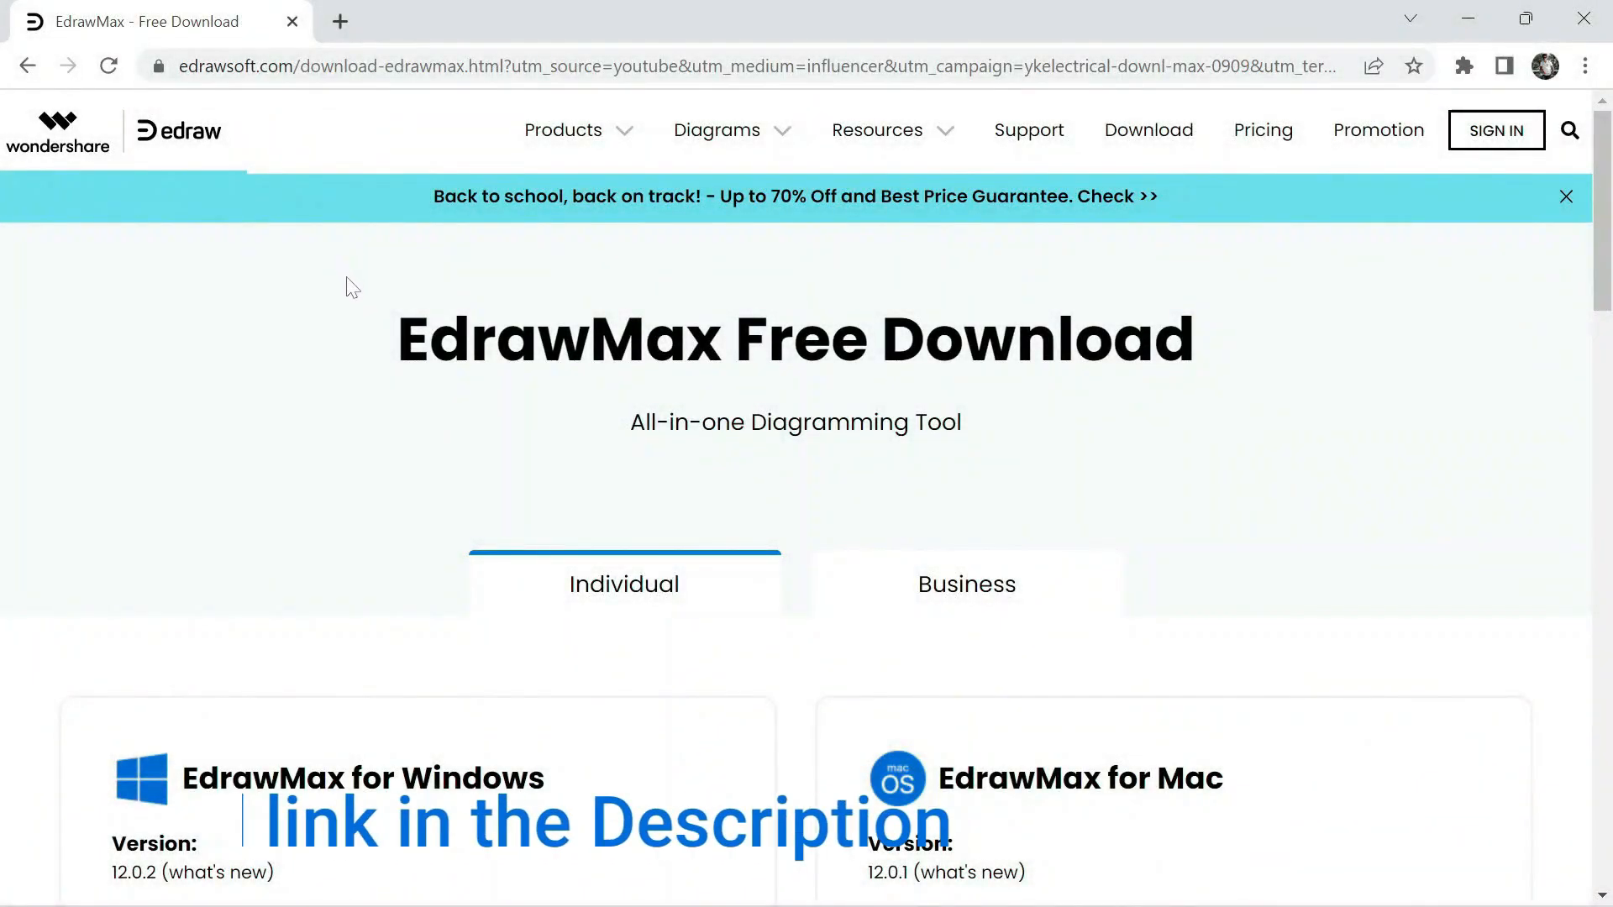
Scroll down the download page to the Linux and EdrawMax Online versions.
{"action": "scroll", "scroll_direction": "down", "scroll_amount": 3}
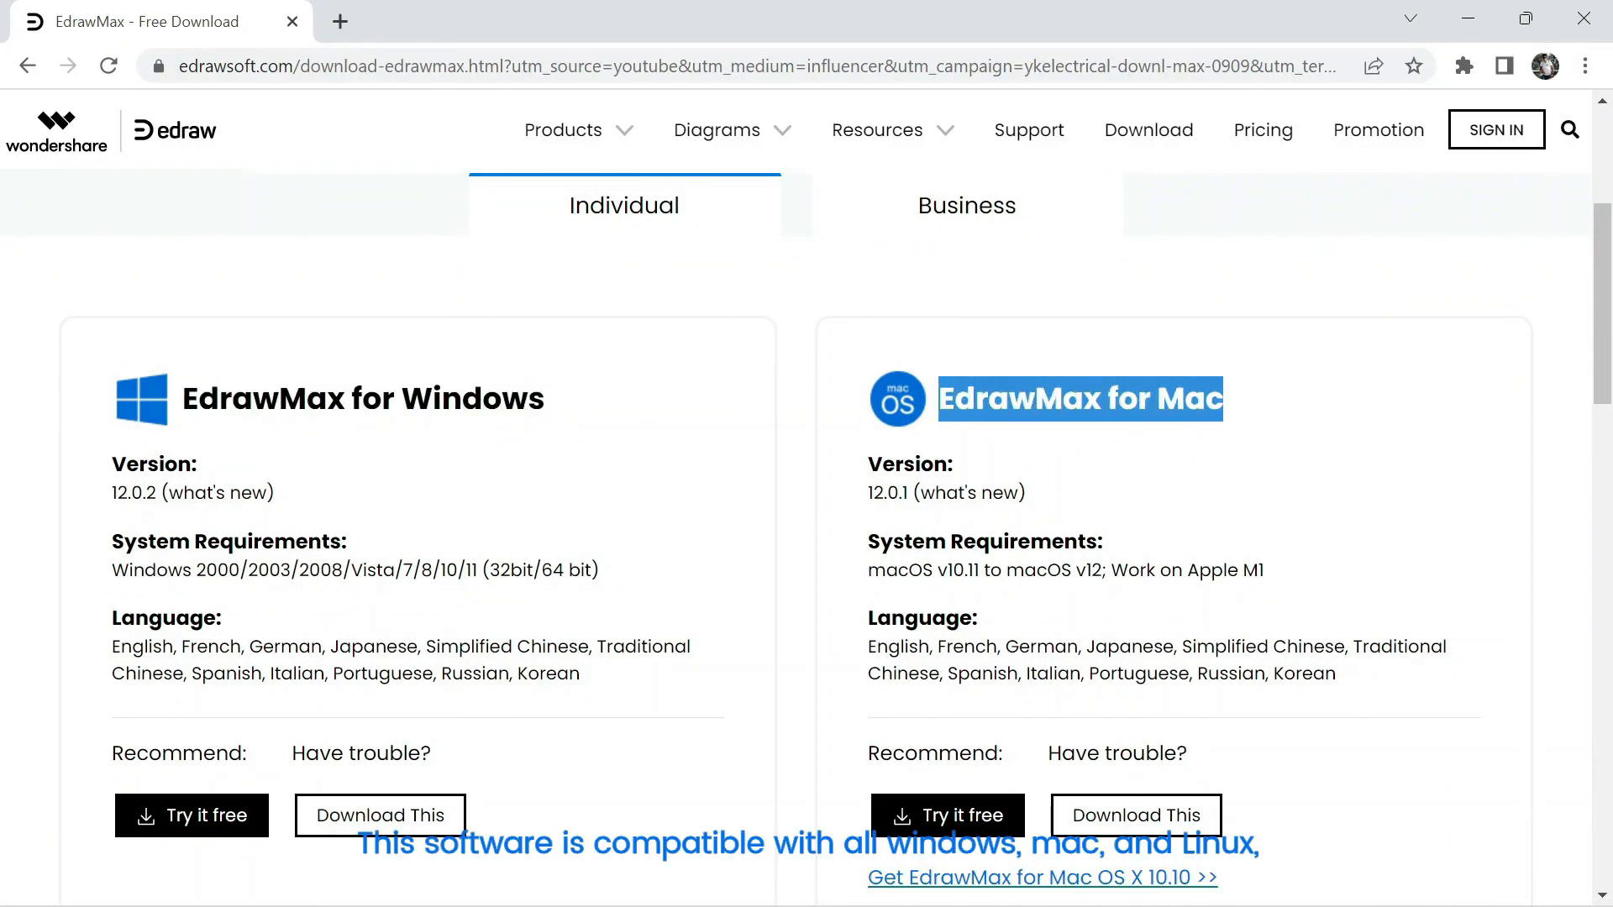
{"action": "scroll", "scroll_direction": "down", "scroll_amount": 3}
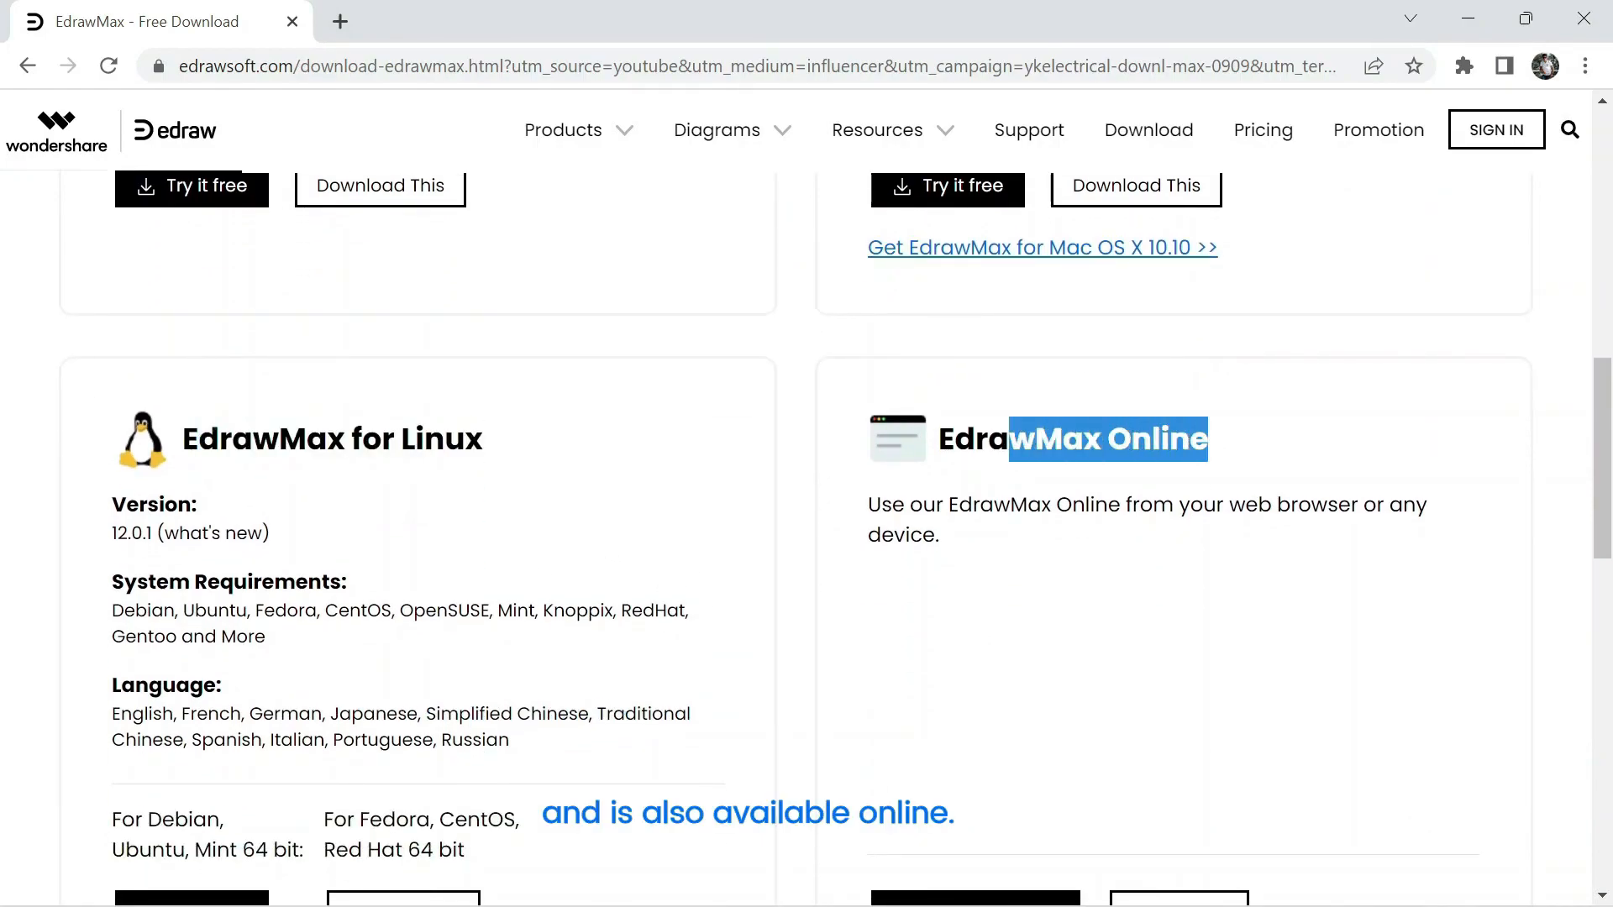
Subscribe to Wondershare Edraw and show the All, Personalised and None notification options.
{"action": "left_click", "coordinate": [154, 21]}
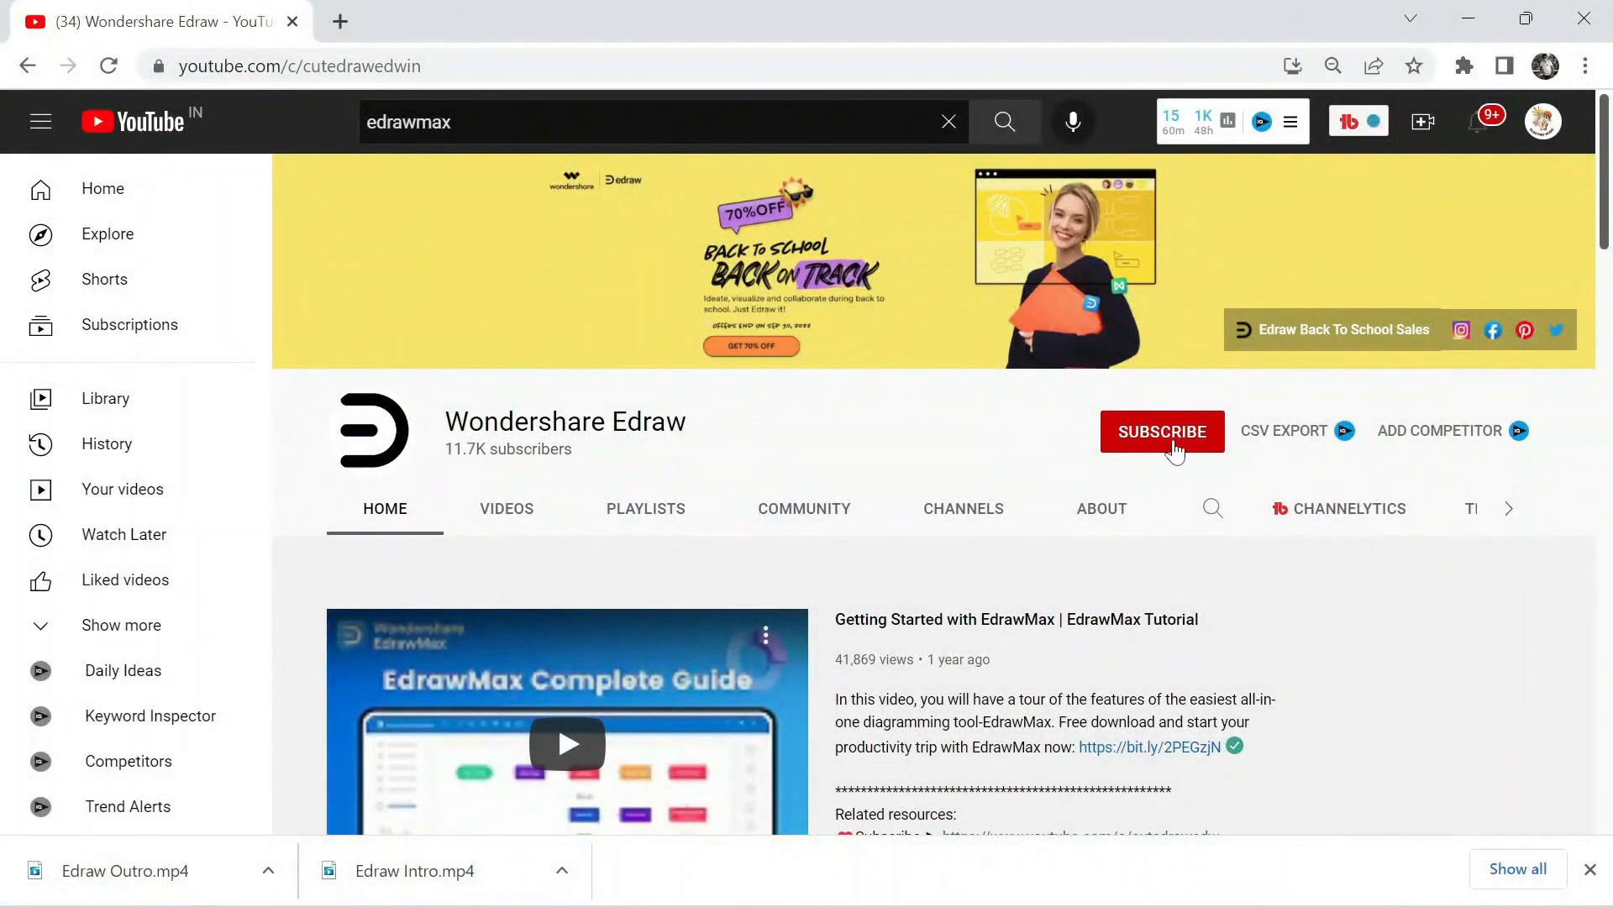
{"action": "left_click", "coordinate": [1160, 431]}
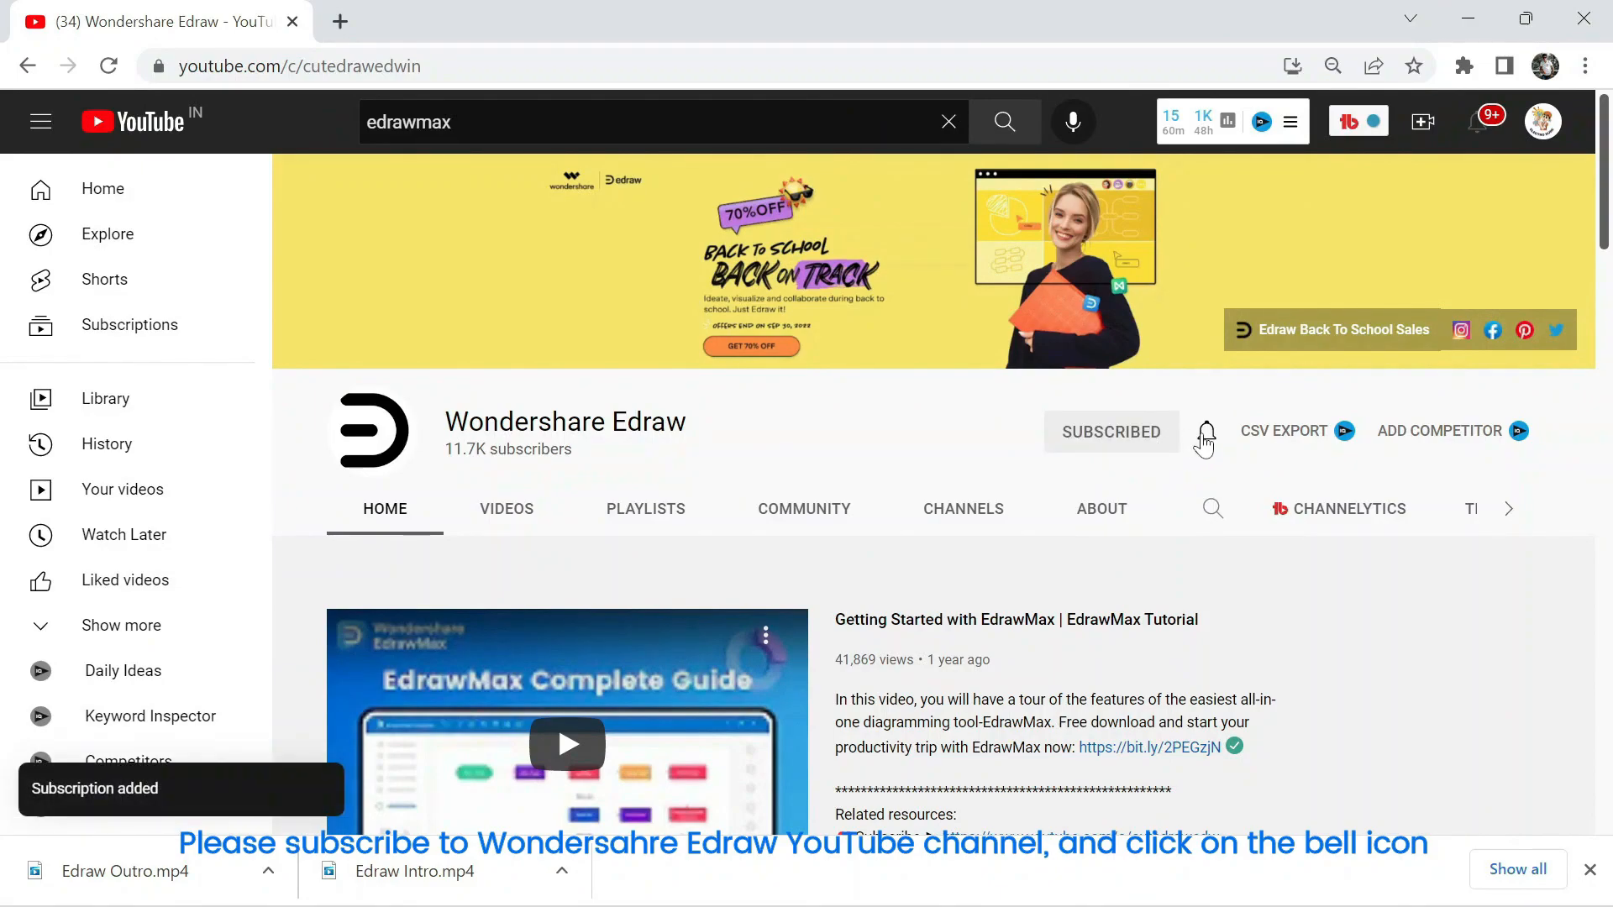
{"action": "left_click", "coordinate": [1204, 431]}
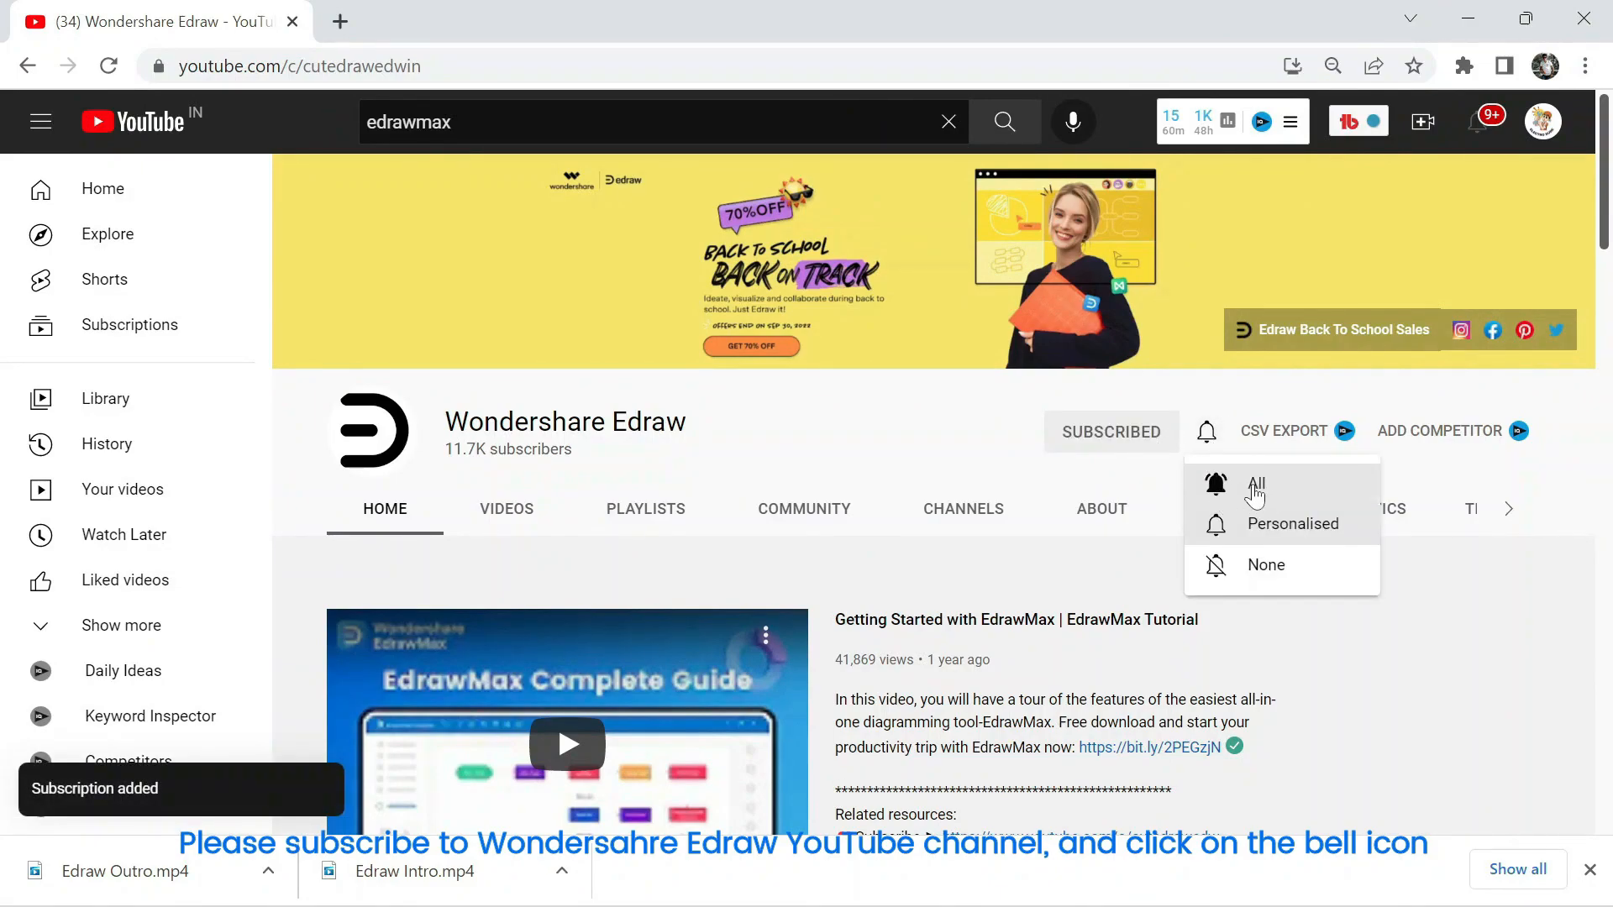